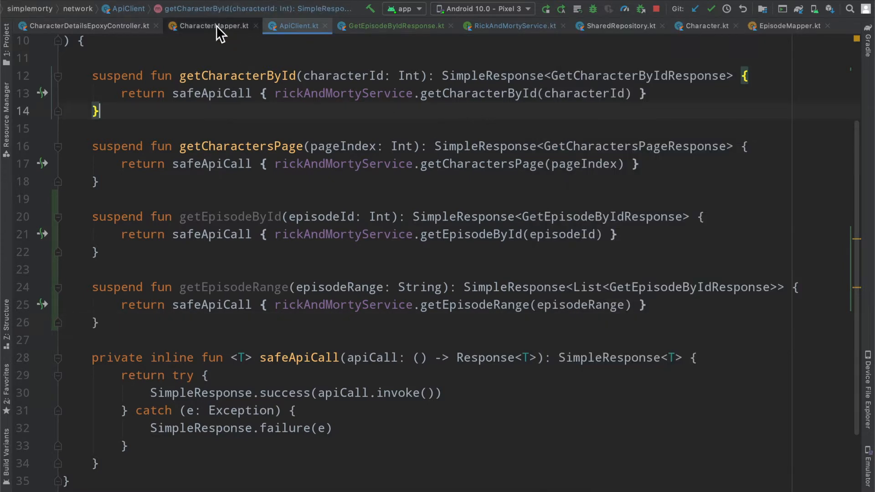
View CharacterMapper.kt and bring up Morty Smith's detail screen in the emulator
{"action": "left_click", "coordinate": [212, 26]}
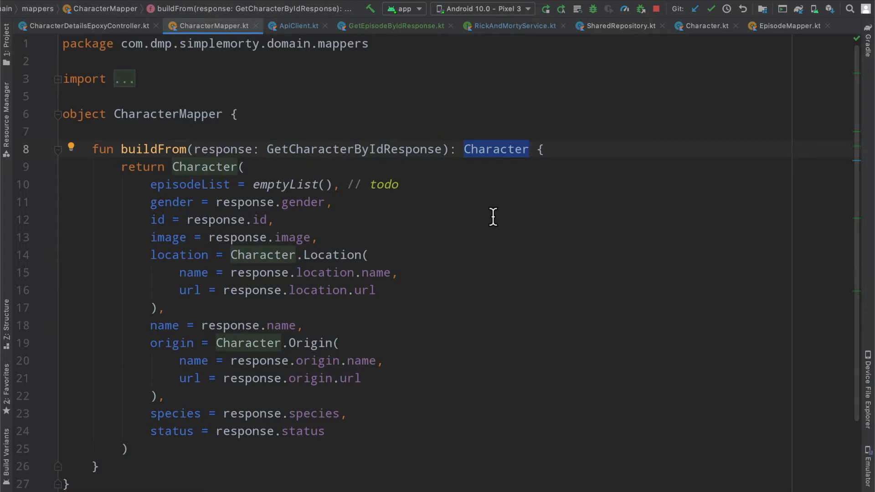
{"action": "mouse_move", "coordinate": [489, 221]}
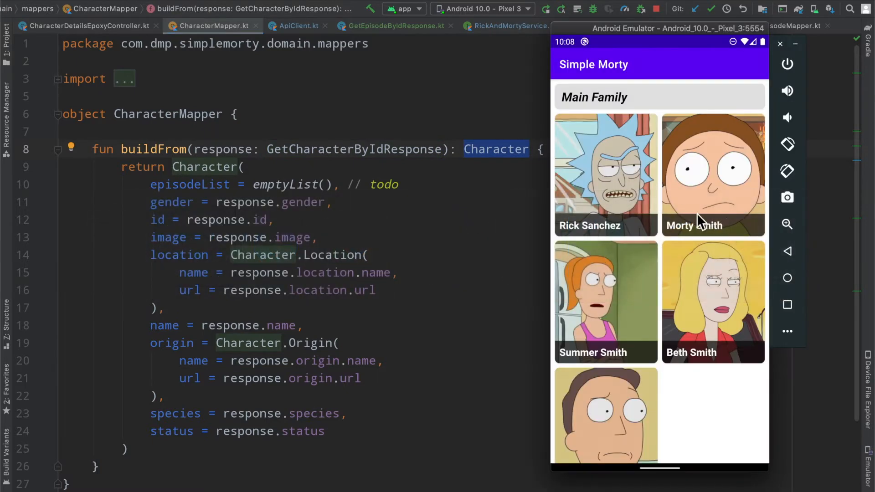
{"action": "left_click", "coordinate": [713, 175]}
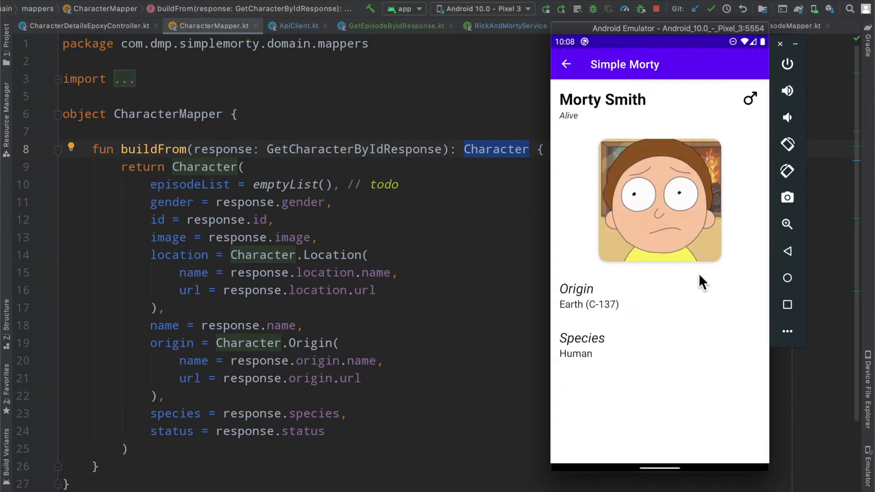
{"action": "mouse_move", "coordinate": [696, 201]}
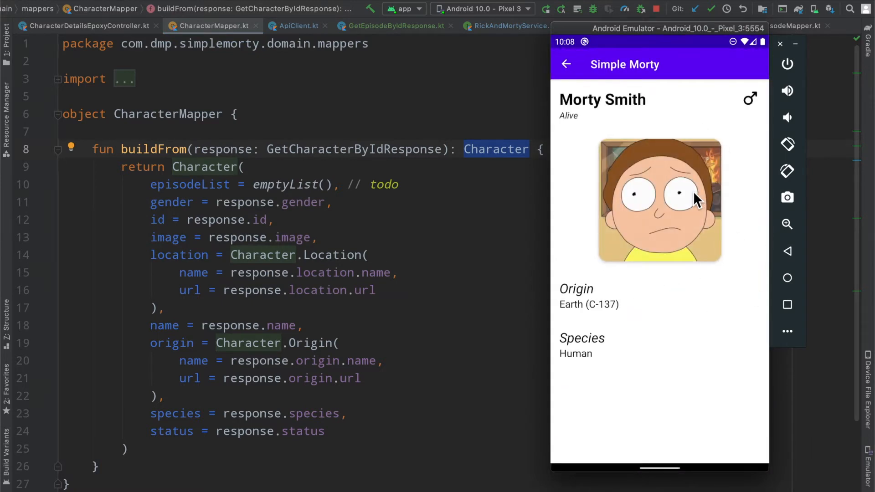
{"action": "mouse_move", "coordinate": [480, 180]}
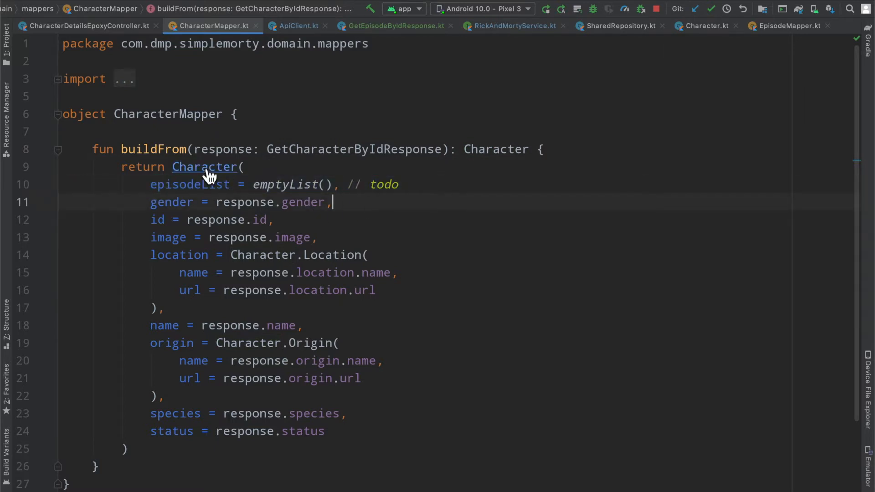
Navigate to Character.kt and select the nested Episode data class for cutting
{"action": "left_click", "coordinate": [704, 25]}
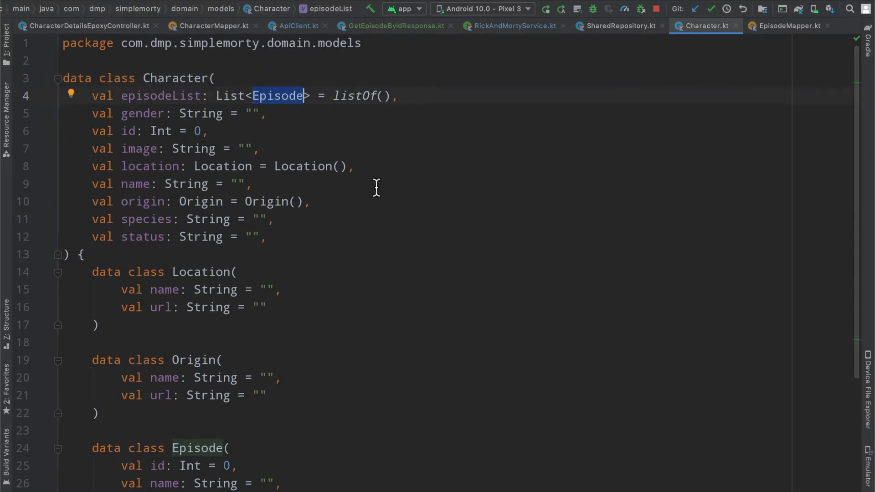
{"action": "mouse_move", "coordinate": [368, 146]}
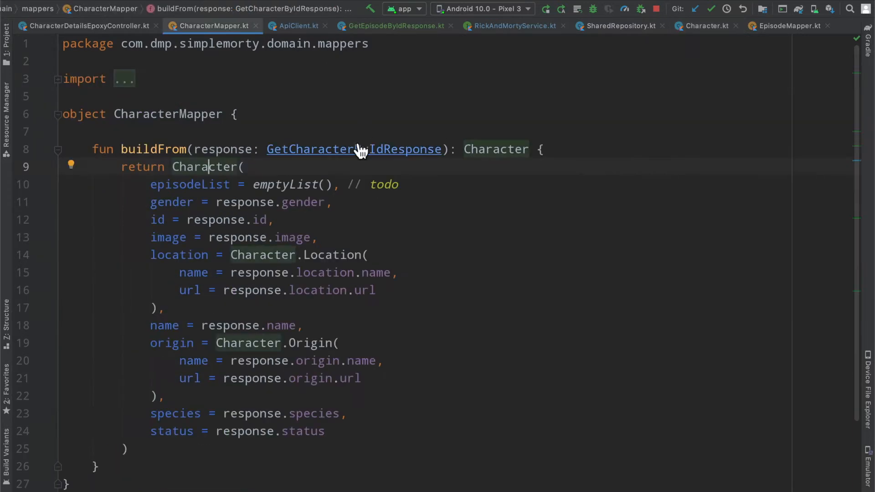
{"action": "left_click", "coordinate": [353, 148]}
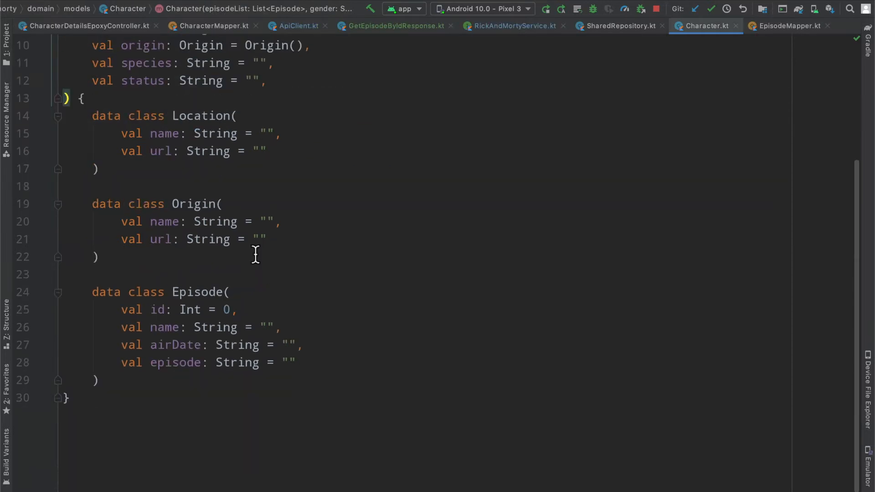
{"action": "left_click_drag", "start_coordinate": [100, 256], "coordinate": [98, 380]}
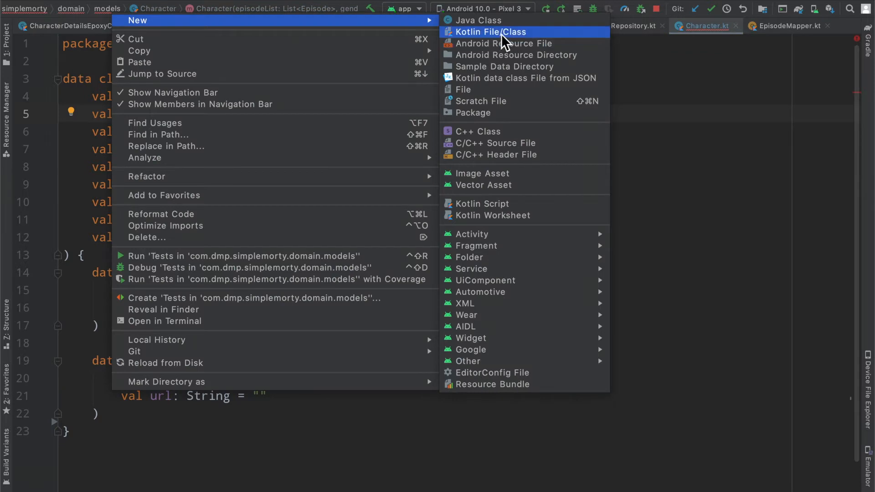
Create Episode.kt in the models package holding the Episode data class
{"action": "left_click", "coordinate": [491, 32]}
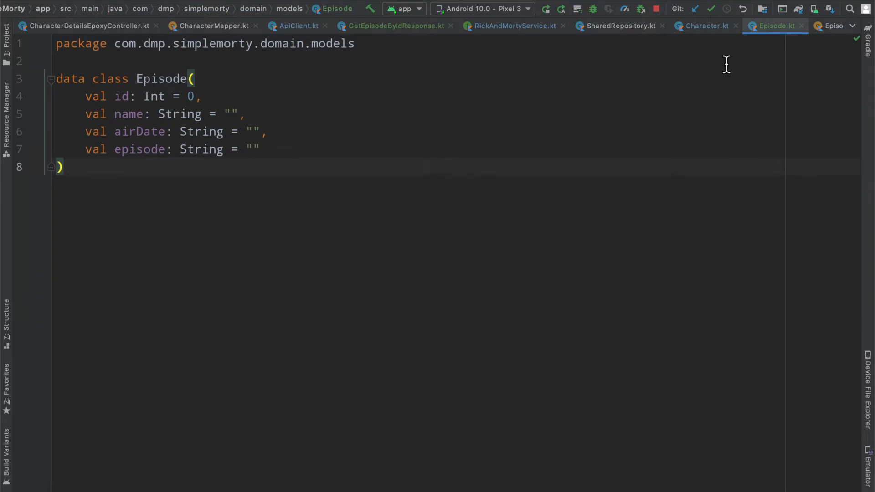
{"action": "mouse_move", "coordinate": [610, 136]}
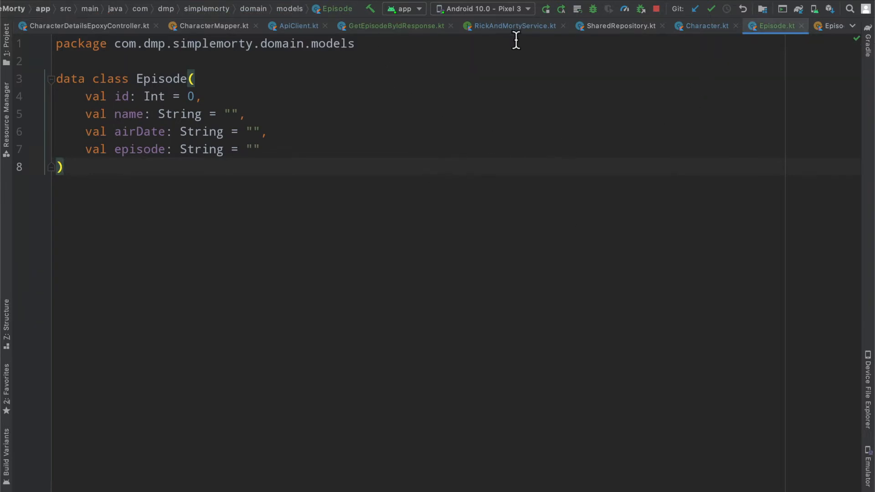
{"action": "mouse_move", "coordinate": [636, 44]}
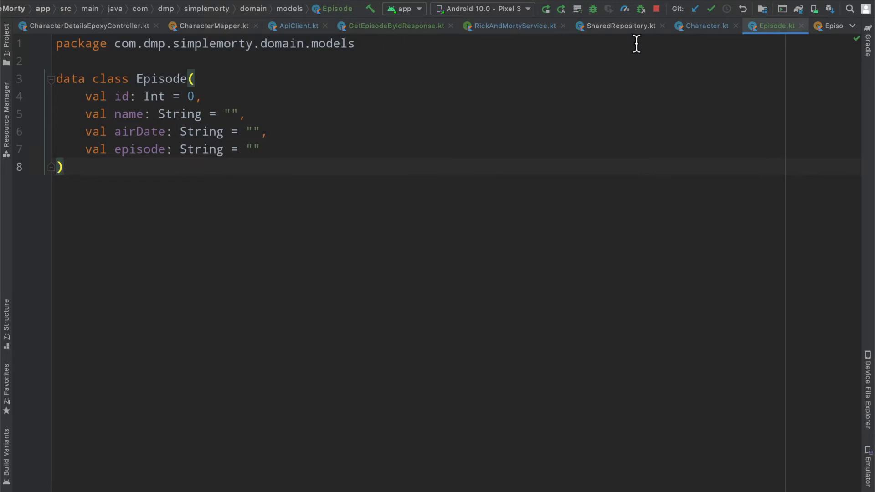
{"action": "left_click", "coordinate": [295, 25]}
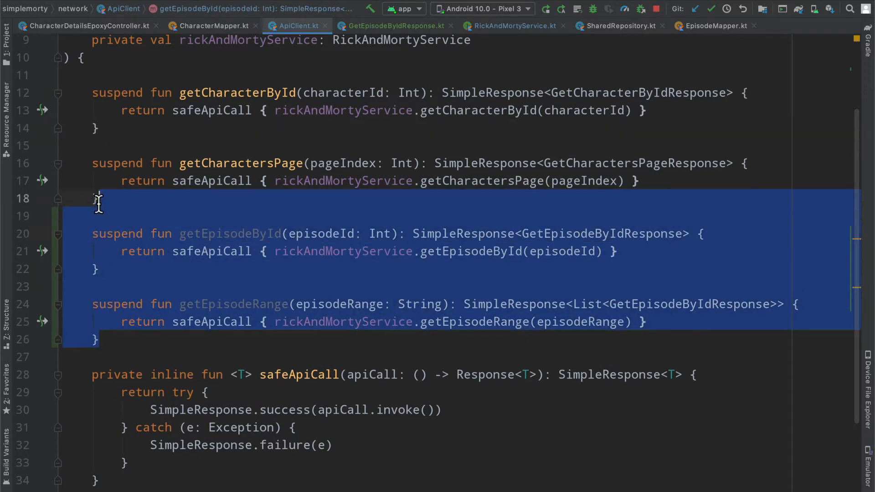
Inspect getEpisodeById and getEpisodeRange in ApiClient.kt, noting the range call's list return type
{"action": "left_click", "coordinate": [254, 264]}
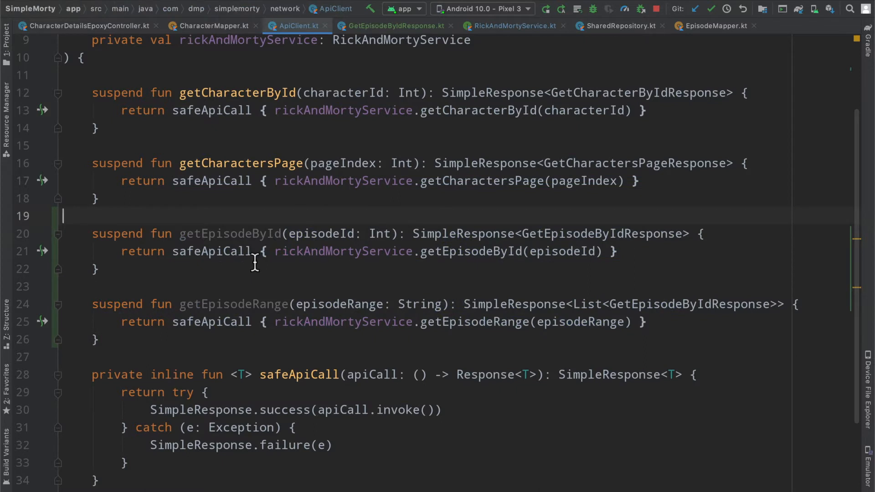
{"action": "double_click", "coordinate": [230, 233]}
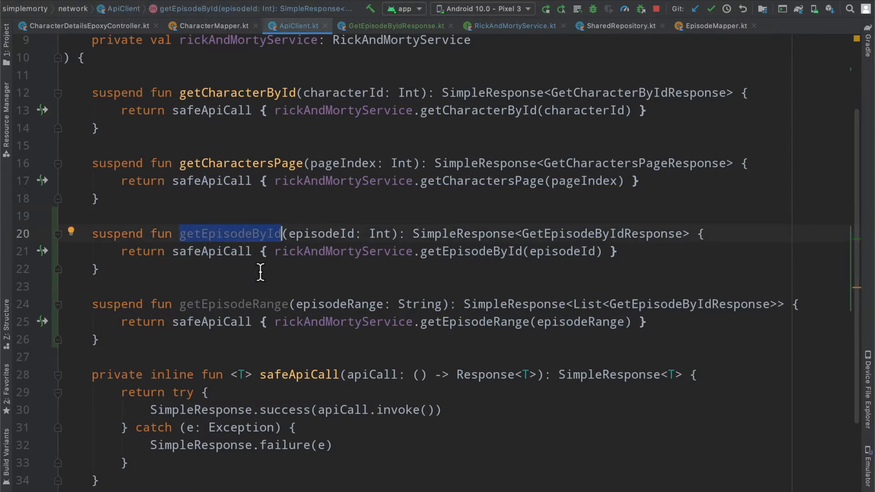
{"action": "left_click", "coordinate": [232, 304]}
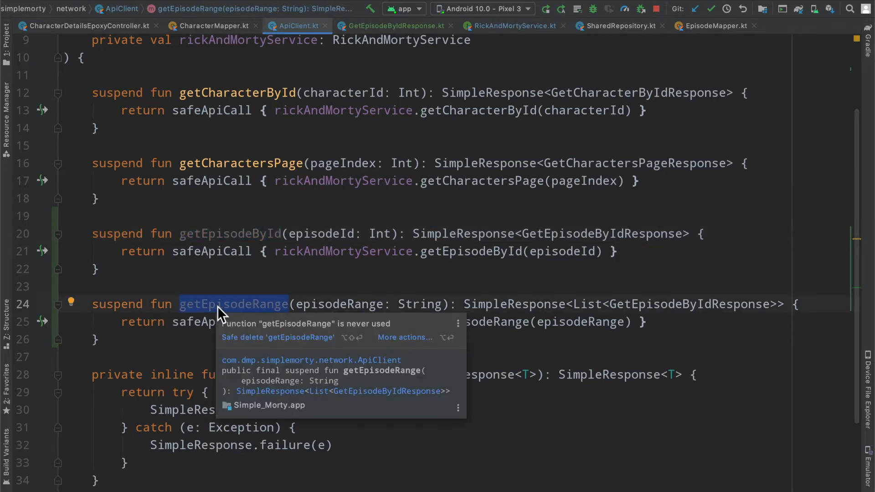
{"action": "left_click", "coordinate": [417, 239]}
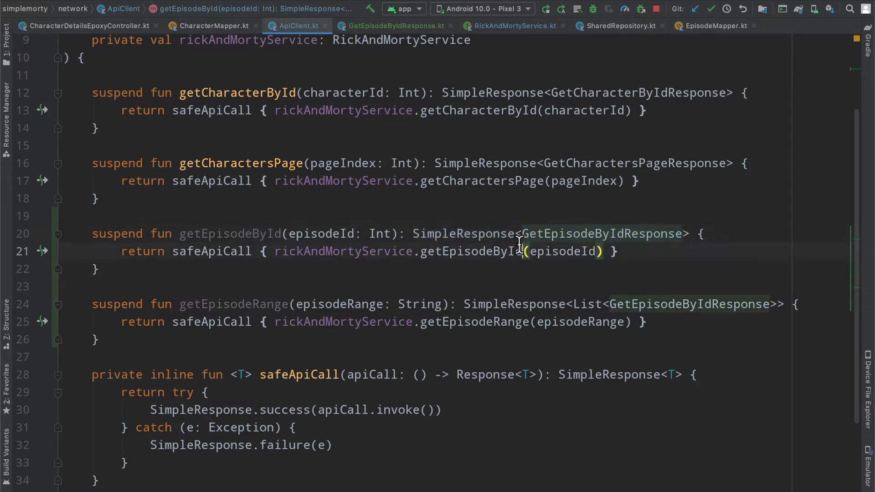
{"action": "double_click", "coordinate": [669, 304]}
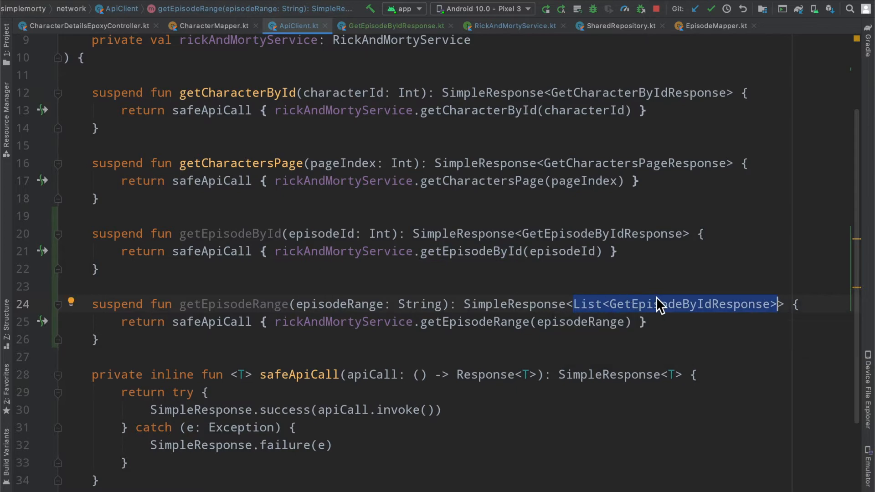
{"action": "left_click", "coordinate": [723, 304]}
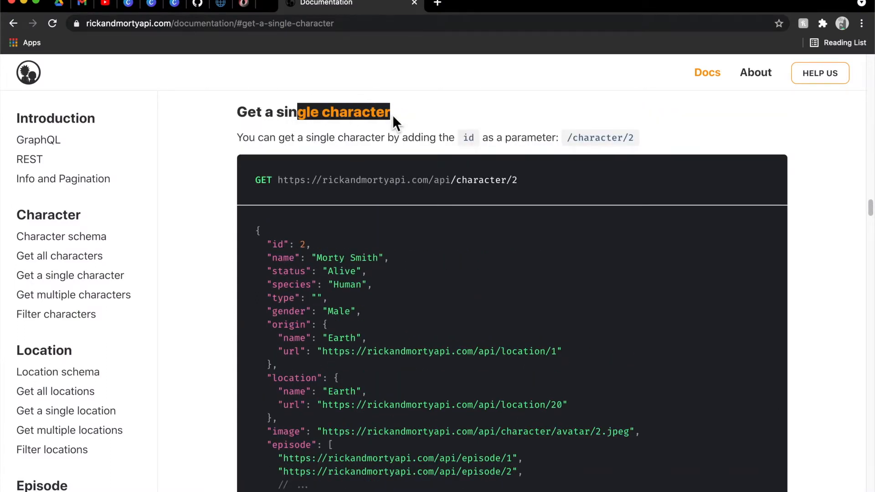
Read the 'Get multiple episodes' docs with the episode array example, then return to ApiClient
{"action": "scroll", "scroll_direction": "down", "scroll_amount": 3}
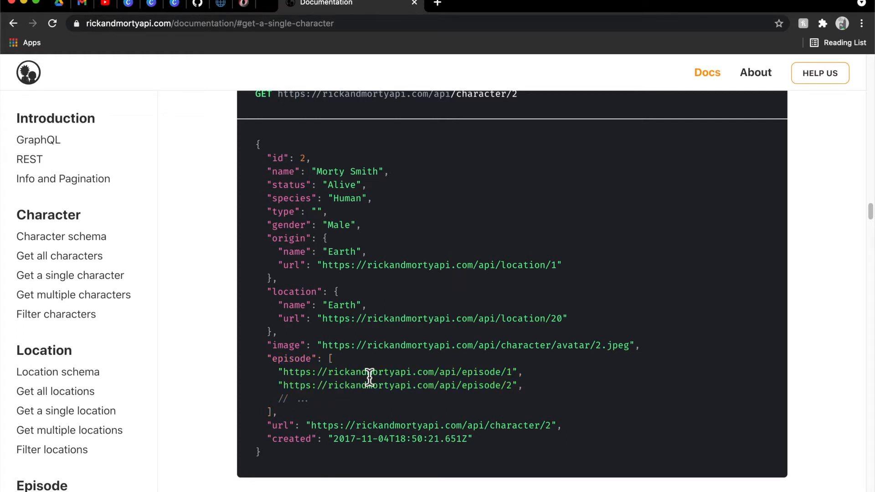
{"action": "mouse_move", "coordinate": [454, 382]}
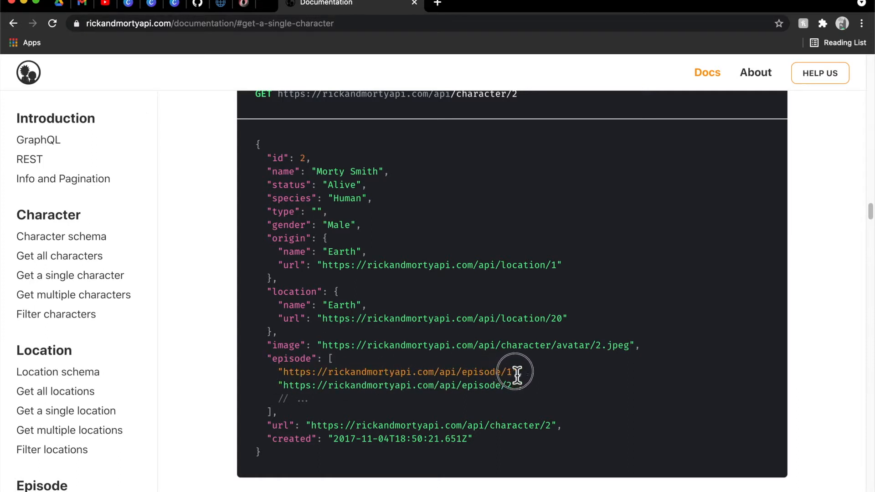
{"action": "mouse_move", "coordinate": [507, 384]}
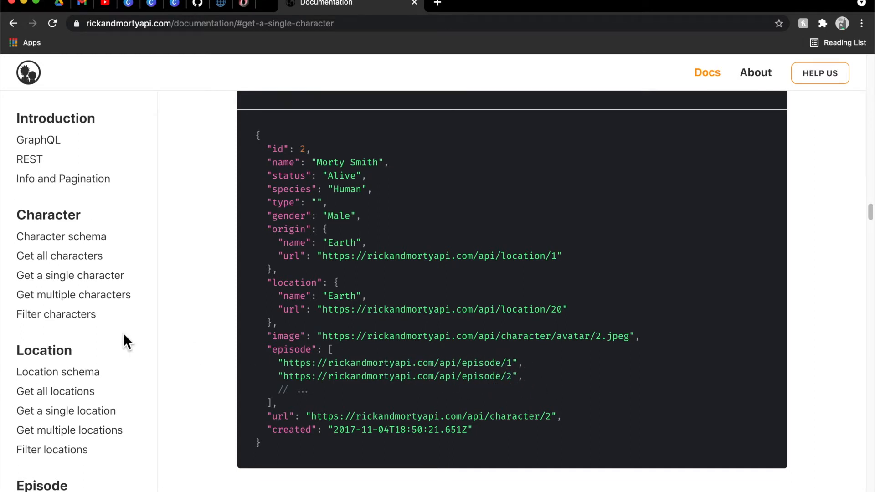
{"action": "scroll", "scroll_direction": "down", "scroll_amount": 3}
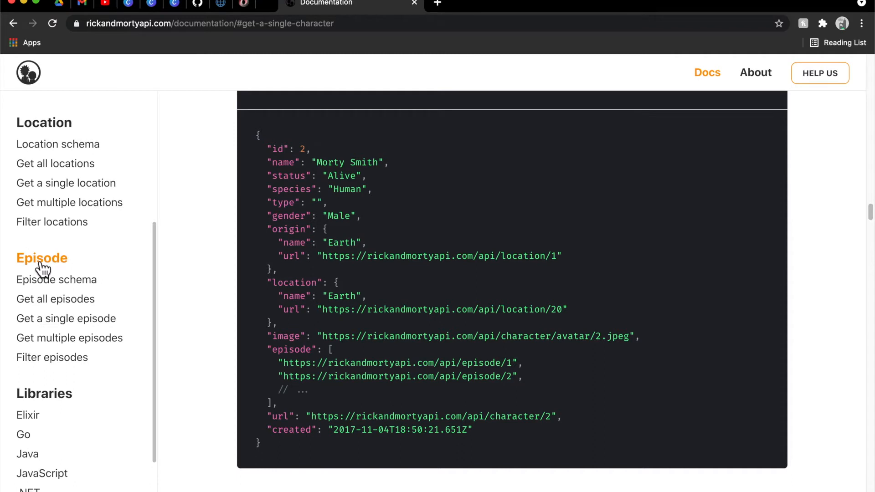
{"action": "left_click", "coordinate": [69, 337]}
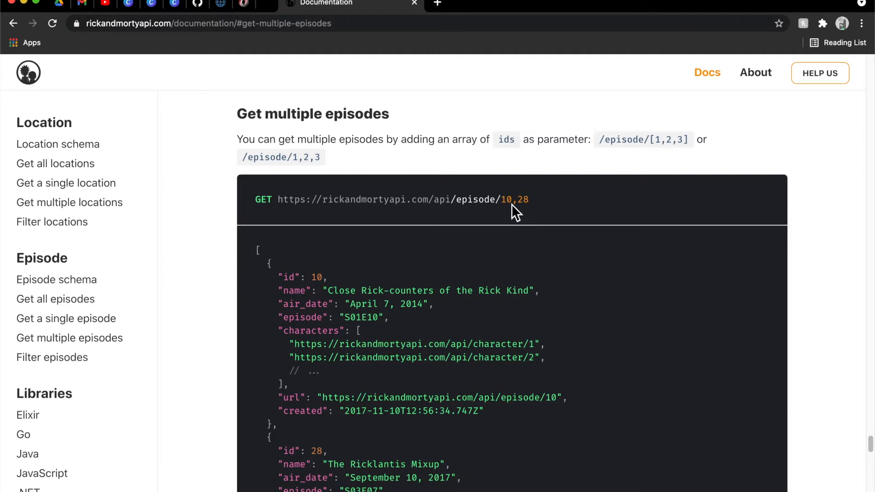
{"action": "scroll", "scroll_direction": "down", "scroll_amount": 3}
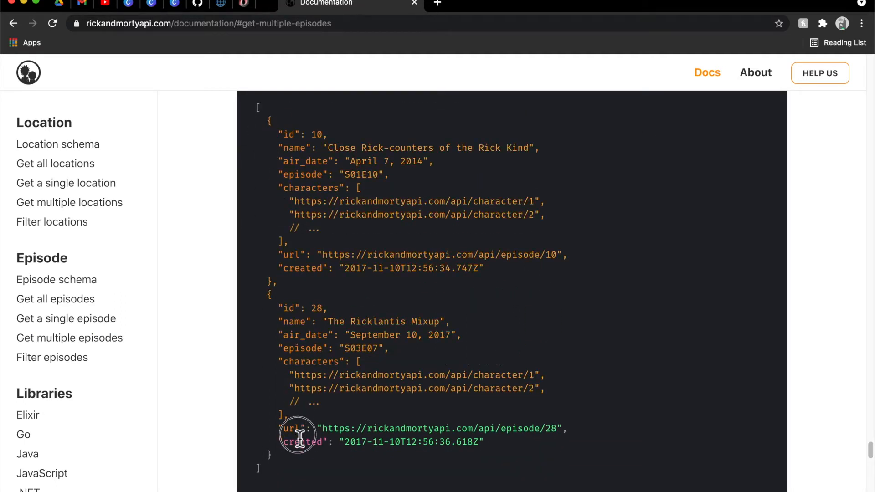
{"action": "mouse_move", "coordinate": [372, 406]}
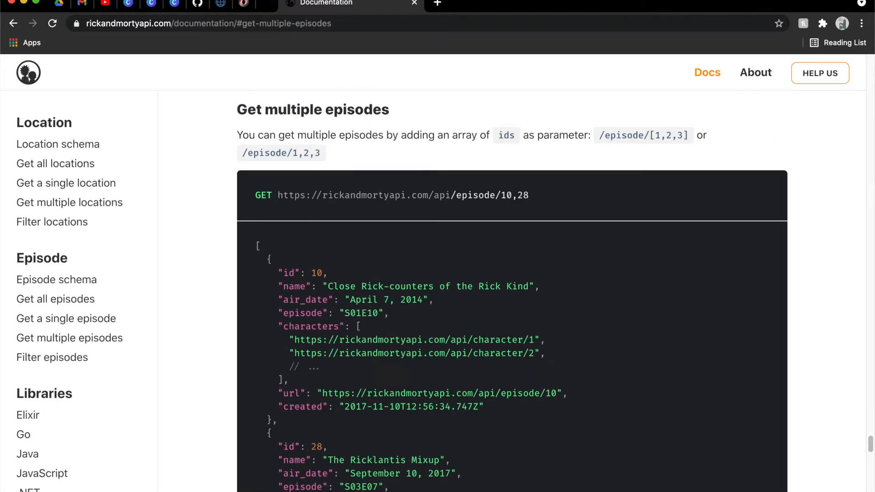
{"action": "mouse_move", "coordinate": [450, 229]}
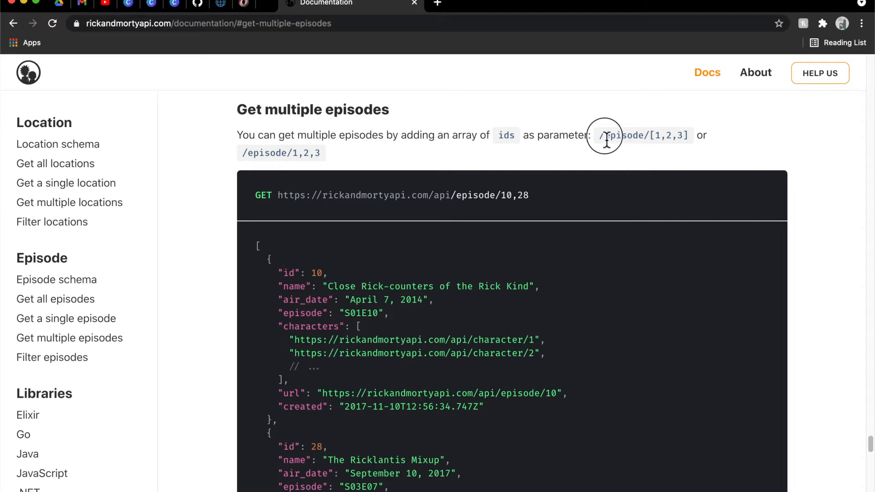
{"action": "double_click", "coordinate": [644, 135]}
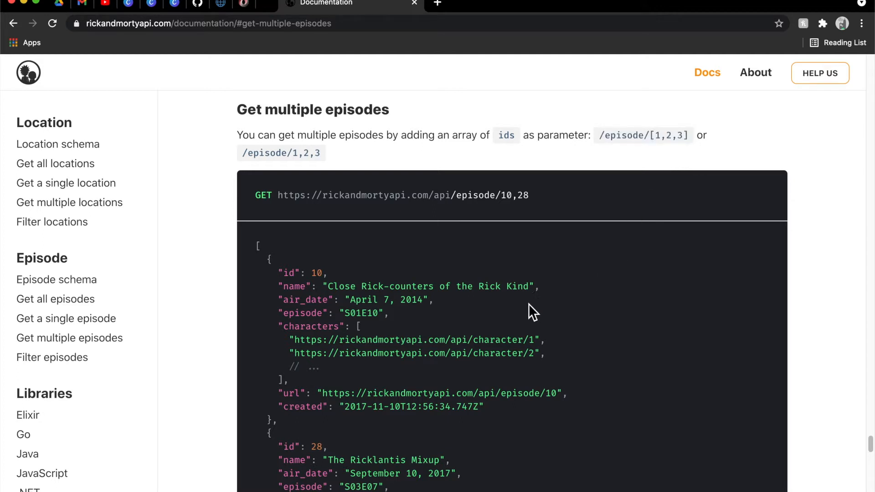
{"action": "mouse_move", "coordinate": [422, 306]}
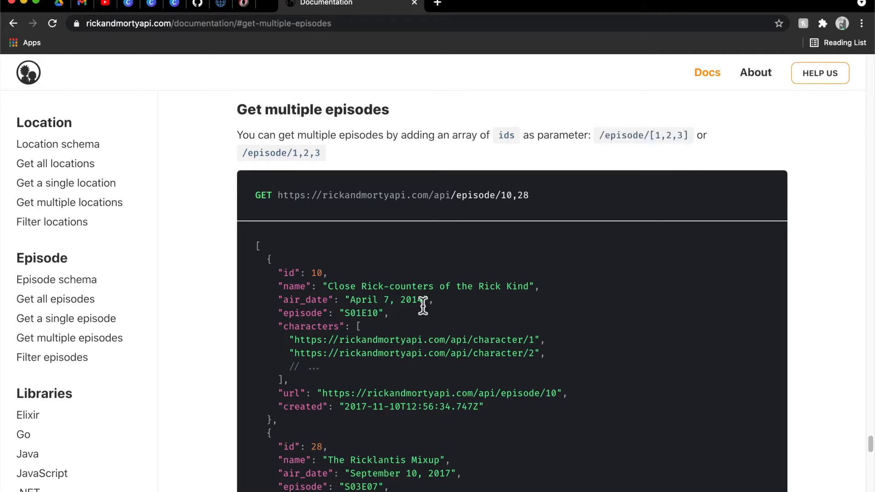
{"action": "key", "text": "cmd+tab"}
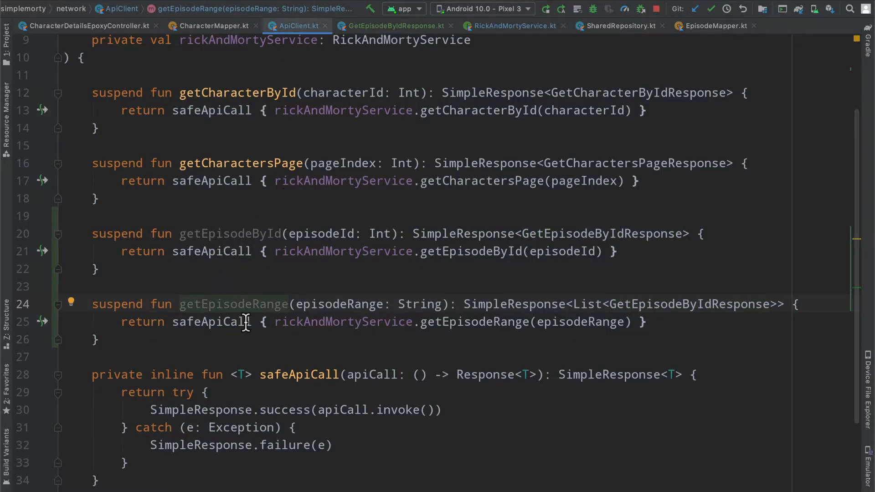
Check the getEpisodeRange endpoint and GetEpisodeByIdResponse fields, then bring up CharacterMapper.kt
{"action": "double_click", "coordinate": [210, 321]}
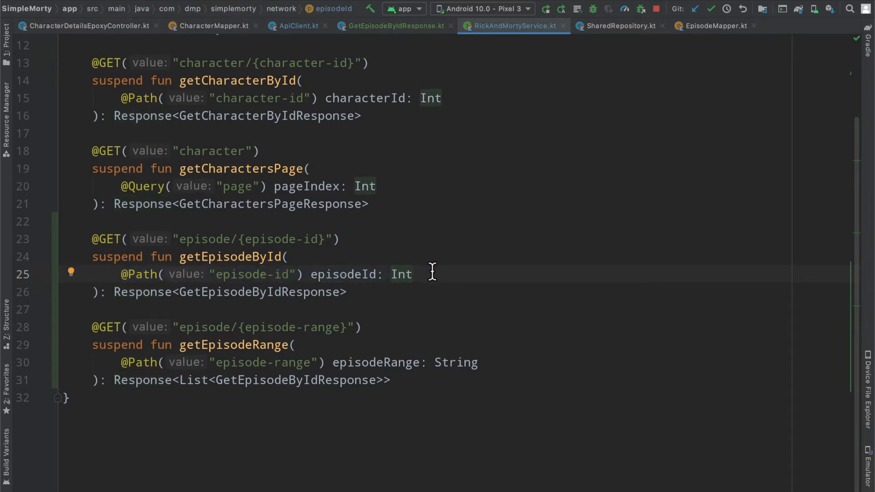
{"action": "triple_click", "coordinate": [295, 361]}
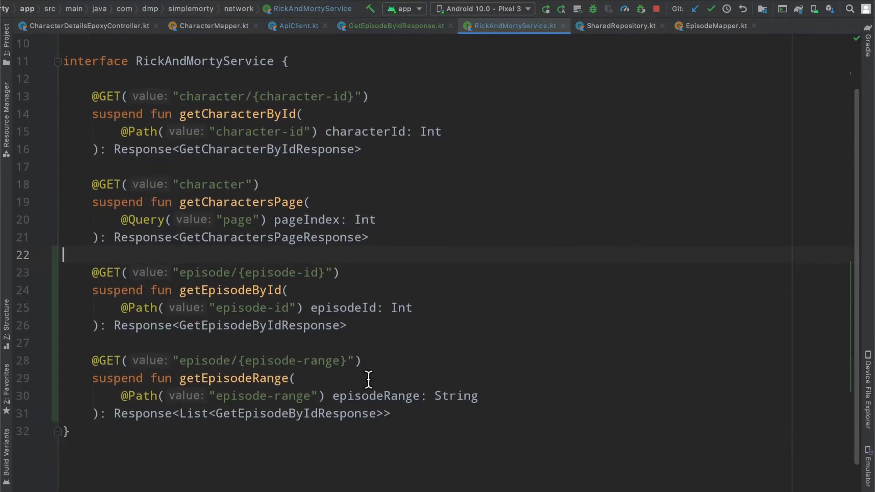
{"action": "left_click", "coordinate": [393, 26]}
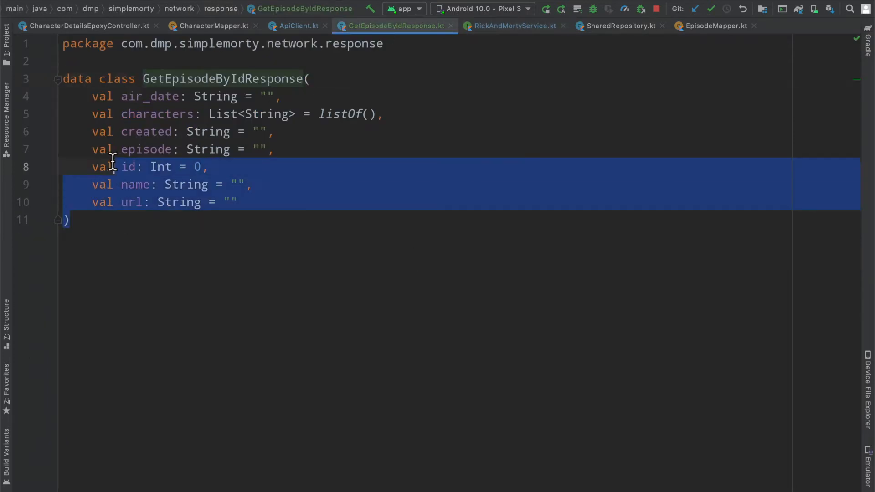
{"action": "left_click", "coordinate": [273, 131]}
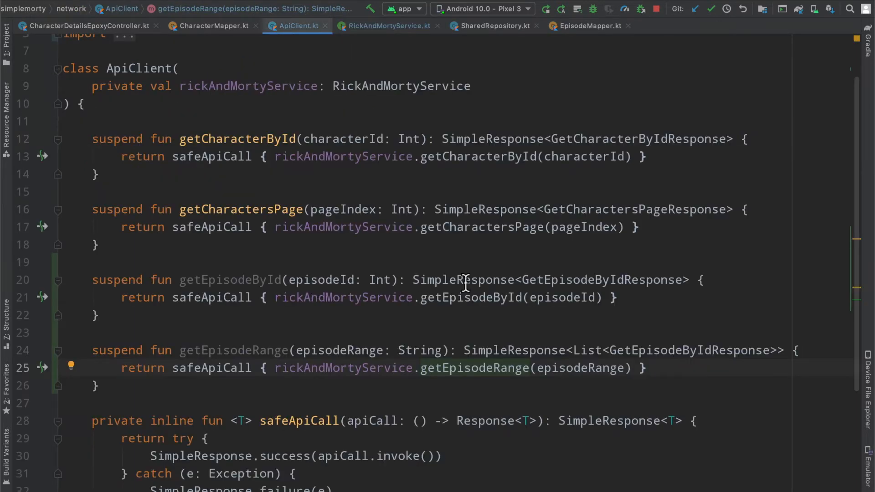
{"action": "double_click", "coordinate": [234, 350]}
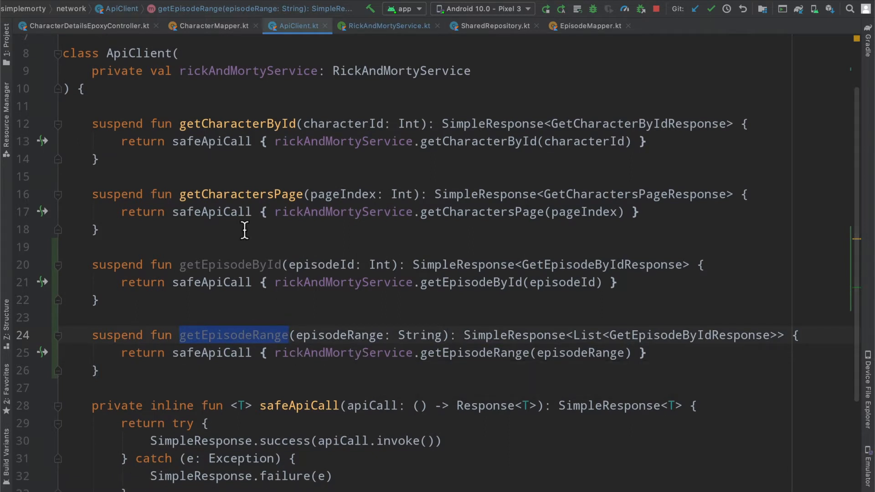
{"action": "left_click", "coordinate": [493, 25]}
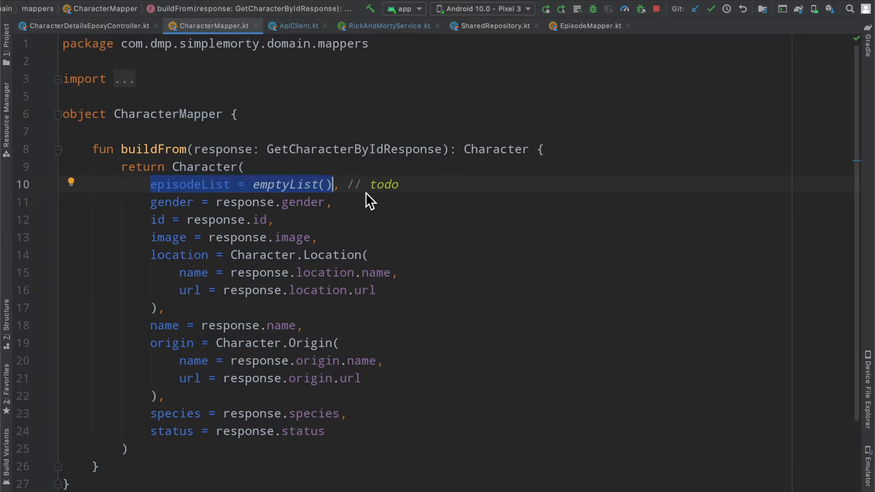
Write EpisodeMapper.buildFrom(networkEpisode: GetEpisodeByIdResponse) returning Episode(id, name, airDate, episode)
{"action": "left_click", "coordinate": [587, 25]}
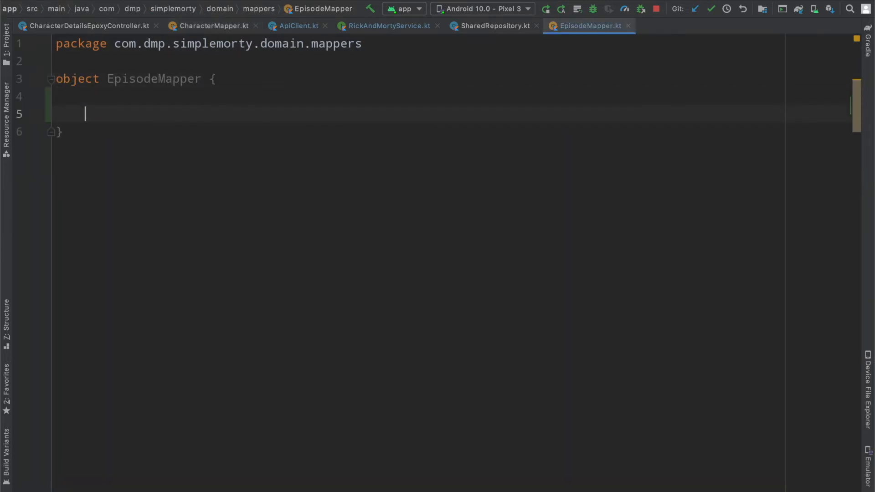
{"action": "type", "text": "fun buildFrom("}
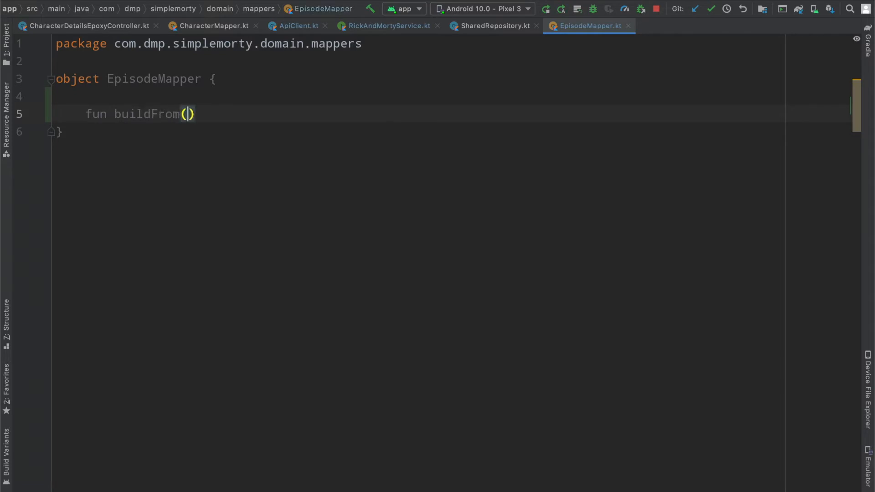
{"action": "type", "text": "net"}
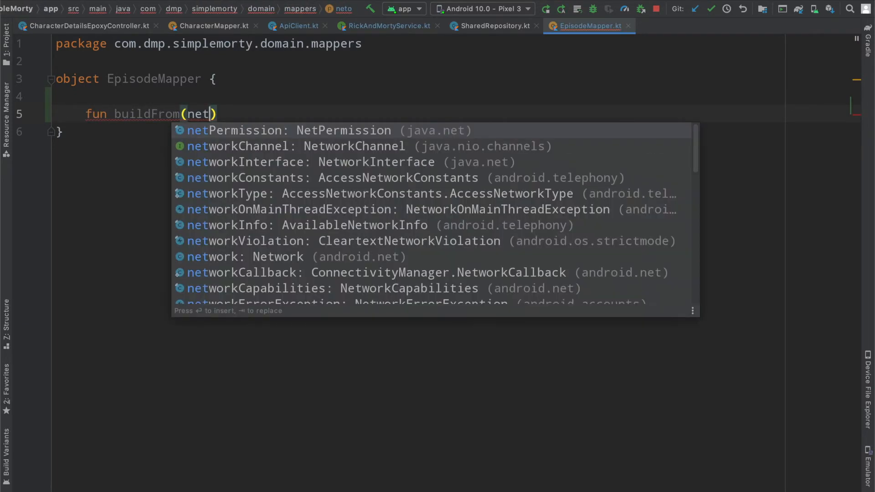
{"action": "type", "text": "workEpsio"}
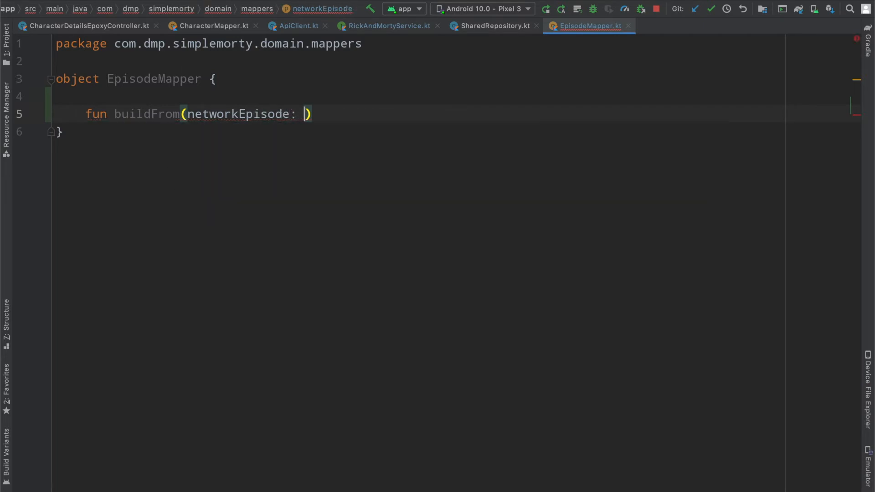
{"action": "type", "text": "GetEpisodeByIdResponse"}
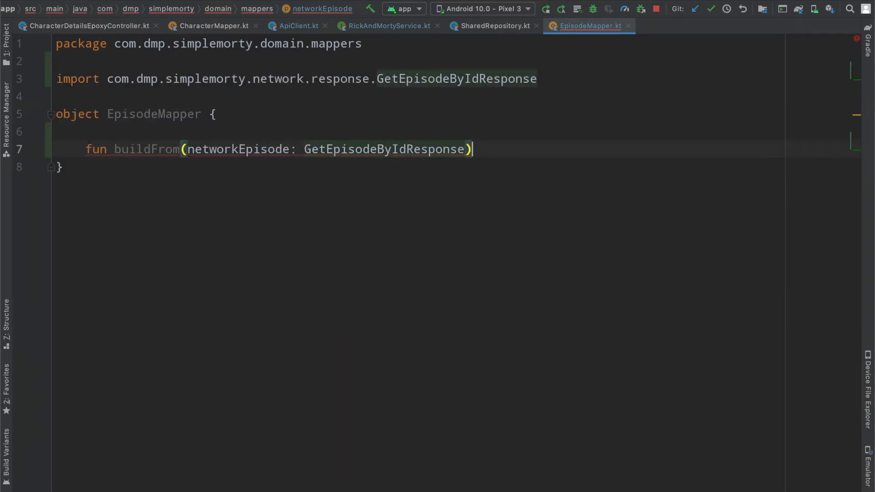
{"action": "type", "text": ": Episode {"}
{"action": "type", "text": "return"}
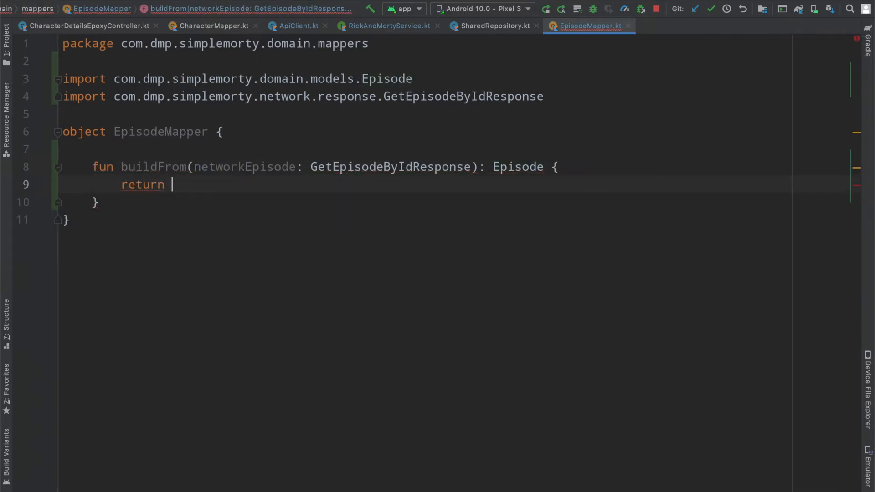
{"action": "type", "text": "Episode("}
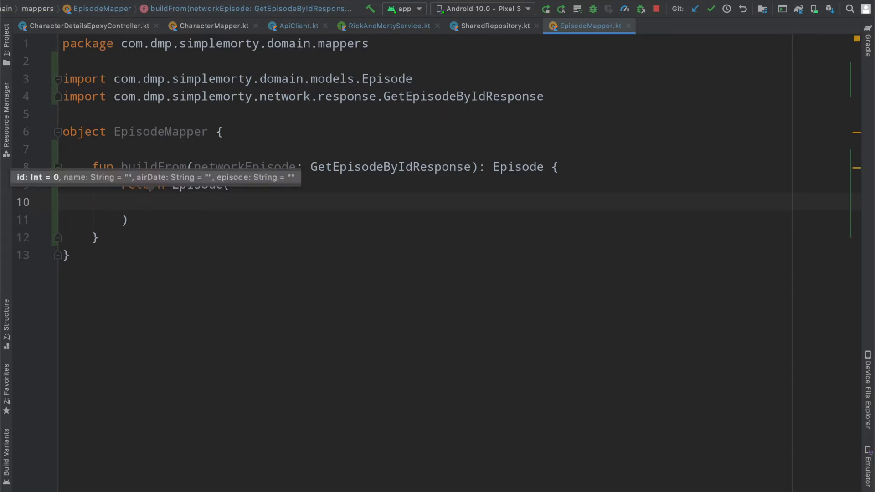
{"action": "type", "text": "id = networkEpisode.id,"}
{"action": "type", "text": "name"}
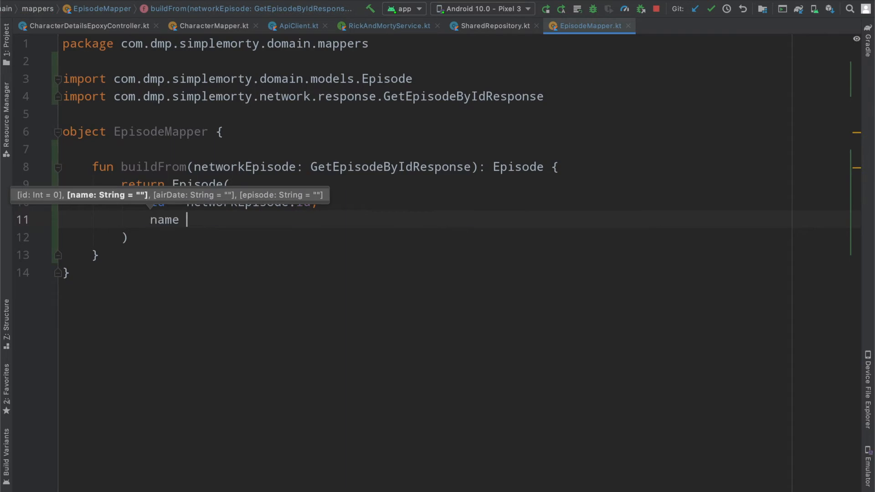
{"action": "type", "text": "airDate = networkEpisode.air_date,"}
{"action": "type", "text": "episode = networkEpisode.episode"}
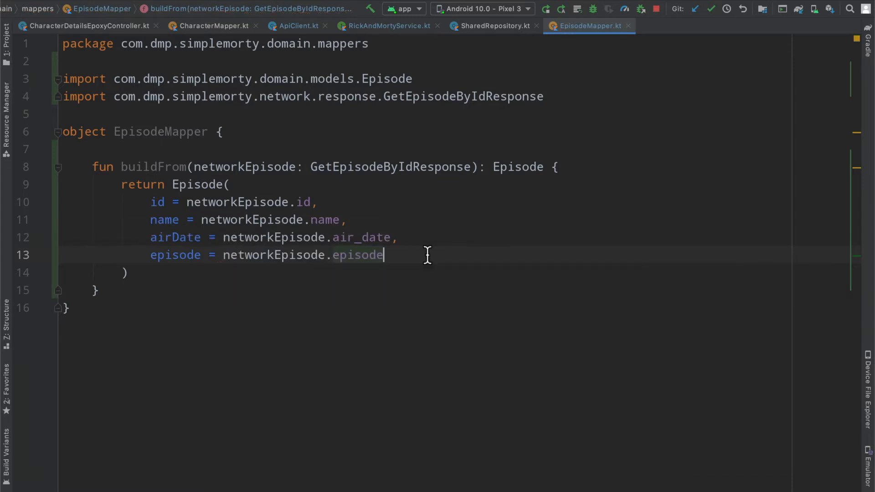
{"action": "mouse_move", "coordinate": [217, 278]}
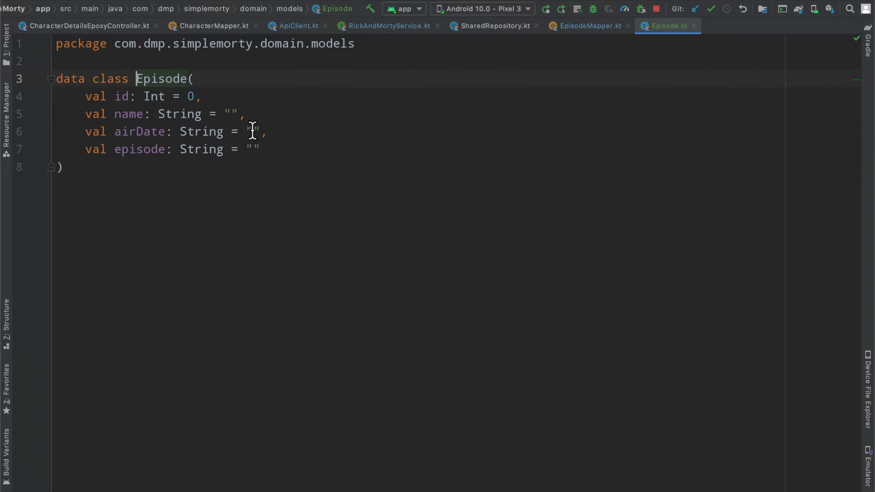
Compare buildFrom's mapping against GetEpisodeByIdResponse's fields and settle on the finished EpisodeMapper
{"action": "left_click", "coordinate": [586, 25]}
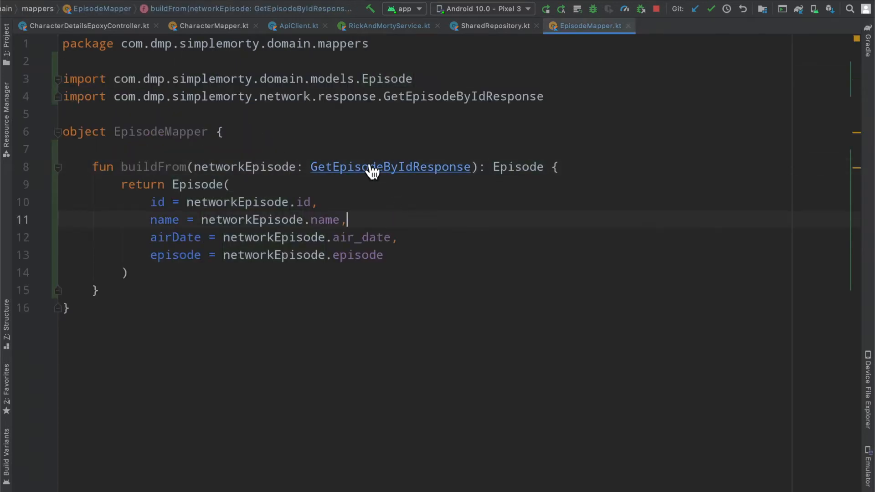
{"action": "left_click", "coordinate": [390, 167]}
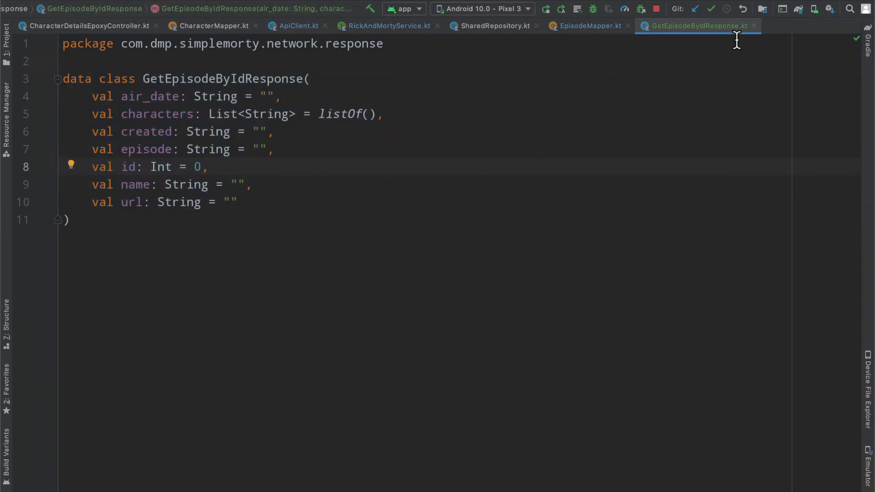
{"action": "left_click", "coordinate": [586, 25]}
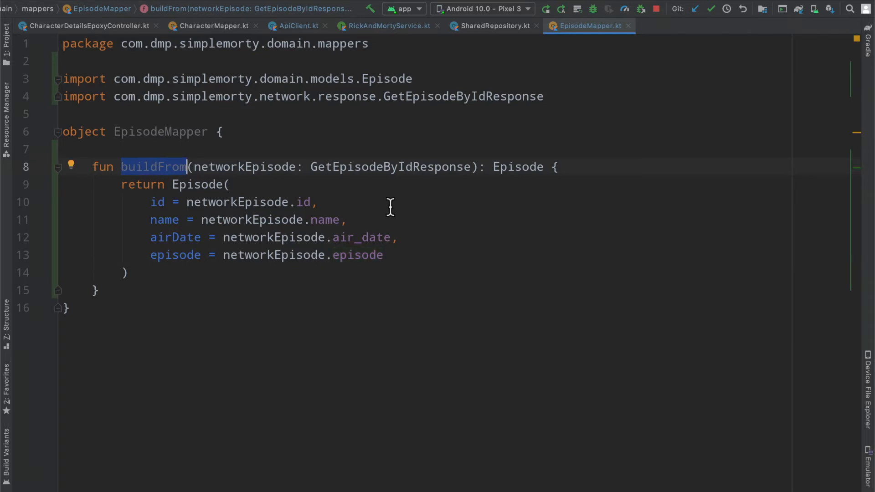
{"action": "double_click", "coordinate": [240, 166]}
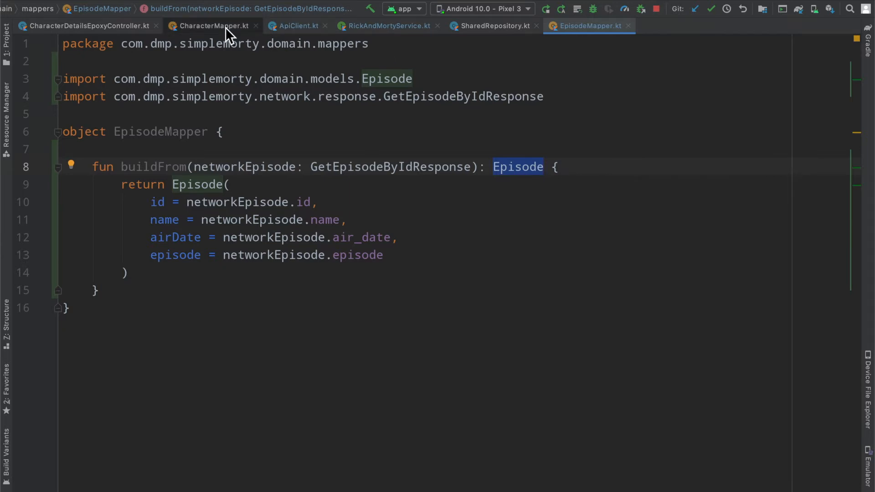
Highlight CharacterMapper's 'emptyList(), // todo' episodeList placeholder, then move to SharedRepository
{"action": "left_click", "coordinate": [213, 25]}
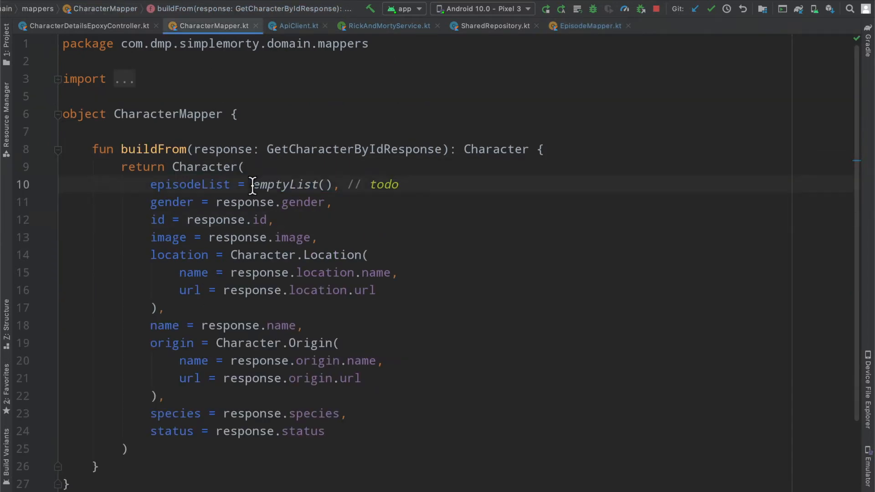
{"action": "left_click_drag", "start_coordinate": [252, 185], "coordinate": [399, 185]}
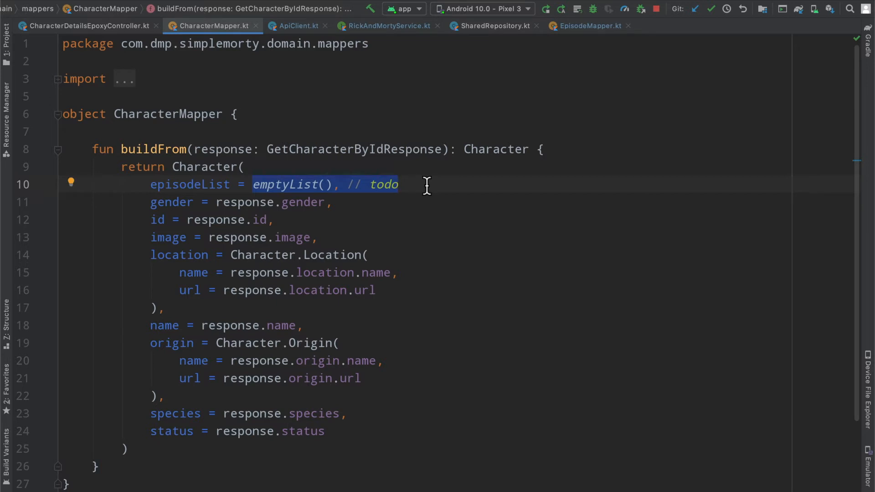
{"action": "left_click", "coordinate": [491, 25]}
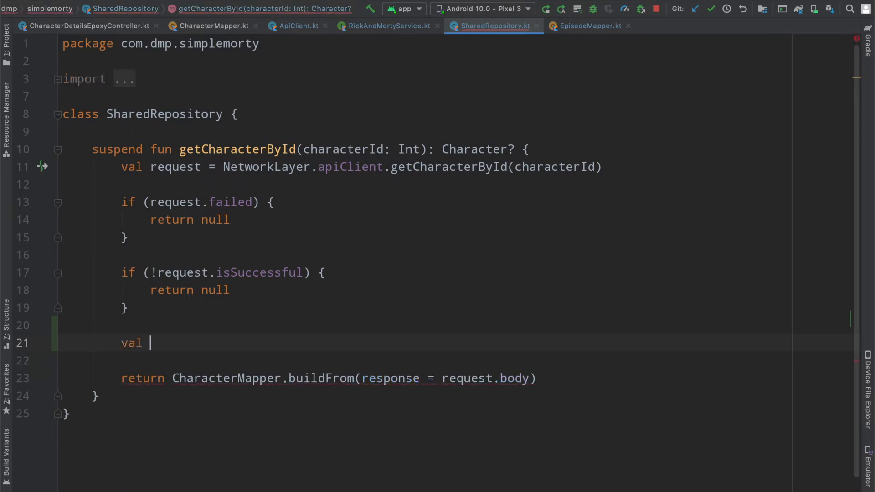
Assign networkEpisodes = getEpisodesFromCharacterResponse(request.body) and start a private suspend helper stub
{"action": "type", "text": "networkEpisodes = get"}
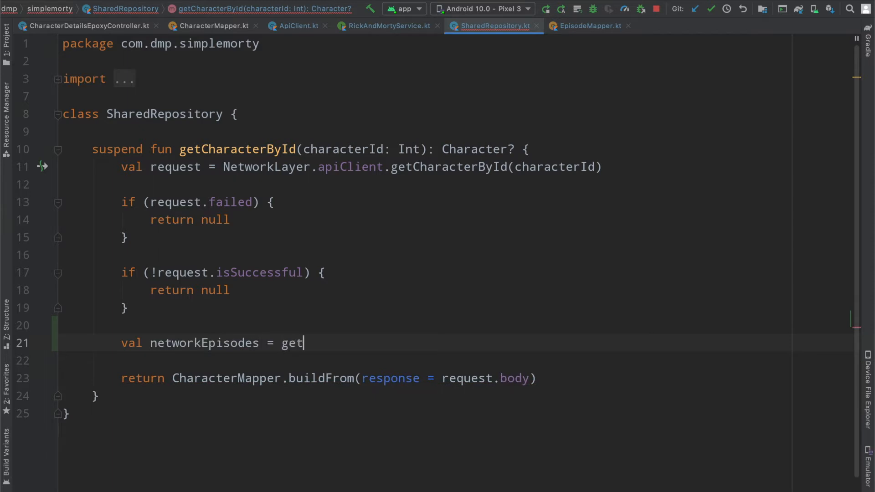
{"action": "type", "text": "Episodes"}
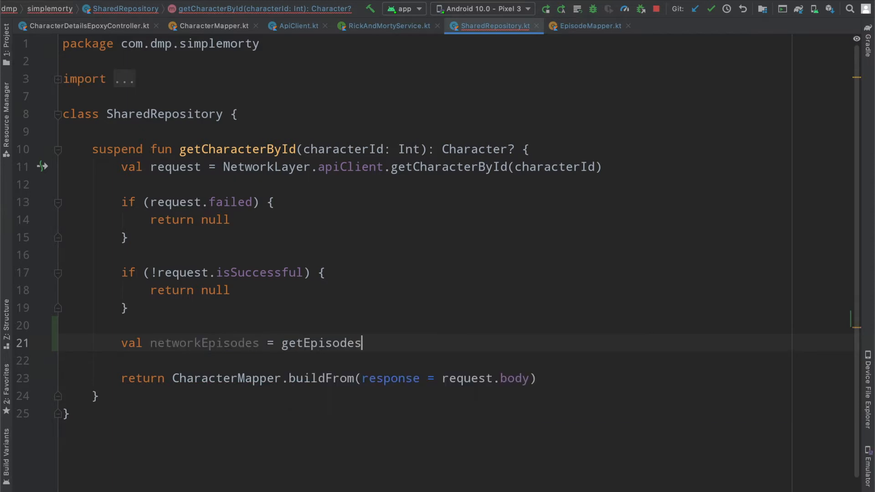
{"action": "type", "text": "FromCharacterResponse"}
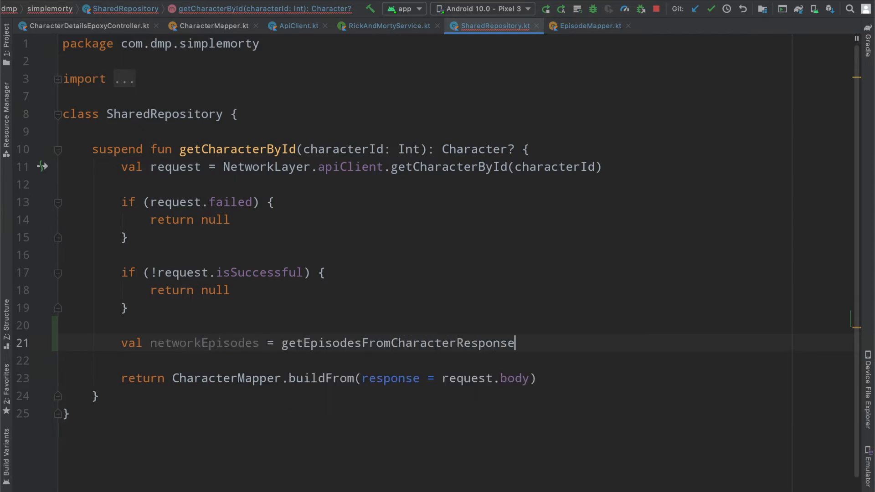
{"action": "type", "text": "()"}
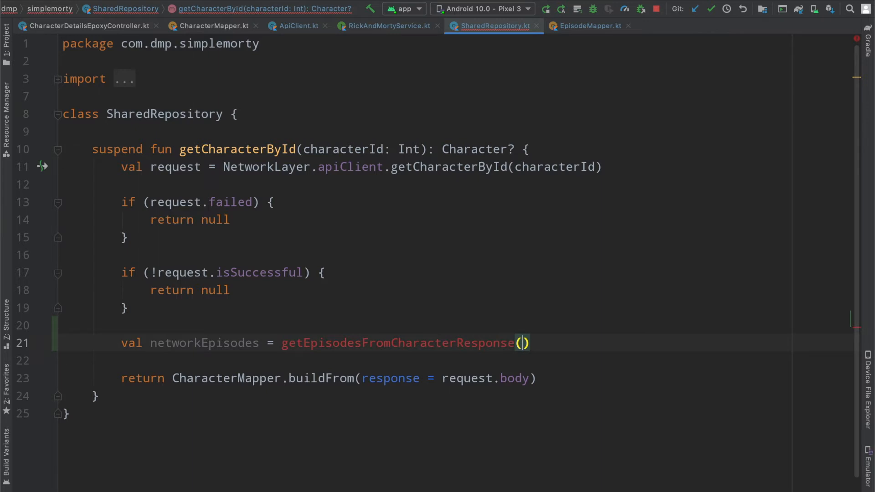
{"action": "type", "text": "request.body"}
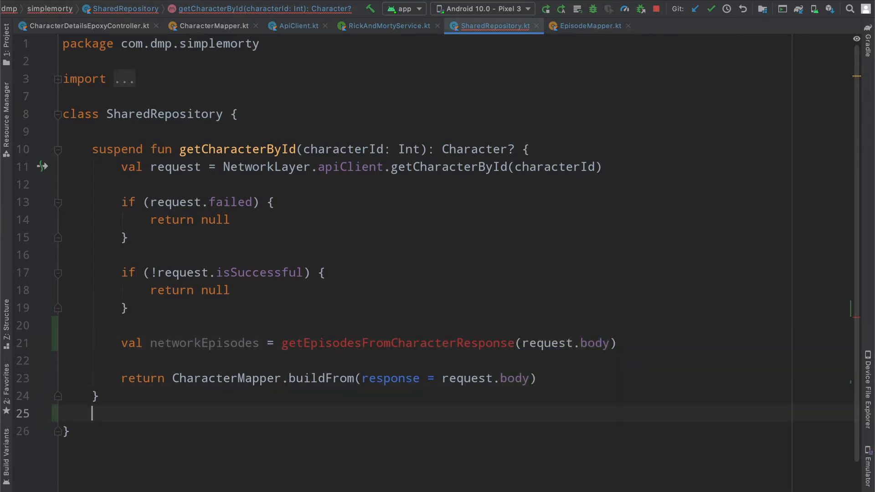
{"action": "type", "text": "private suspend fun getEpisodesFromCharacterResponse("}
{"action": "type", "text": "characterResponse: GetCharacterByIdResponse"}
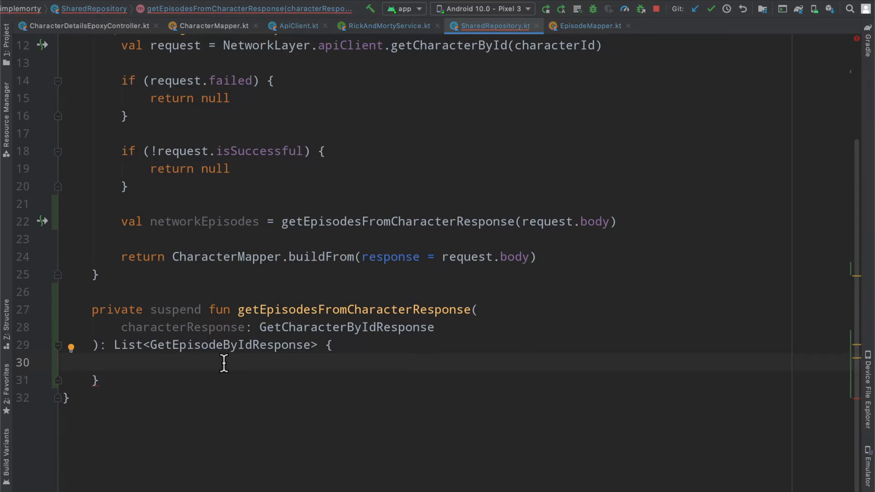
Start val request = NetworkLayer.apiClient.getEpisodeRange(...) in the helper, leaving the argument unfinished
{"action": "scroll", "scroll_direction": "down", "scroll_amount": 3}
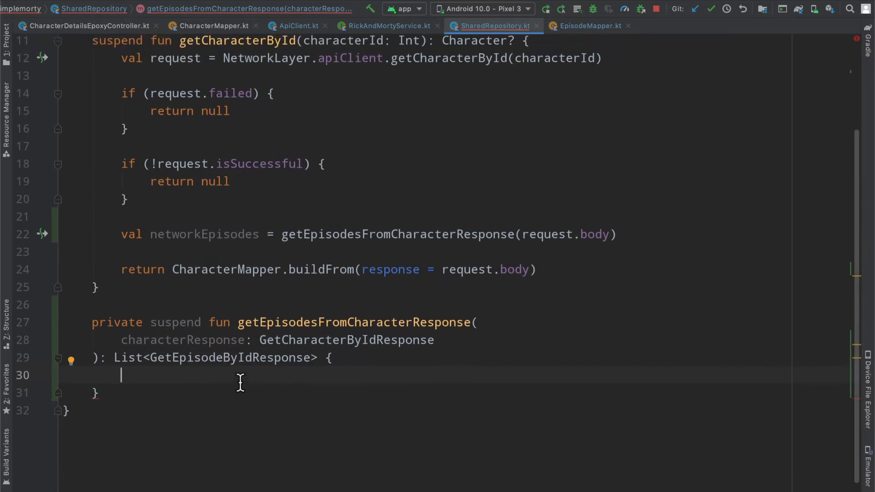
{"action": "type", "text": "val request = NetworkLayer.apiClient."}
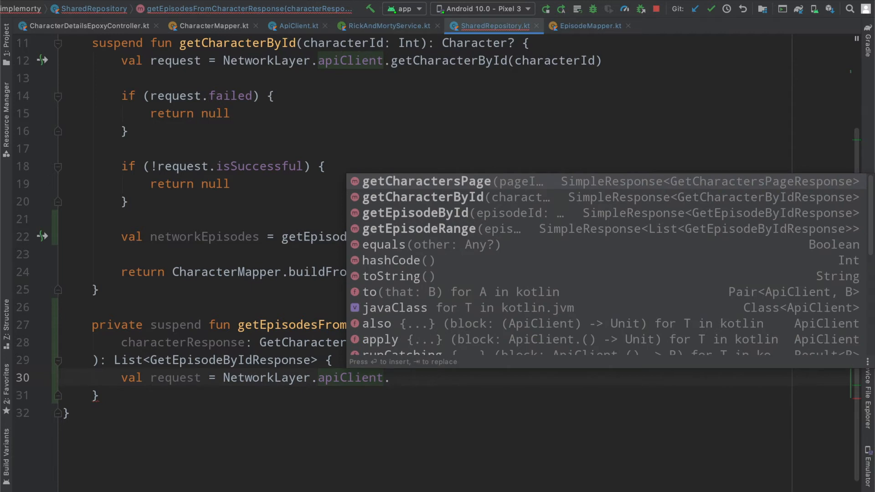
{"action": "type", "text": "getEpisodeRange(epsi"}
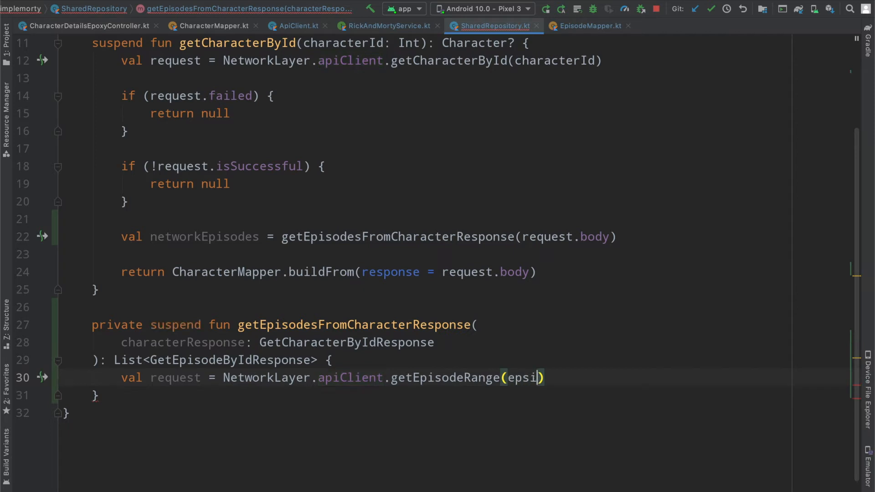
{"action": "key", "text": "Backspace"}
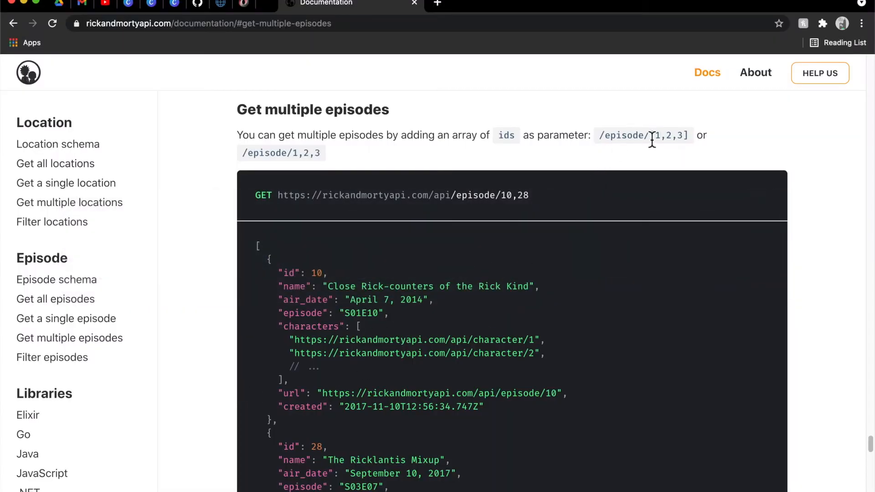
{"action": "double_click", "coordinate": [667, 135]}
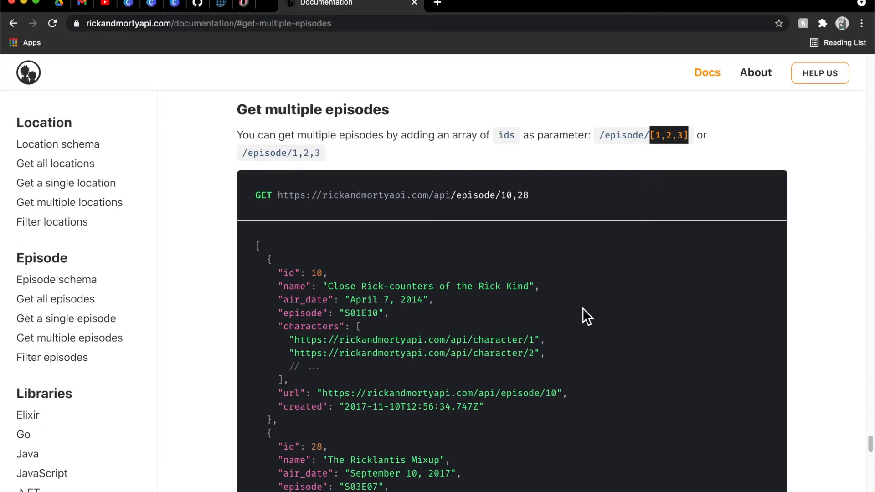
{"action": "scroll", "scroll_direction": "down", "scroll_amount": 3}
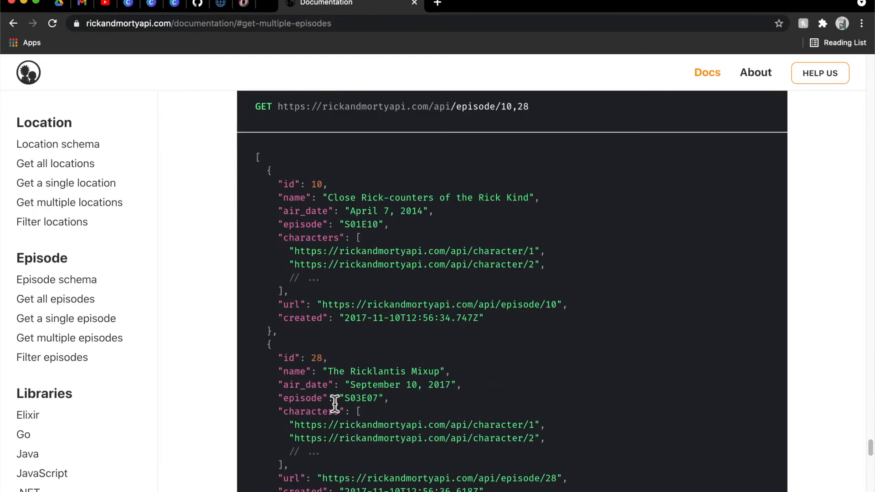
{"action": "mouse_move", "coordinate": [73, 346]}
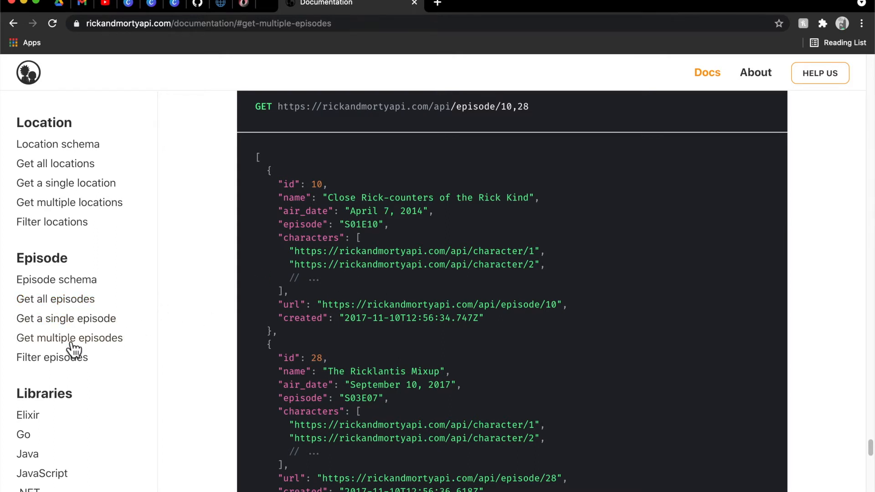
{"action": "mouse_move", "coordinate": [447, 430]}
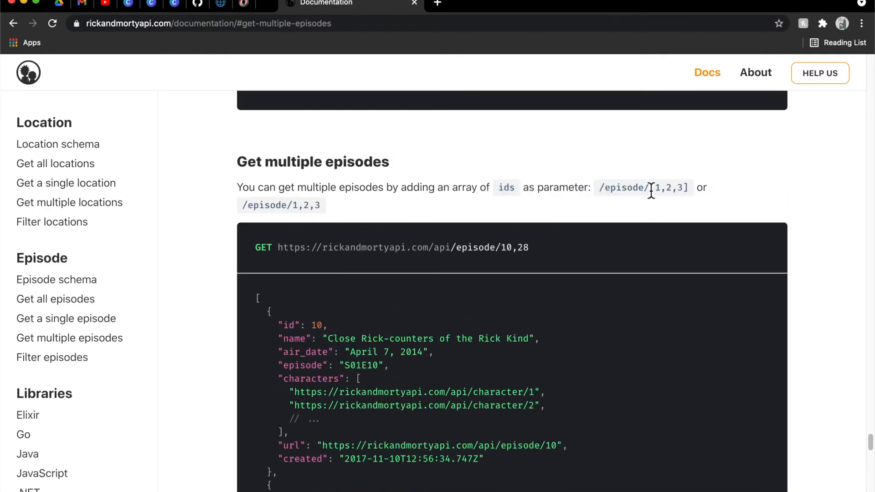
{"action": "double_click", "coordinate": [670, 188]}
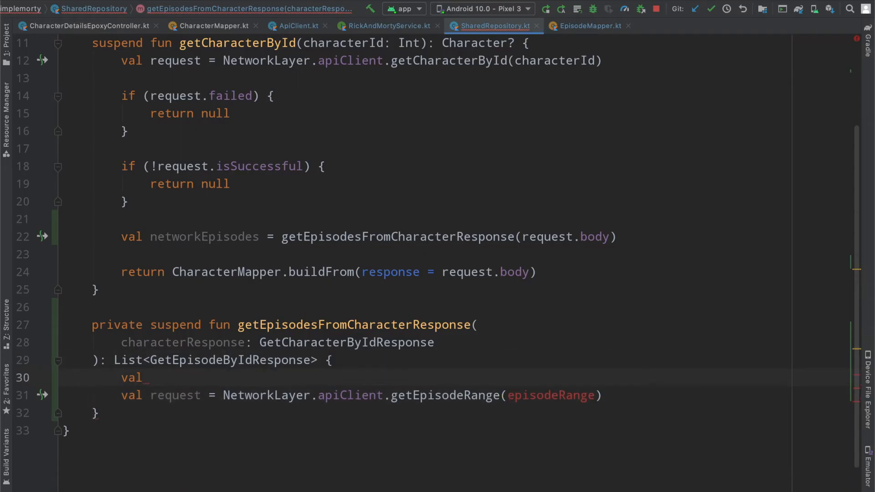
Build episodeRange by mapping each episode URL to its id after lastIndexOf("/") and calling toString()
{"action": "type", "text": "episodeRange ="}
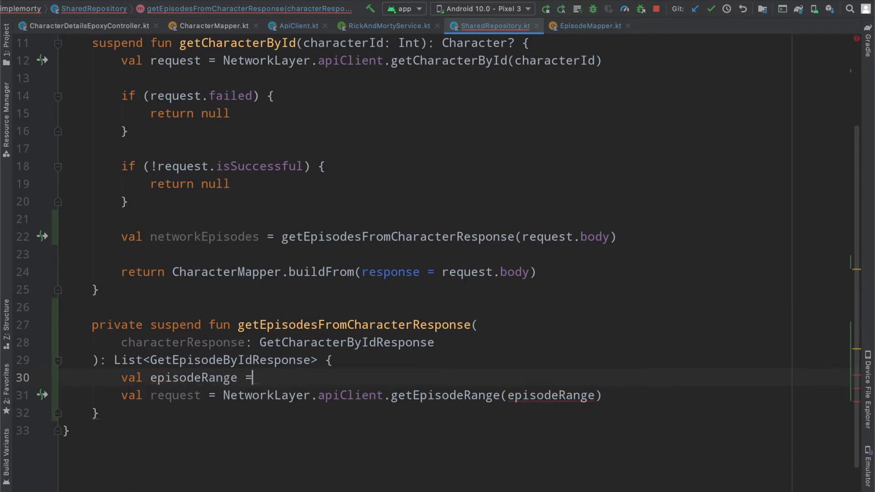
{"action": "type", "text": "characterResponse.episode"}
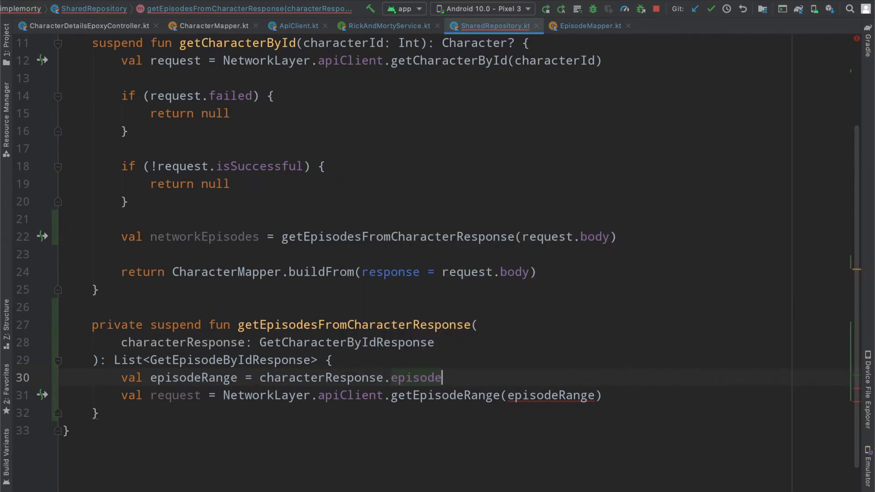
{"action": "type", "text": ".map {"}
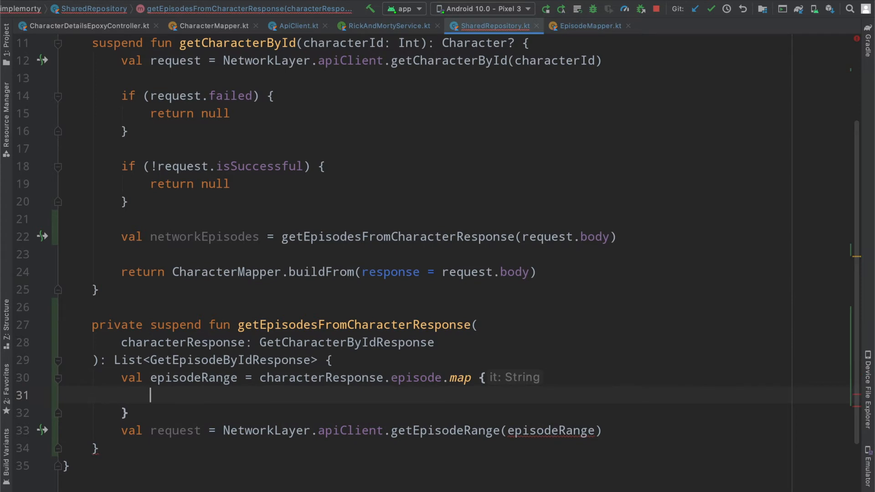
{"action": "type", "text": "it."}
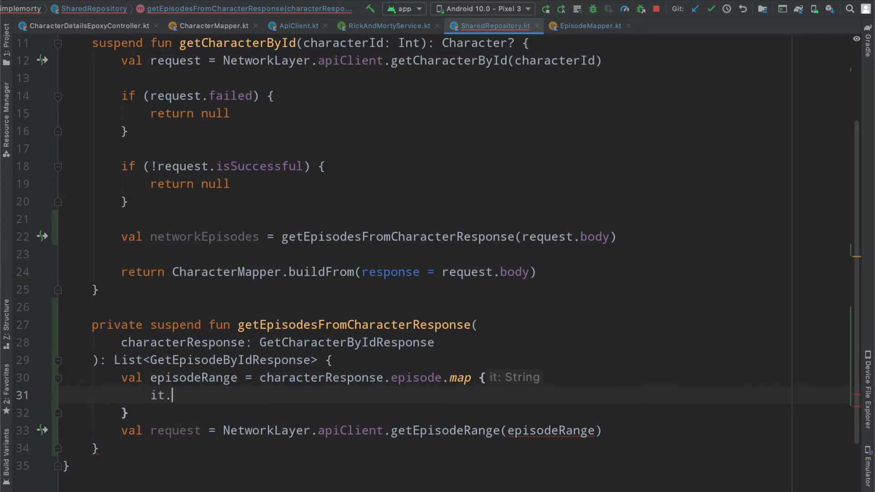
{"action": "type", "text": "substring(it"}
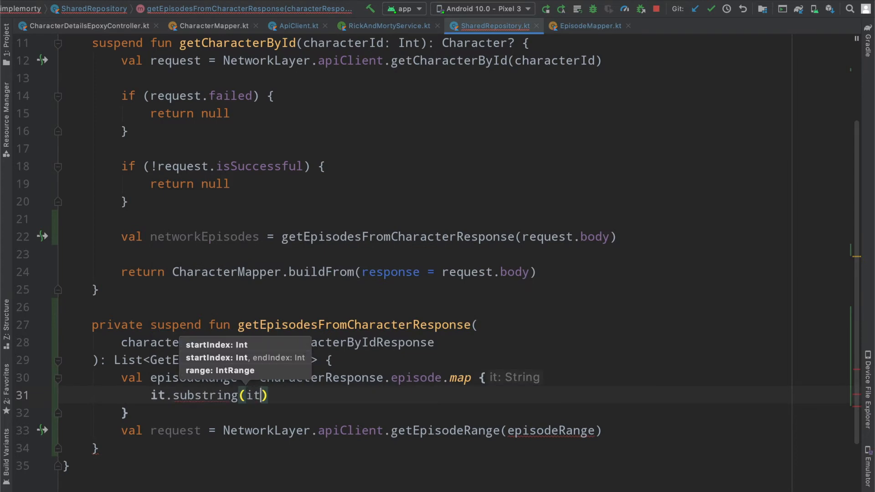
{"action": "type", "text": "."}
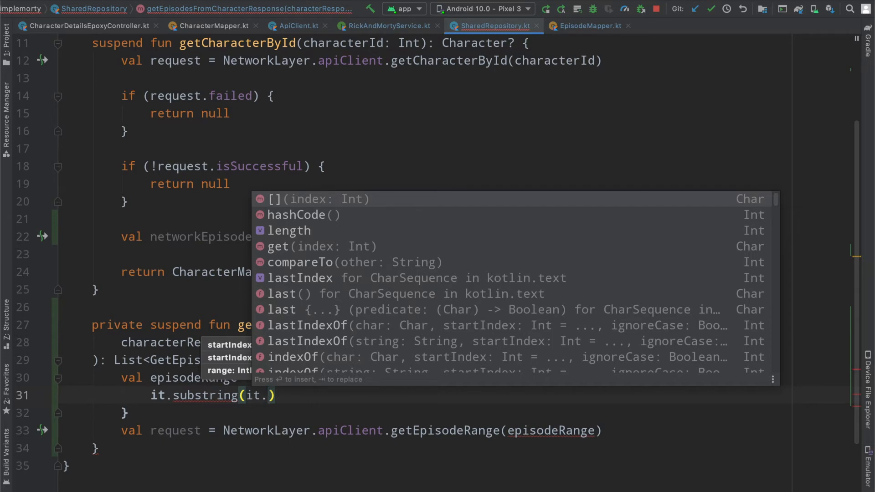
{"action": "type", "text": "lastin"}
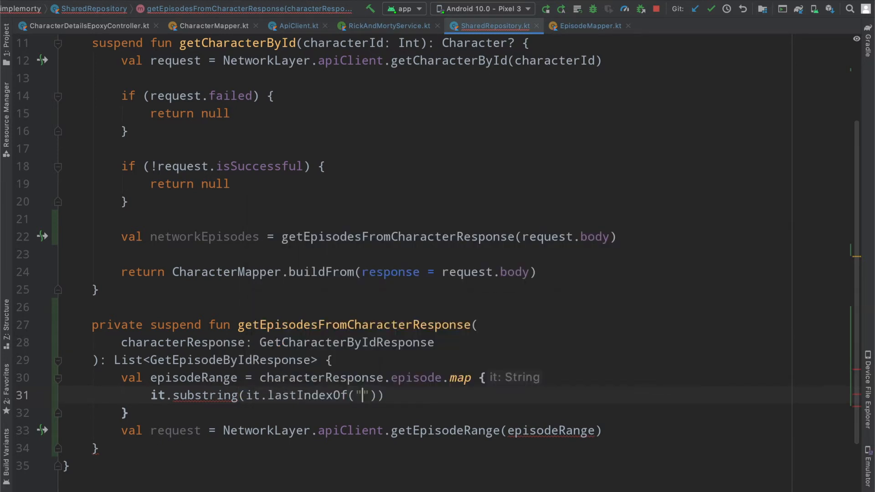
{"action": "type", "text": "/"}
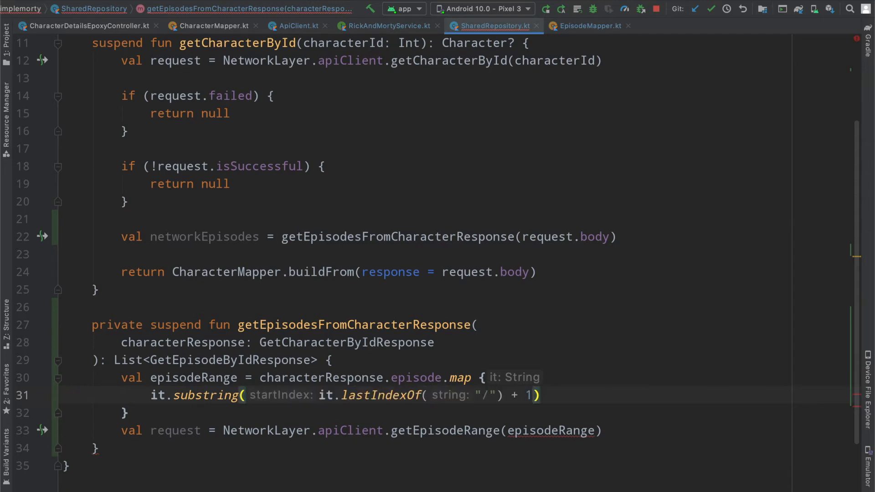
{"action": "type", "text": ".toString("}
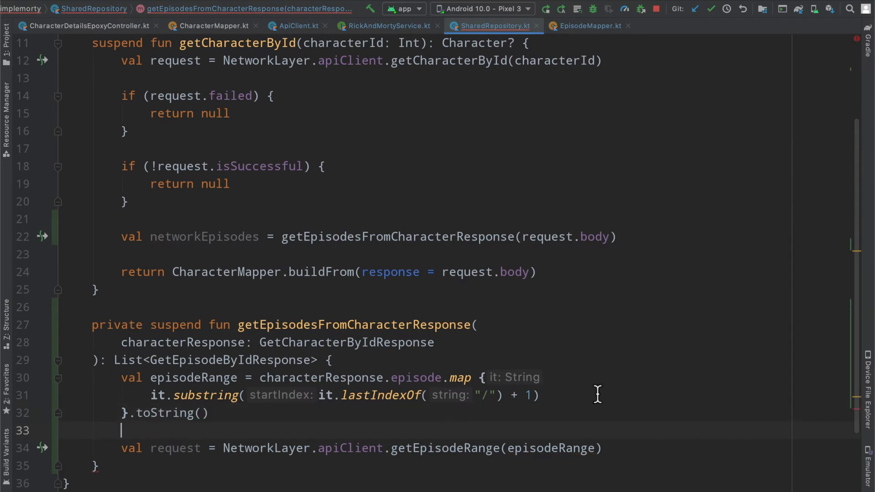
Pass episodeRange to getEpisodeRange, review the substring arguments and remove the temporary sample range text
{"action": "double_click", "coordinate": [550, 361]}
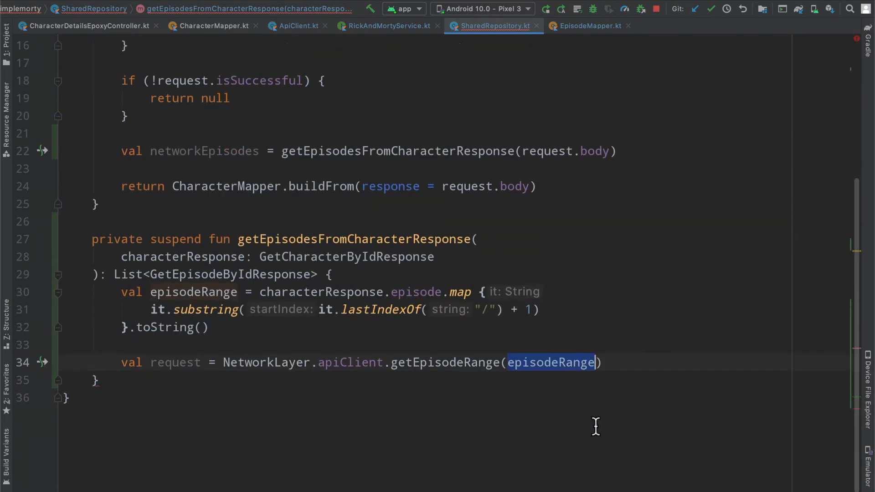
{"action": "left_click", "coordinate": [265, 344]}
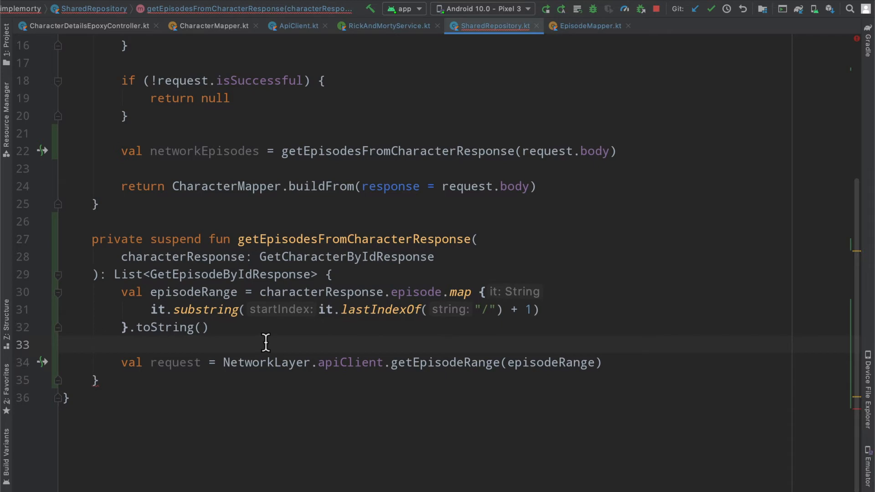
{"action": "mouse_move", "coordinate": [383, 316]}
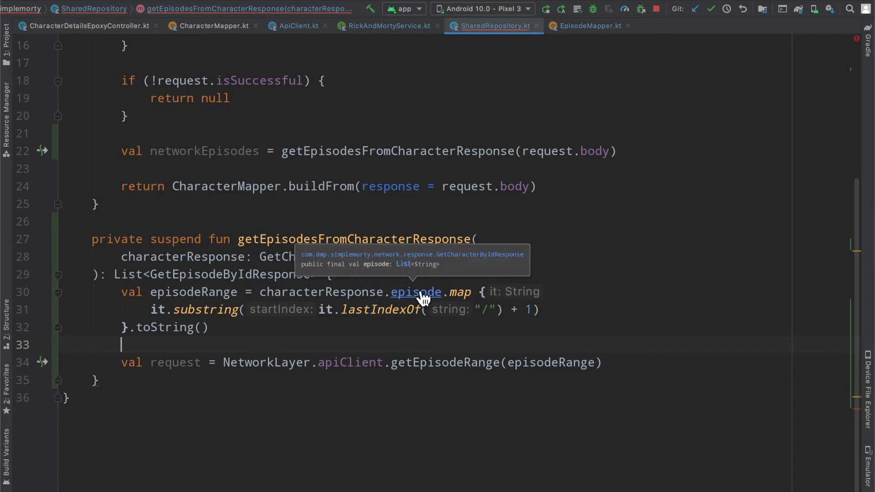
{"action": "mouse_move", "coordinate": [452, 295]}
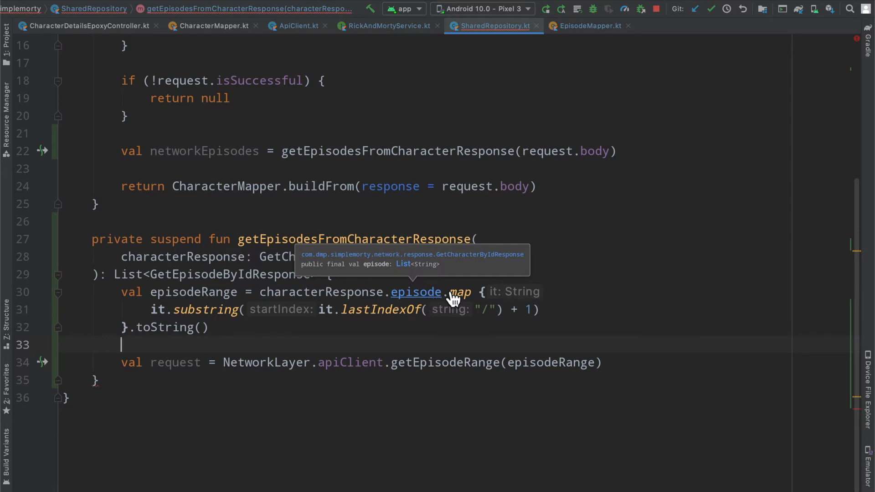
{"action": "mouse_move", "coordinate": [220, 307]}
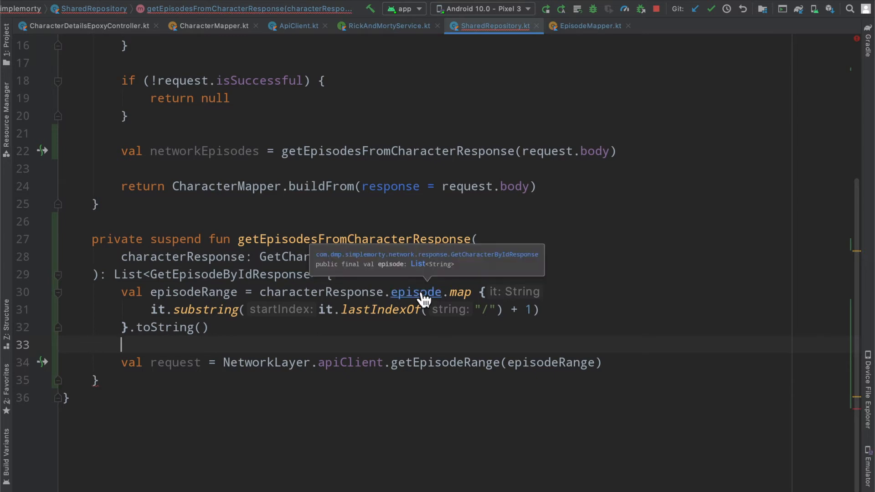
{"action": "mouse_move", "coordinate": [513, 295]}
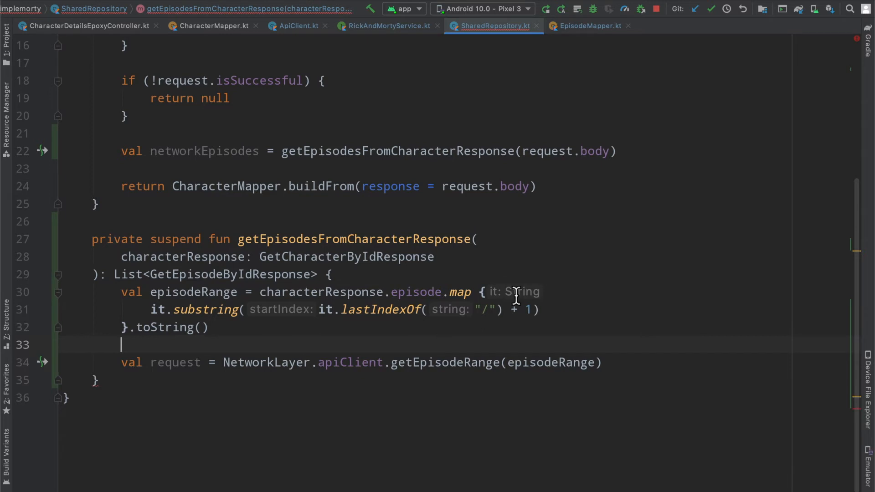
{"action": "mouse_move", "coordinate": [465, 326]}
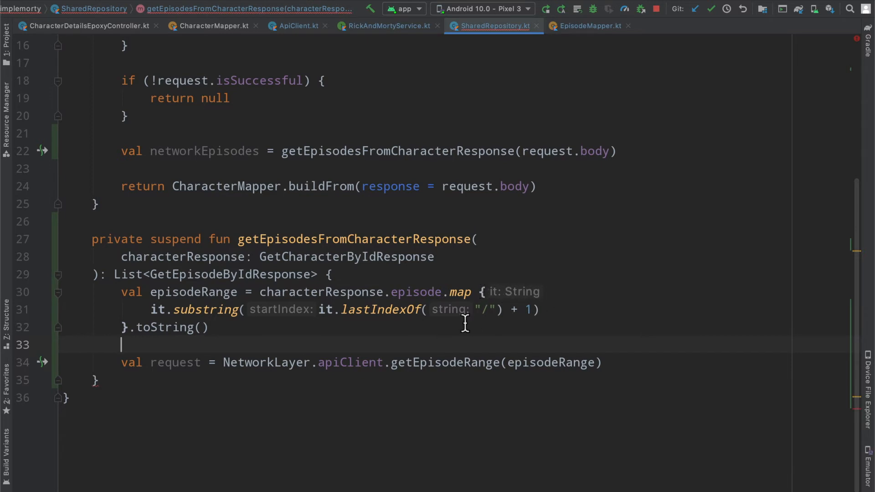
{"action": "mouse_move", "coordinate": [363, 309]}
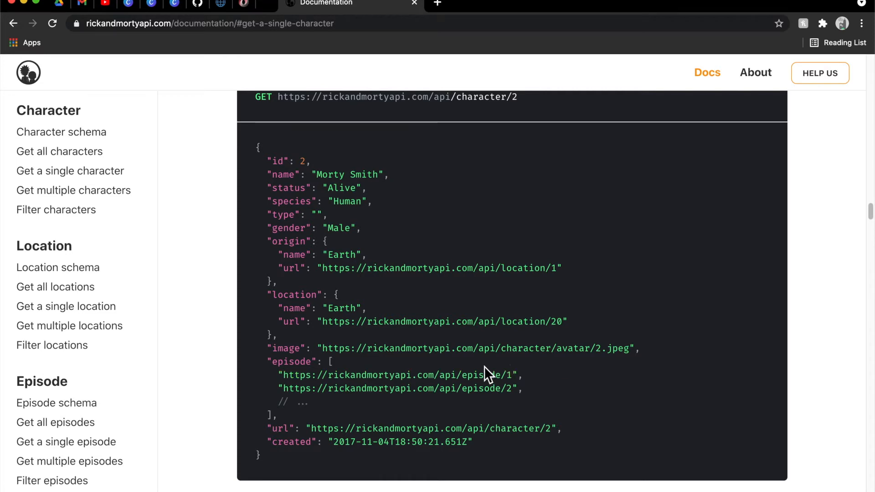
{"action": "mouse_move", "coordinate": [473, 383]}
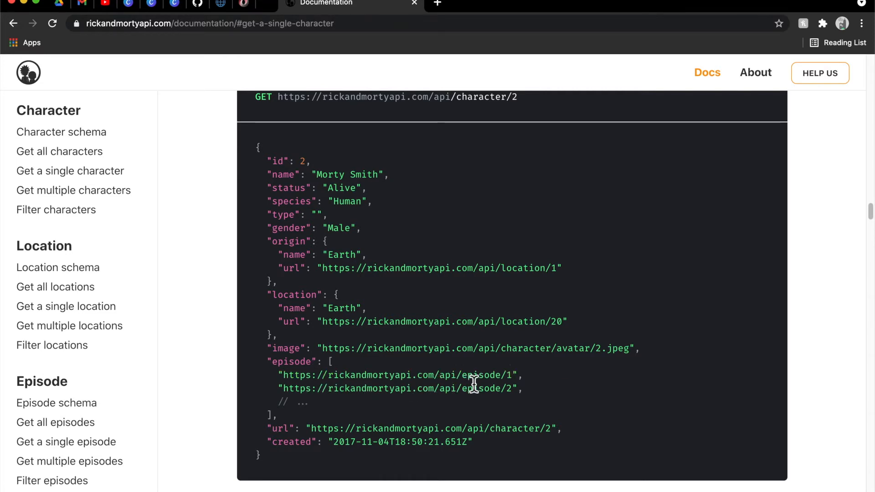
{"action": "mouse_move", "coordinate": [560, 398]}
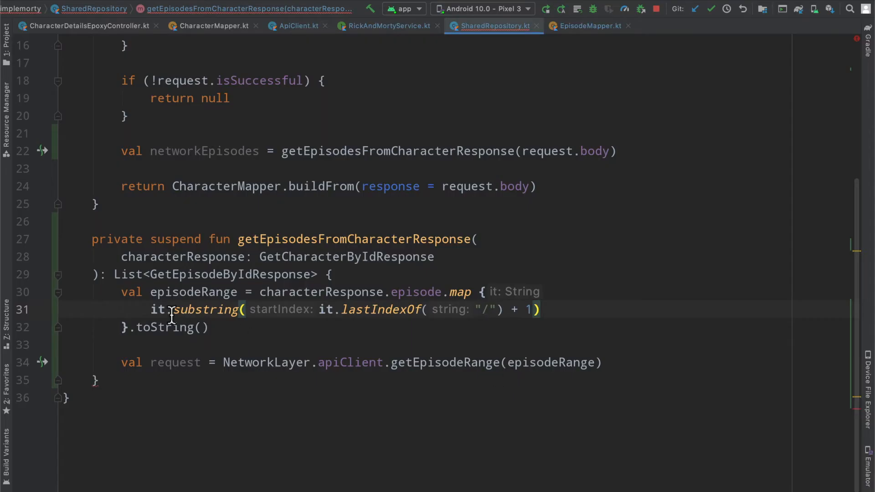
{"action": "double_click", "coordinate": [190, 310]}
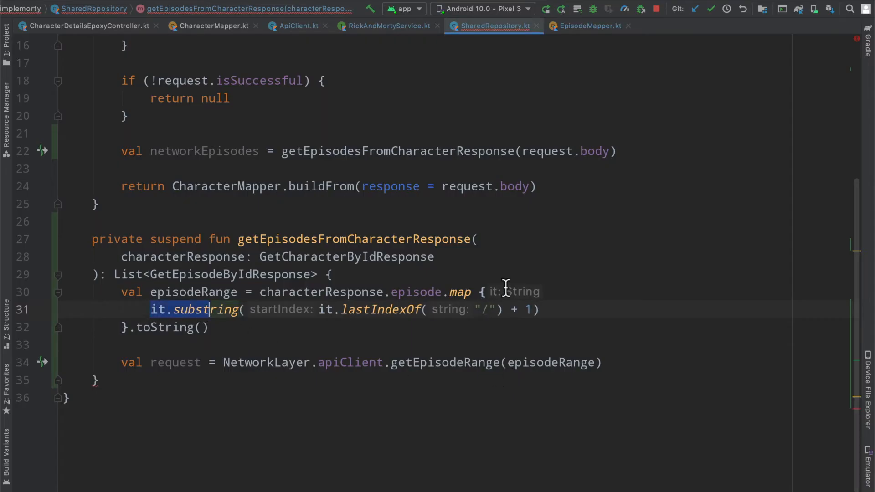
{"action": "mouse_move", "coordinate": [293, 318]}
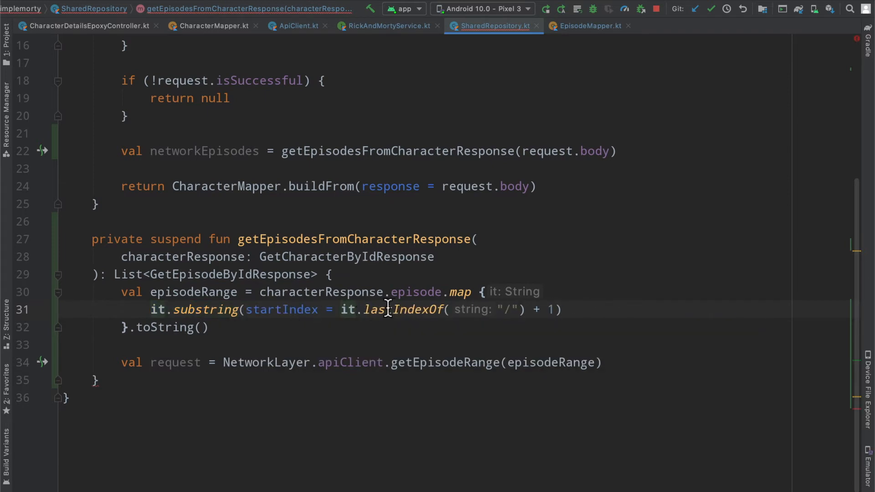
{"action": "double_click", "coordinate": [501, 310]}
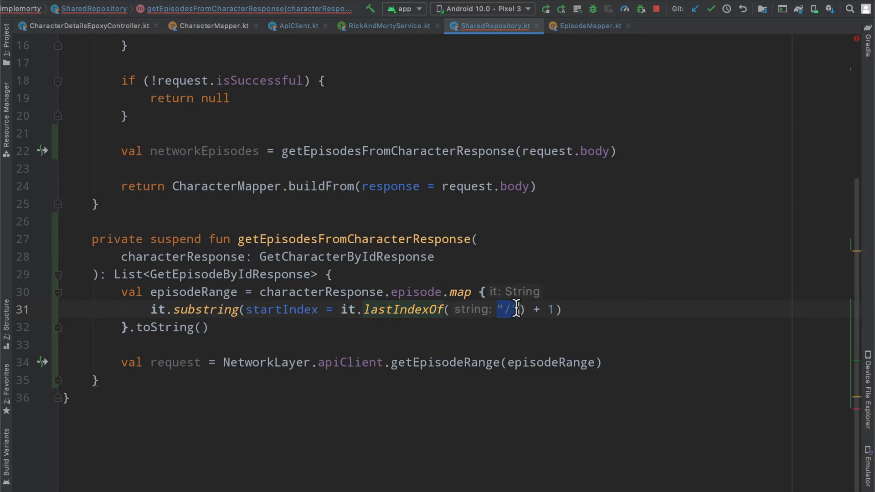
{"action": "mouse_move", "coordinate": [568, 310]}
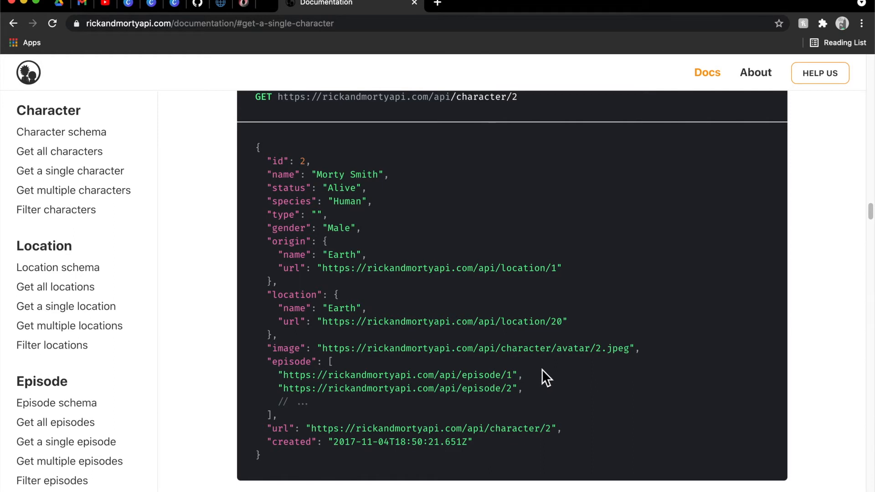
{"action": "mouse_move", "coordinate": [541, 369]}
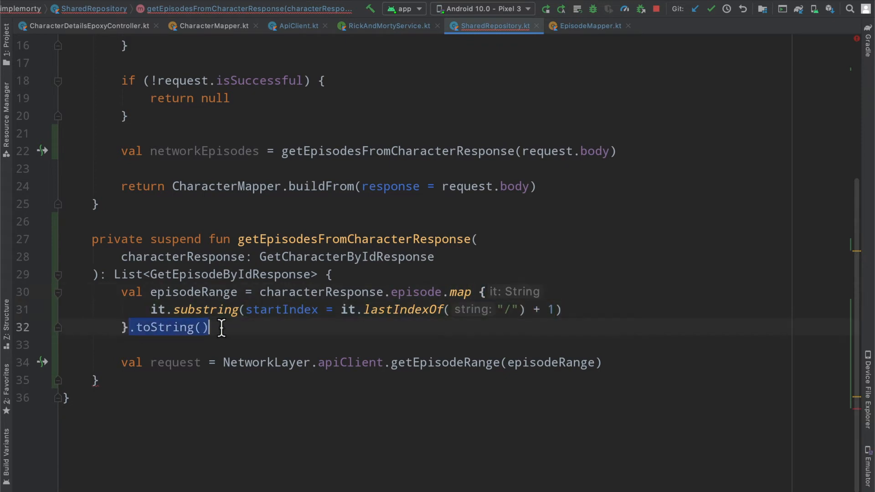
{"action": "mouse_move", "coordinate": [458, 291]}
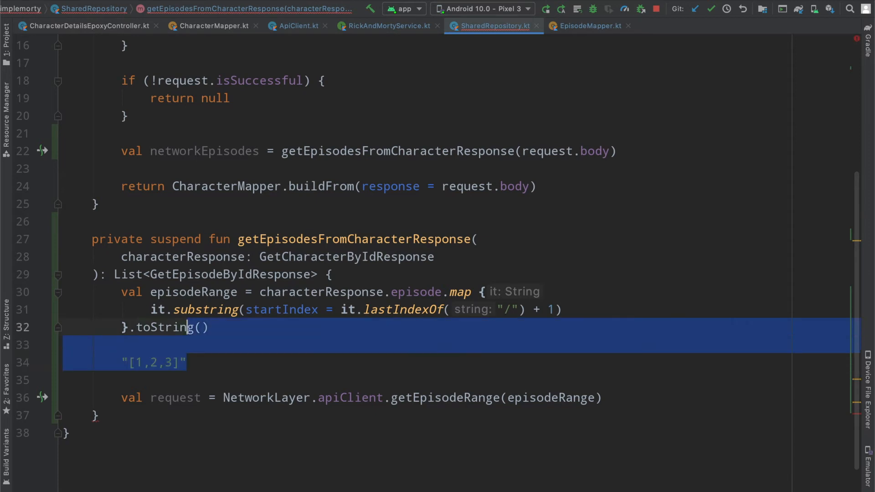
{"action": "key", "text": "Delete"}
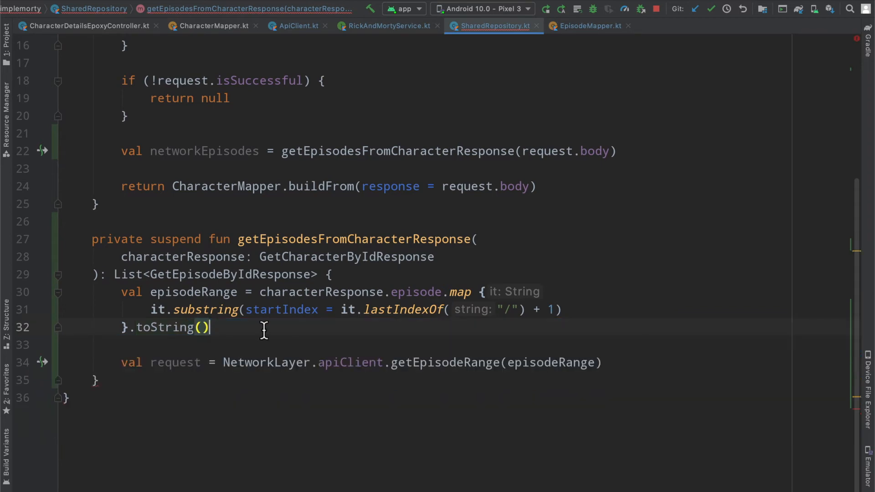
{"action": "double_click", "coordinate": [550, 362]}
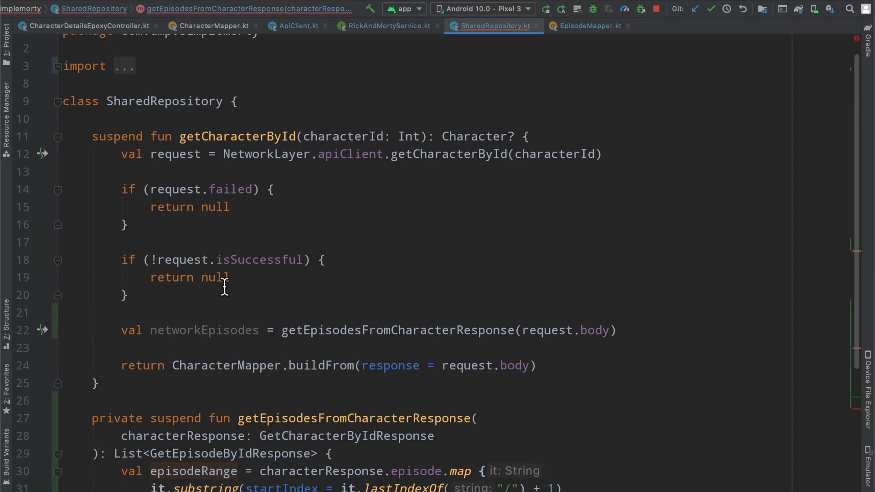
Return emptyList() when the request failed || !isSuccessful, otherwise return request.body
{"action": "left_click_drag", "start_coordinate": [122, 189], "coordinate": [128, 295]}
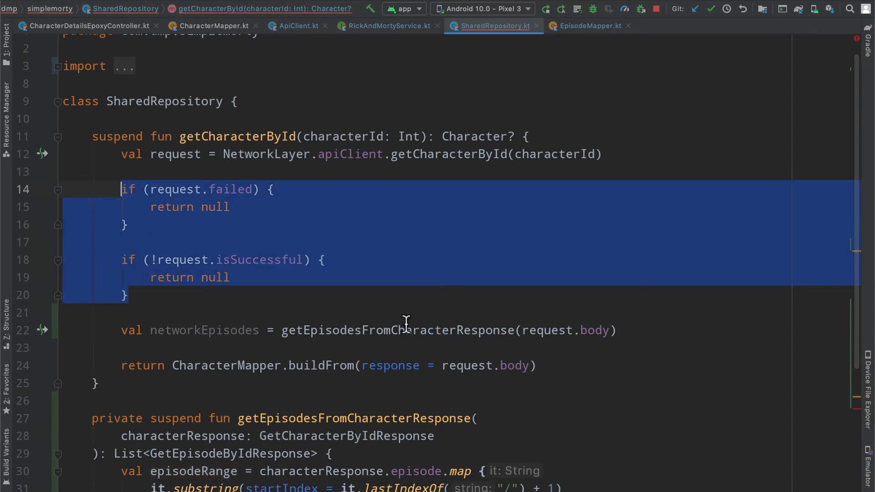
{"action": "scroll", "scroll_direction": "down", "scroll_amount": 3}
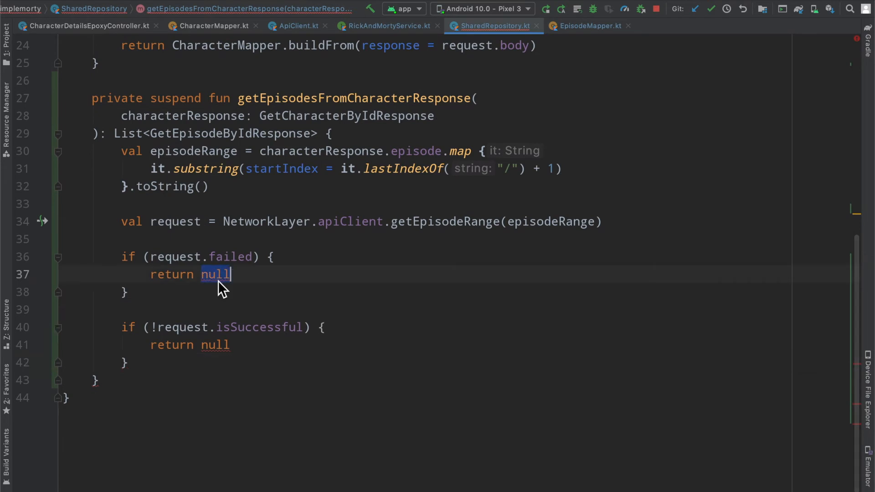
{"action": "type", "text": "emptyList()"}
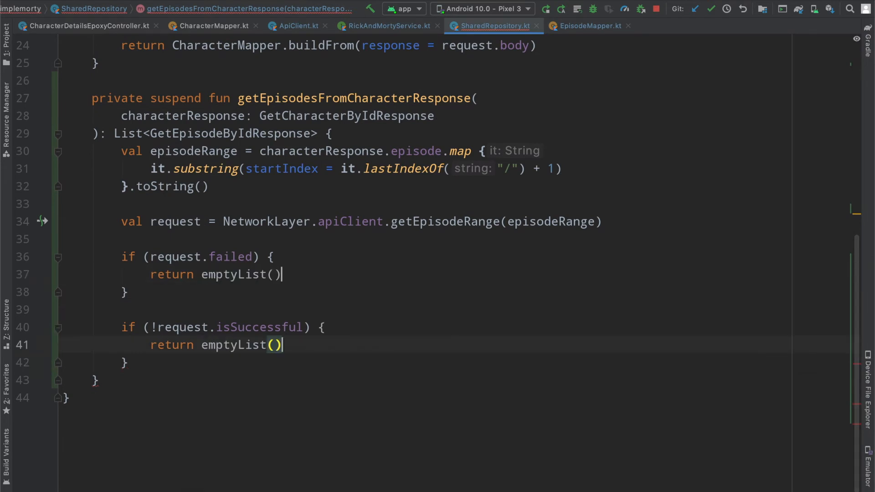
{"action": "scroll", "scroll_direction": "down", "scroll_amount": 3}
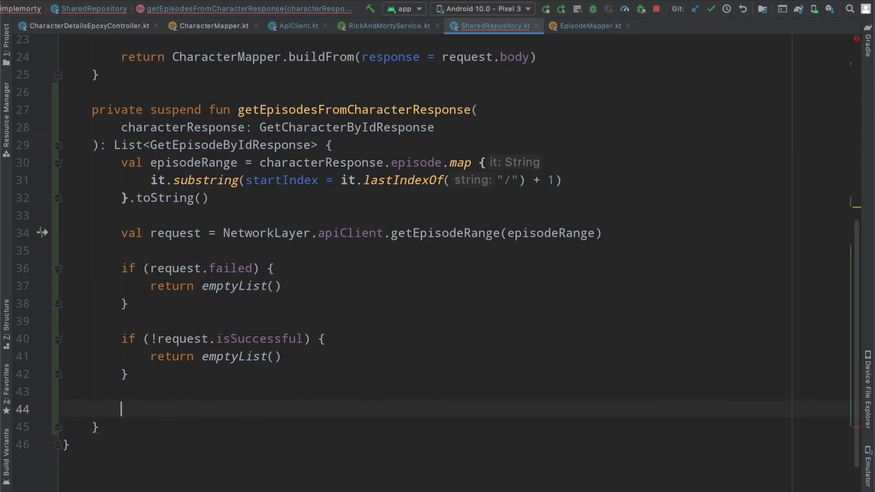
{"action": "type", "text": "return"}
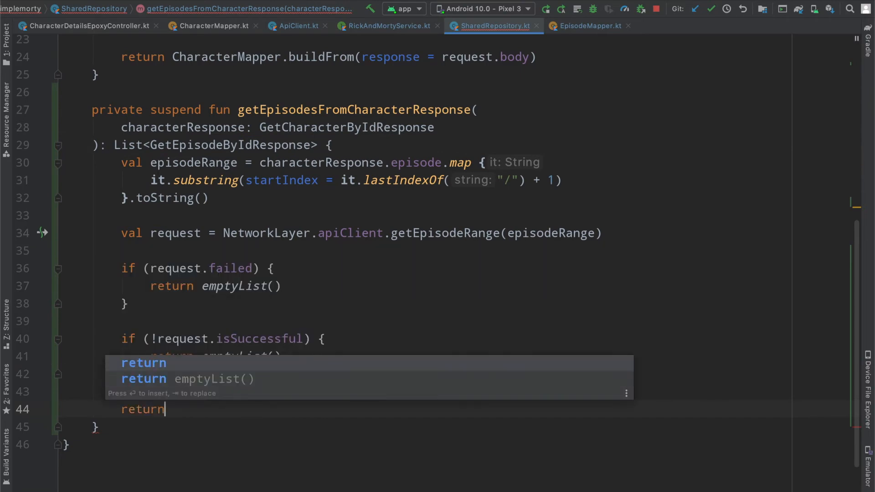
{"action": "type", "text": "request.body"}
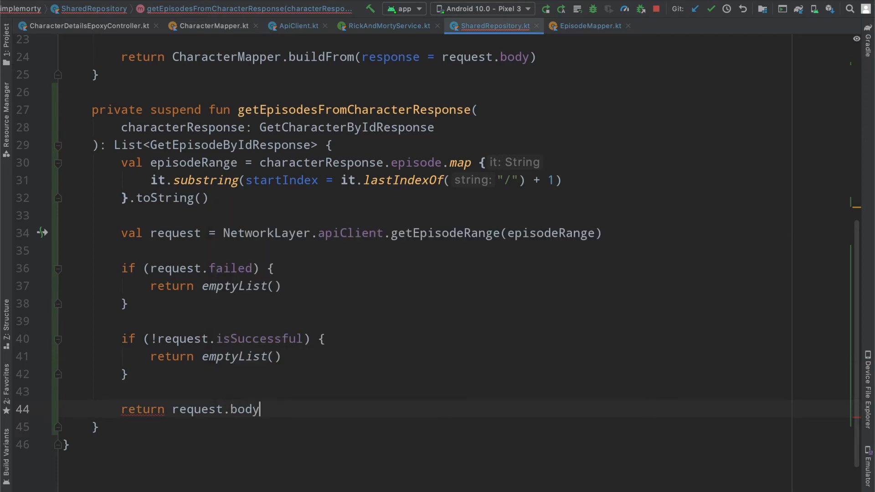
{"action": "double_click", "coordinate": [226, 339]}
{"action": "type", "text": " |"}
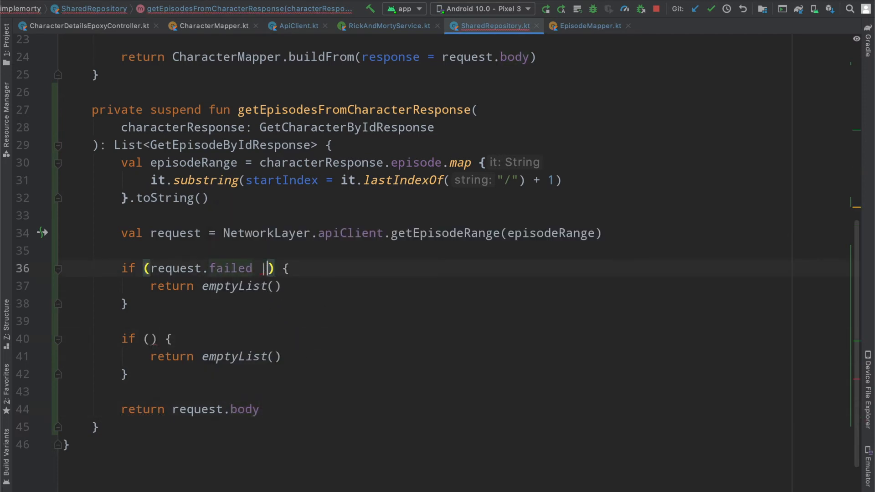
{"action": "type", "text": "!request.isSuccessful"}
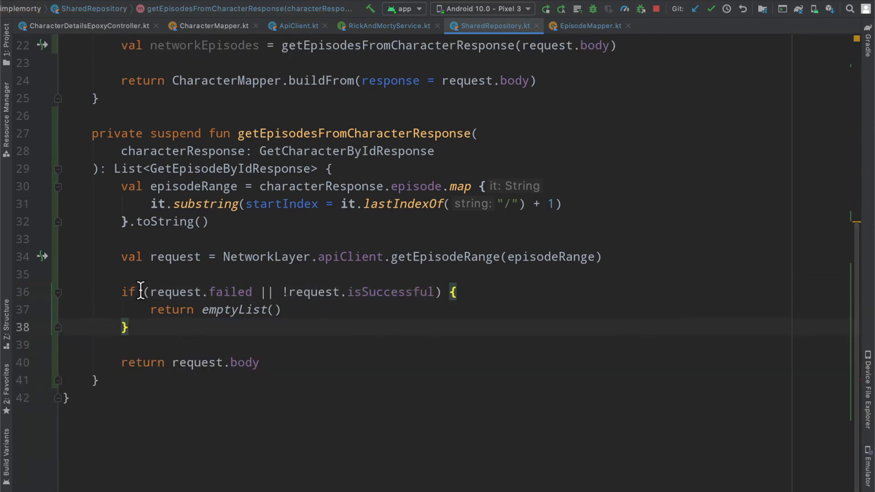
{"action": "mouse_move", "coordinate": [173, 330]}
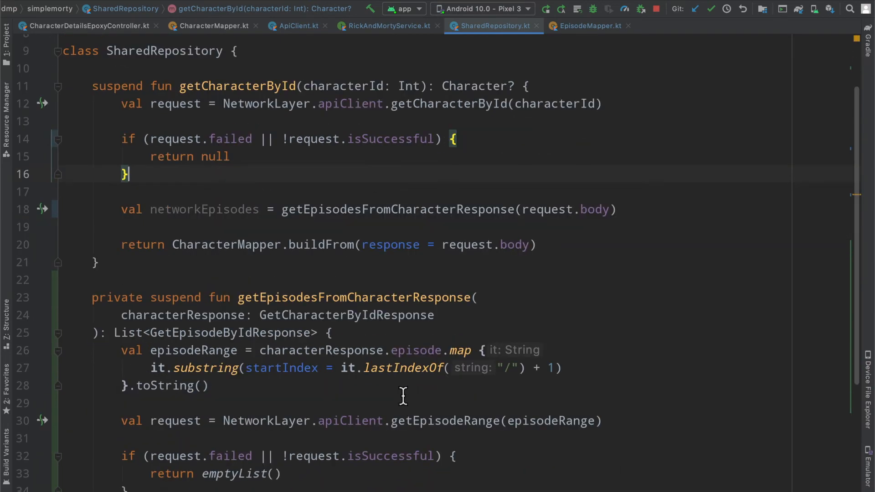
Pass episodes = networkEpisodes to CharacterMapper.buildFrom alongside response, then navigate into CharacterMapper
{"action": "double_click", "coordinate": [203, 210]}
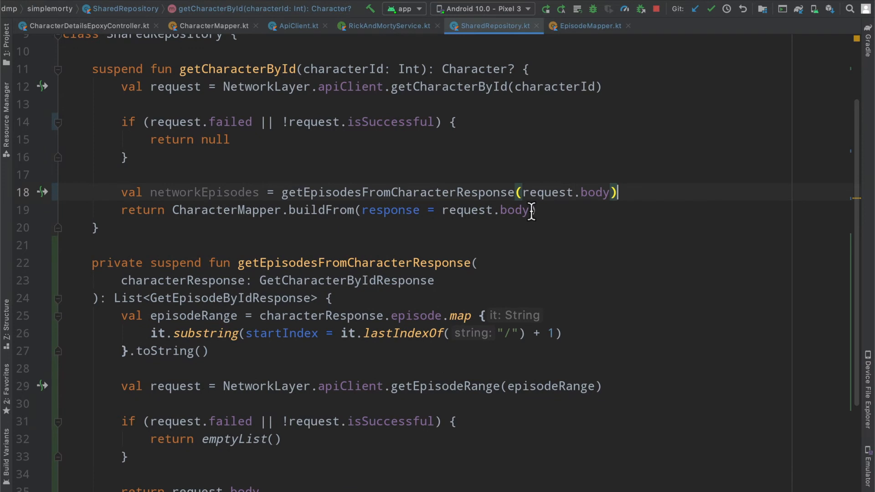
{"action": "key", "text": "Enter"}
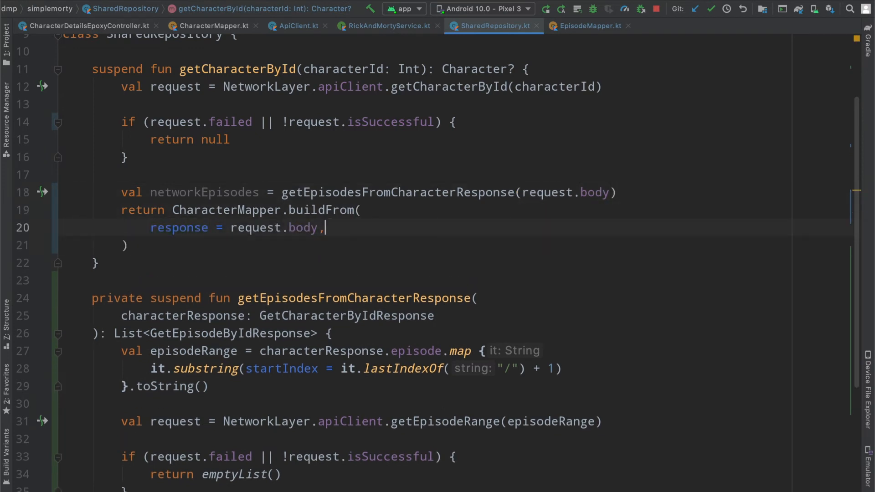
{"action": "type", "text": "episodes ="}
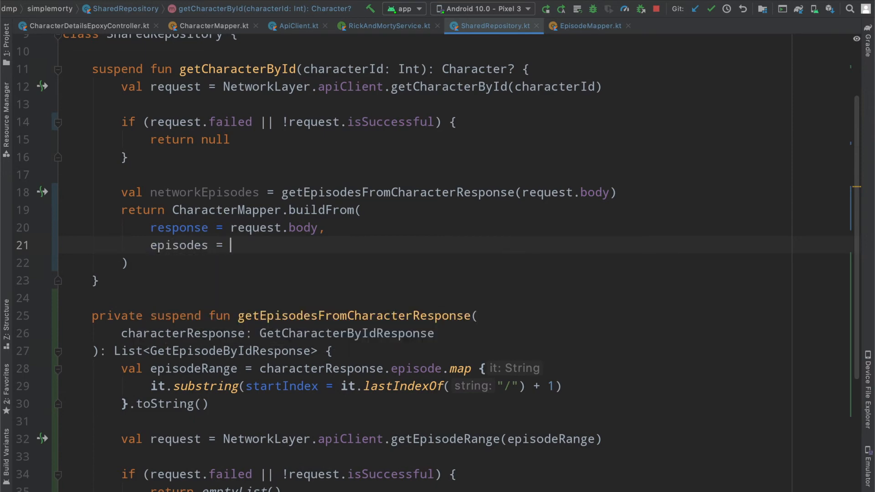
{"action": "type", "text": "networkEpisodes"}
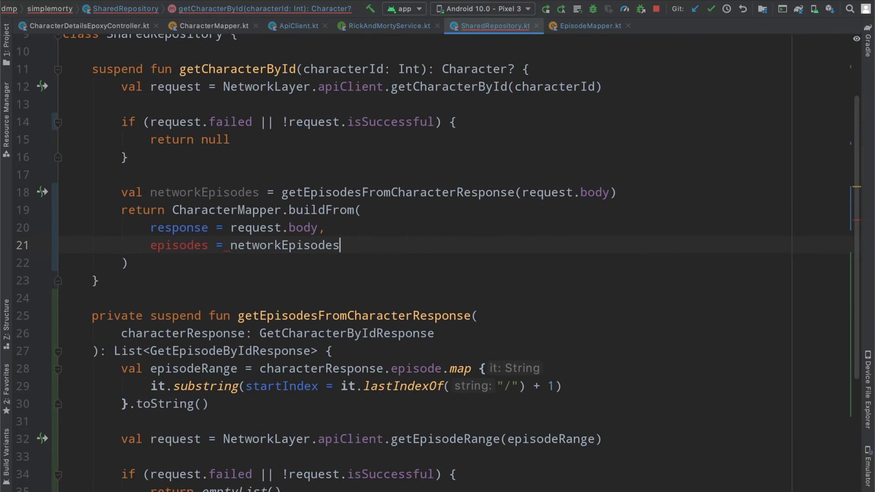
{"action": "left_click", "coordinate": [213, 26]}
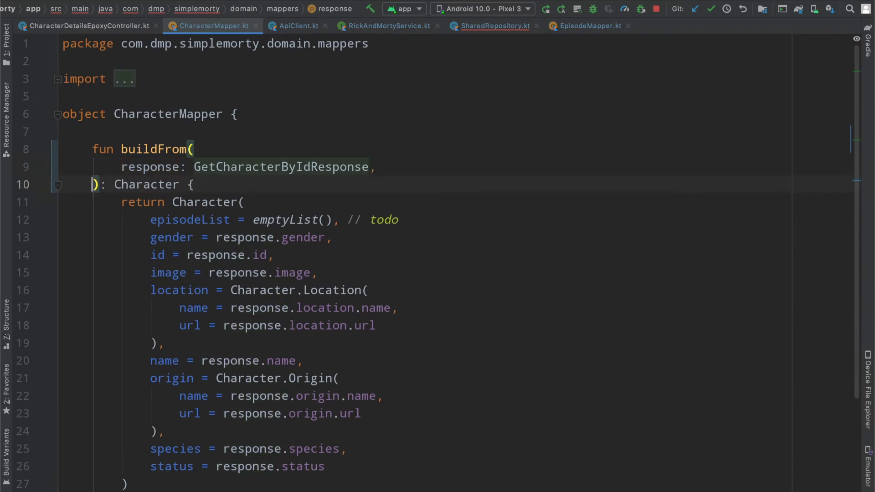
Add an episodes: List<GetEpisodeByIdResponse> parameter to CharacterMapper.buildFrom
{"action": "type", "text": "ep"}
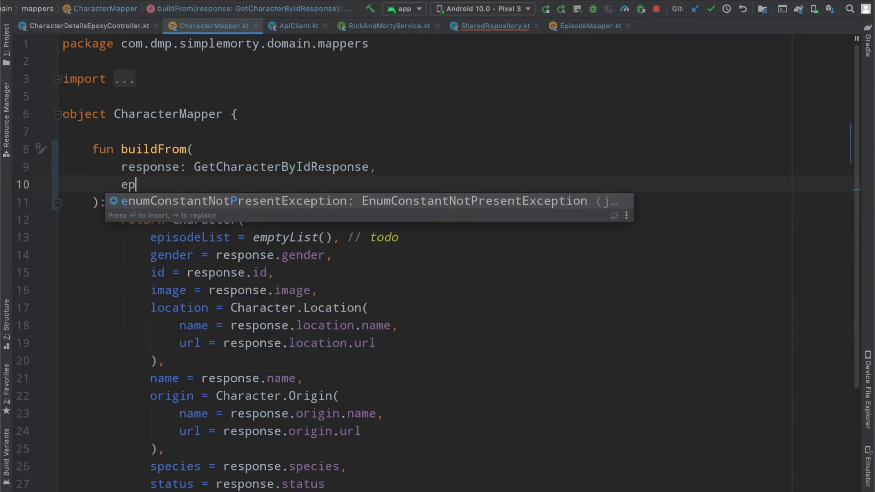
{"action": "type", "text": "isodes: List<>"}
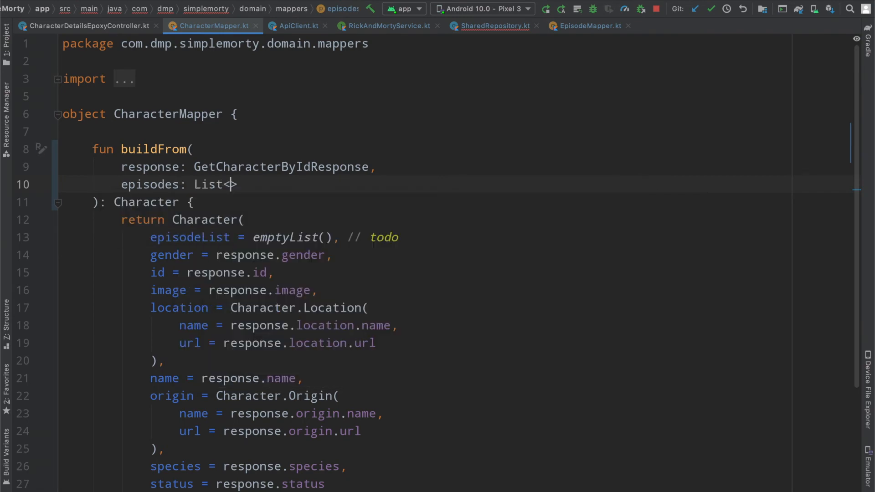
{"action": "type", "text": "GetEpisodeByIdResponse>"}
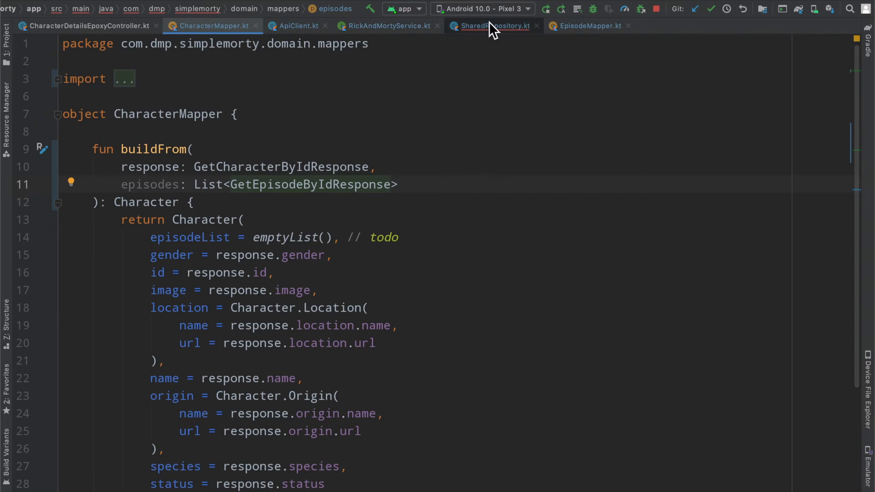
{"action": "left_click", "coordinate": [492, 25]}
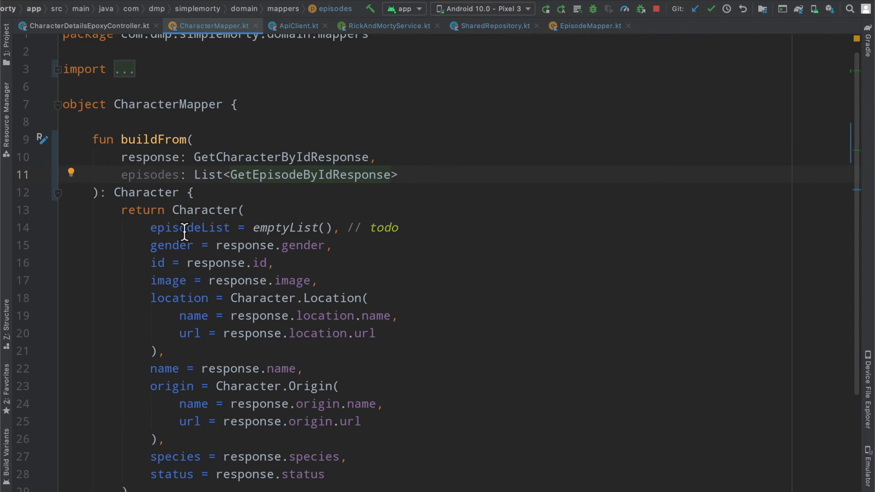
Replace emptyList() with episodes.map { EpisodeMapper.buildFrom(it) } for episodeList
{"action": "double_click", "coordinate": [189, 228]}
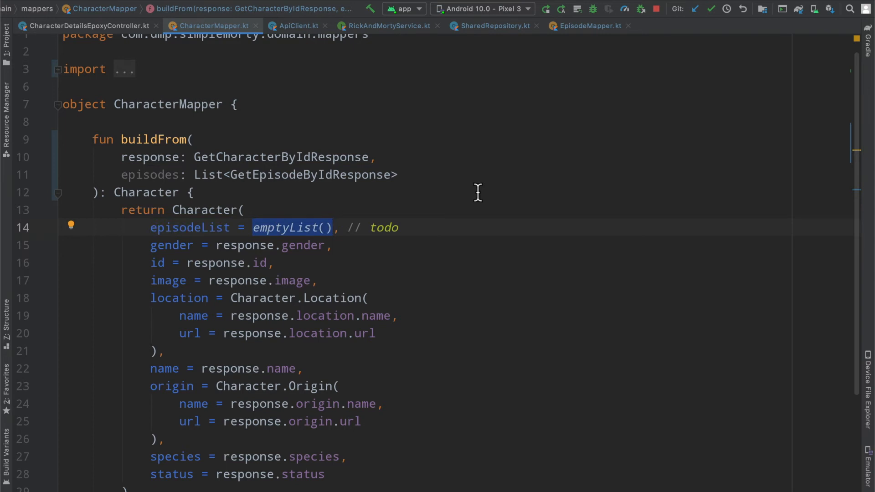
{"action": "type", "text": "ep"}
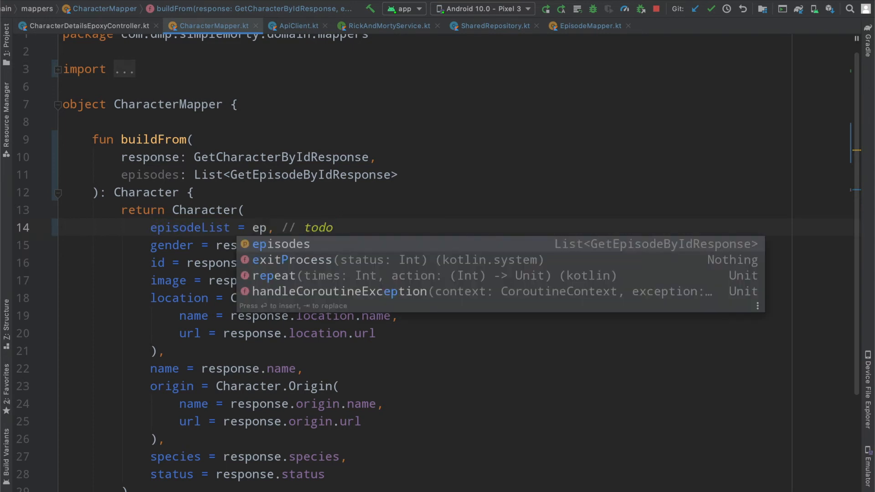
{"action": "key", "text": "Enter"}
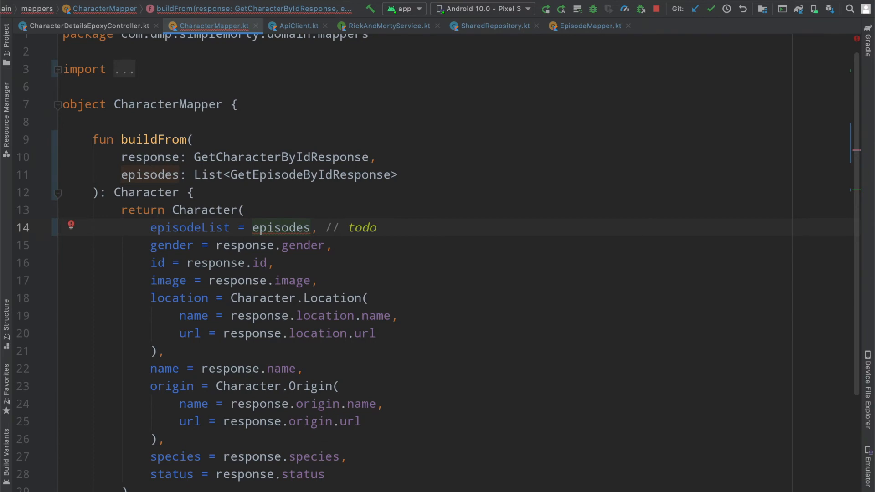
{"action": "type", "text": ".map"}
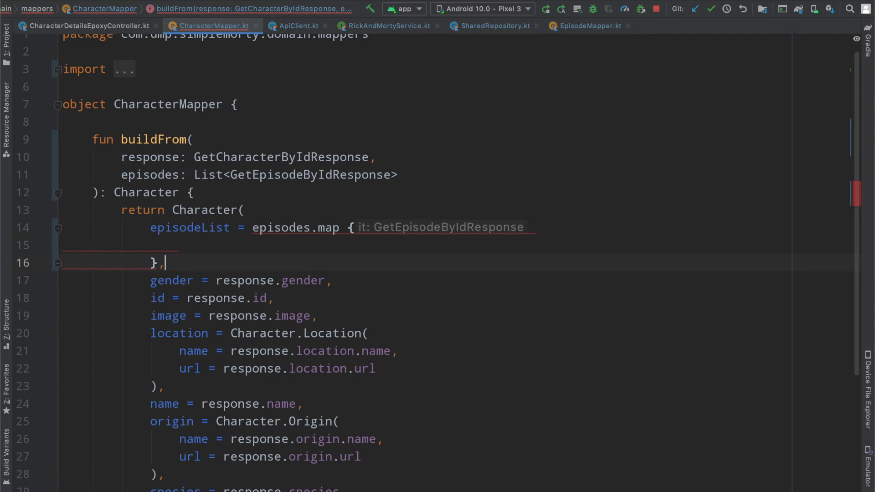
{"action": "type", "text": "Ep"}
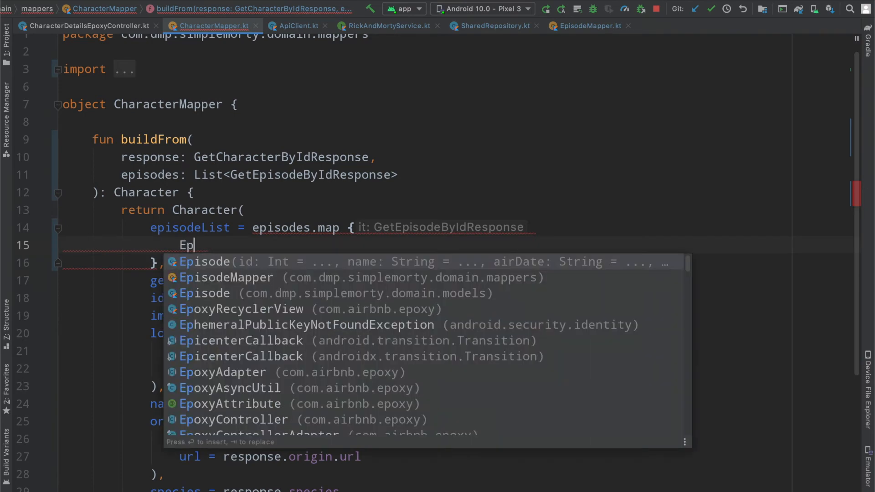
{"action": "type", "text": "EpisodeMapper"}
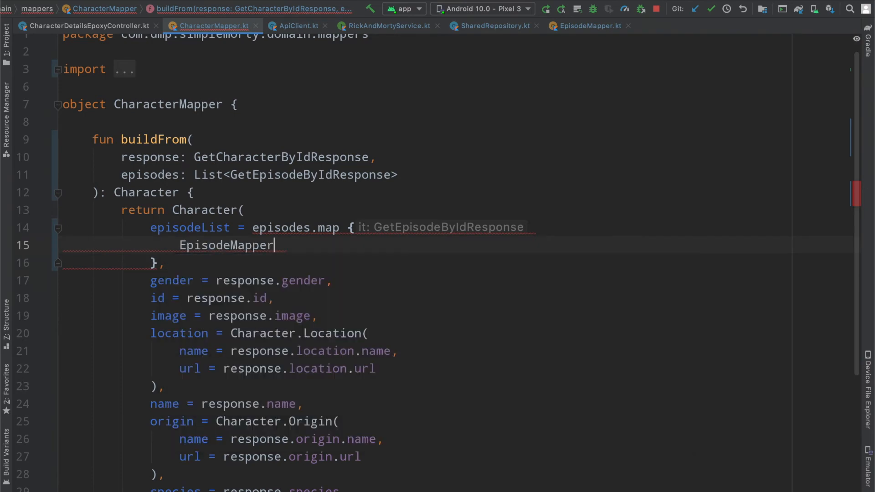
{"action": "type", "text": ".buildFrom()"}
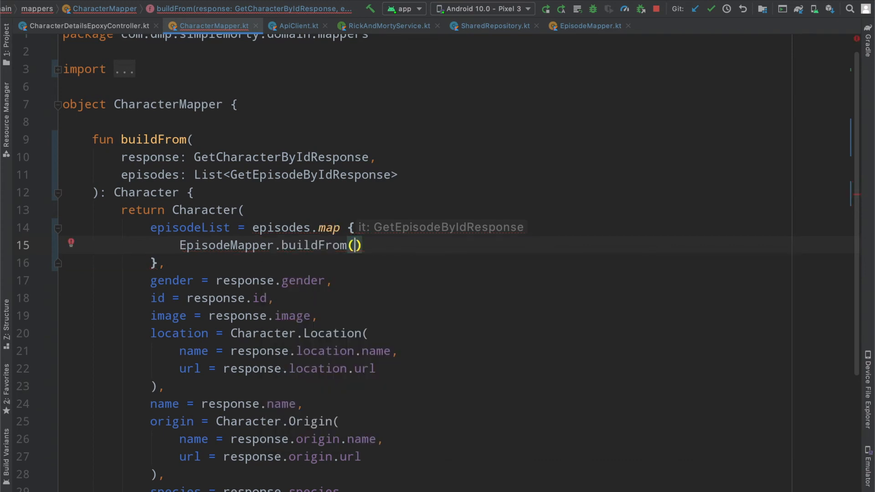
{"action": "type", "text": "it"}
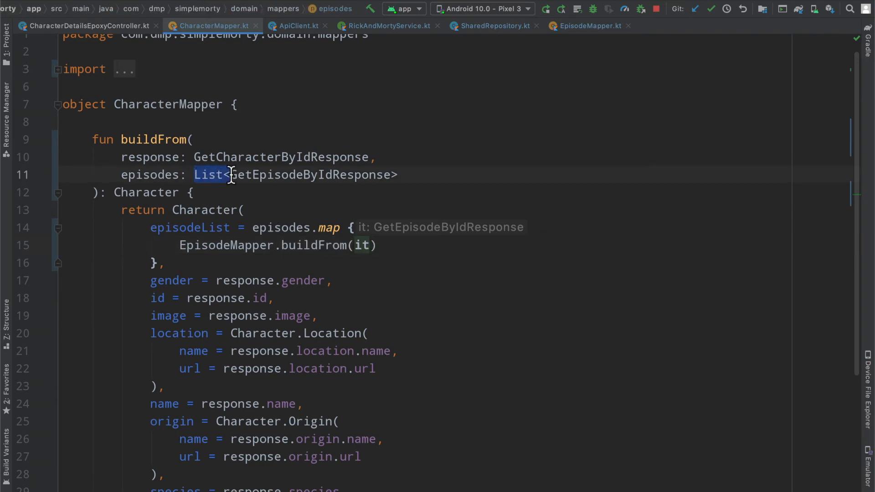
{"action": "mouse_move", "coordinate": [310, 175]}
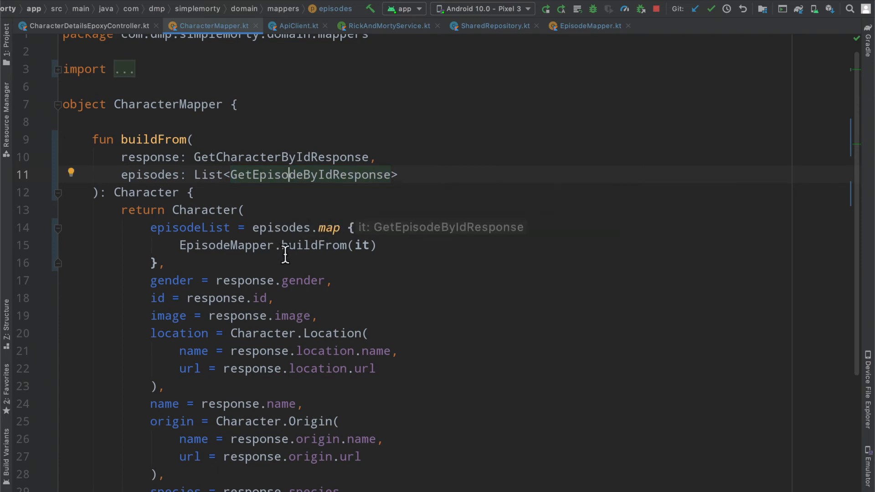
{"action": "left_click", "coordinate": [586, 25]}
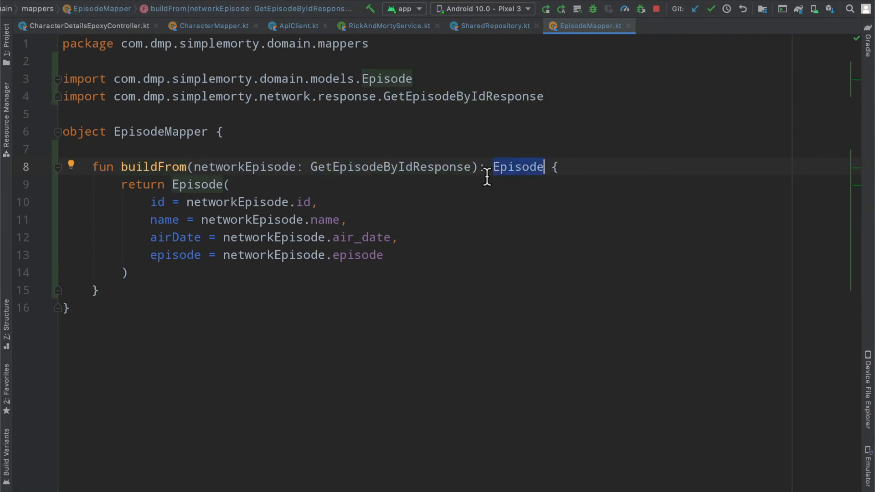
{"action": "mouse_move", "coordinate": [524, 179]}
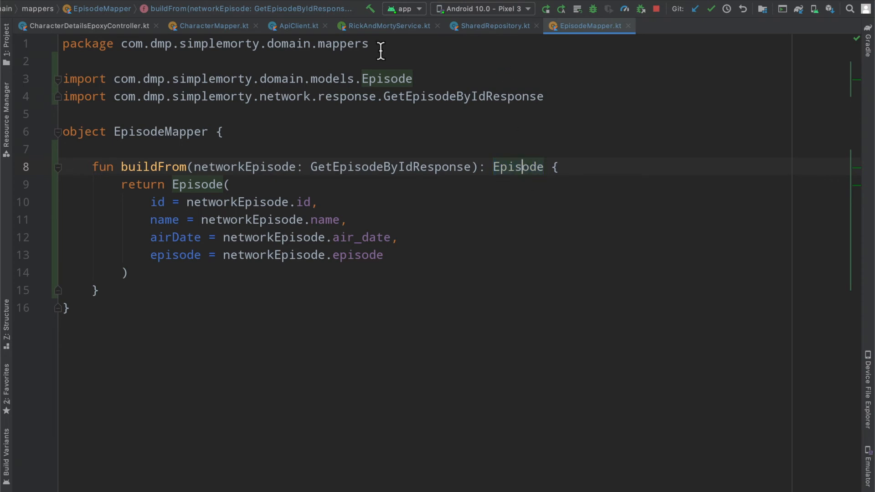
Review episodeList in CharacterMapper, then EpisodeMapper, Character, RickAndMortyService and ApiClient, ending in SharedRepository
{"action": "left_click", "coordinate": [211, 25]}
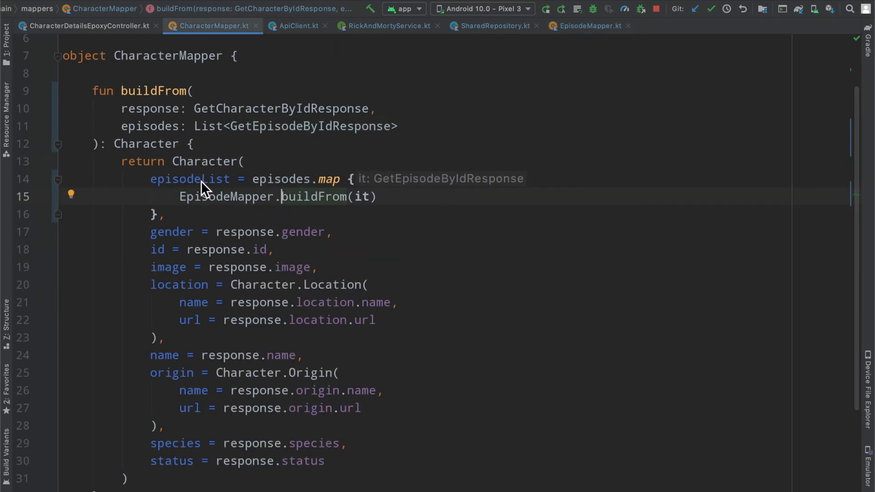
{"action": "mouse_move", "coordinate": [154, 185]}
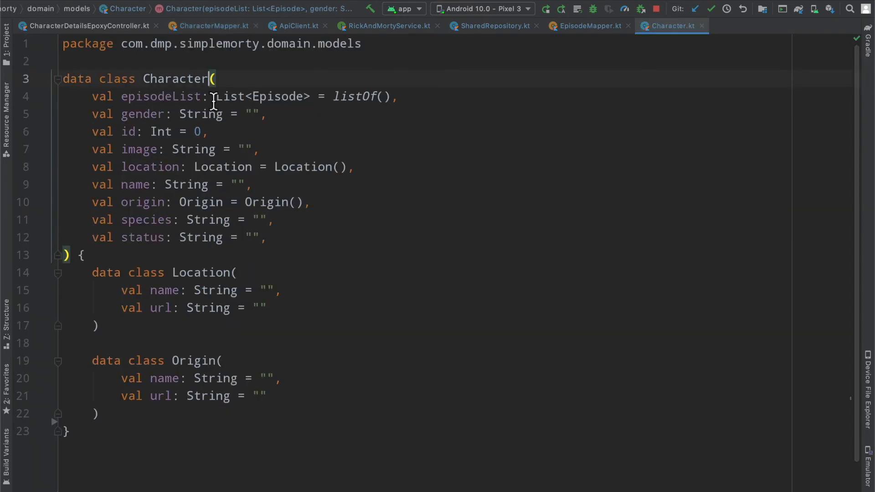
{"action": "triple_click", "coordinate": [245, 96]}
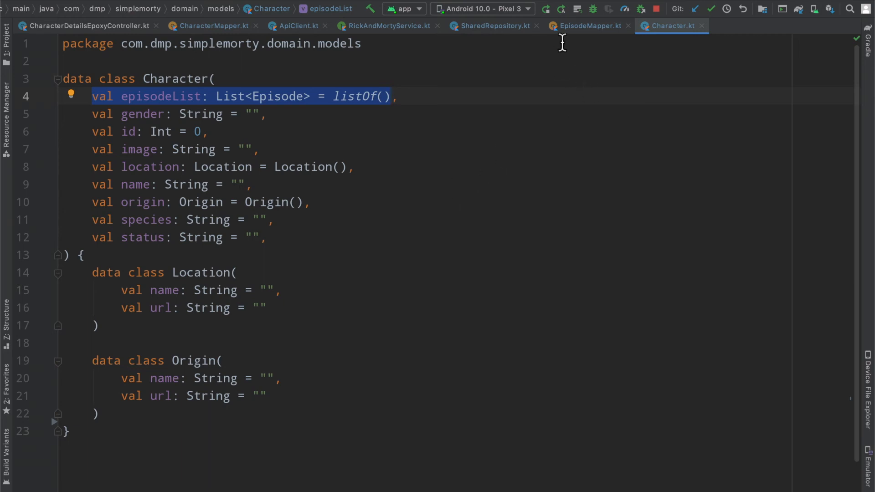
{"action": "left_click", "coordinate": [587, 25]}
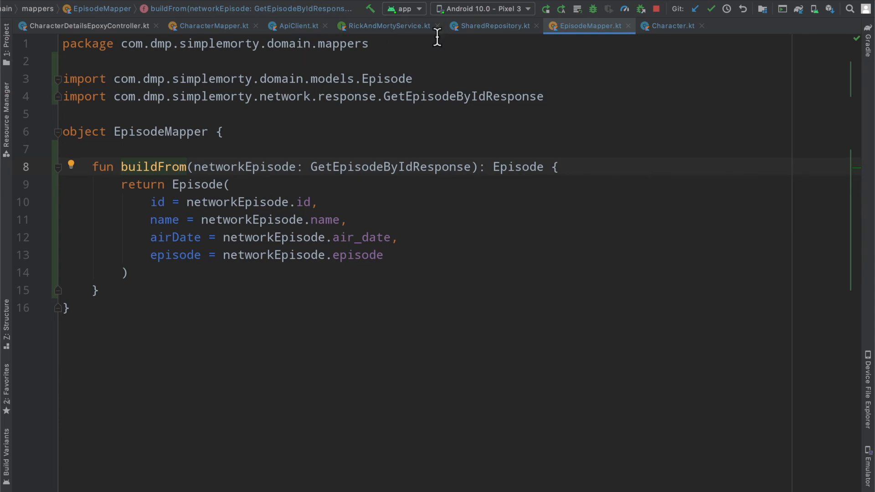
{"action": "left_click", "coordinate": [670, 26]}
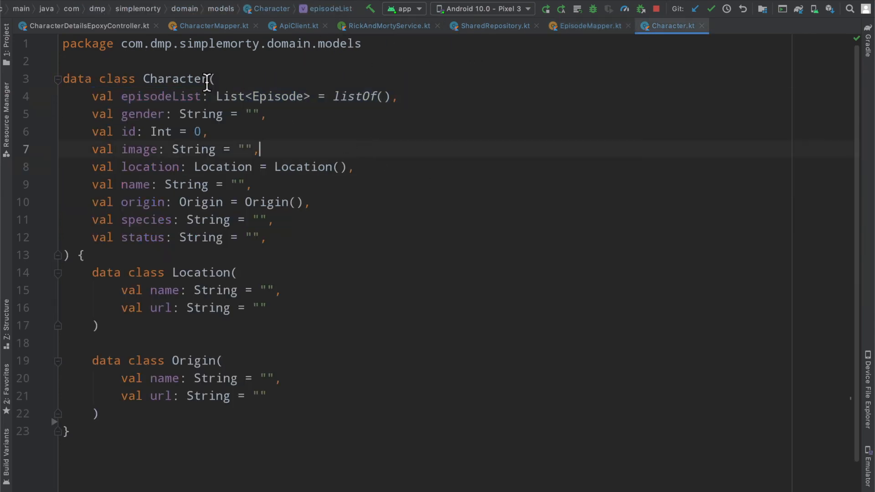
{"action": "left_click", "coordinate": [387, 25]}
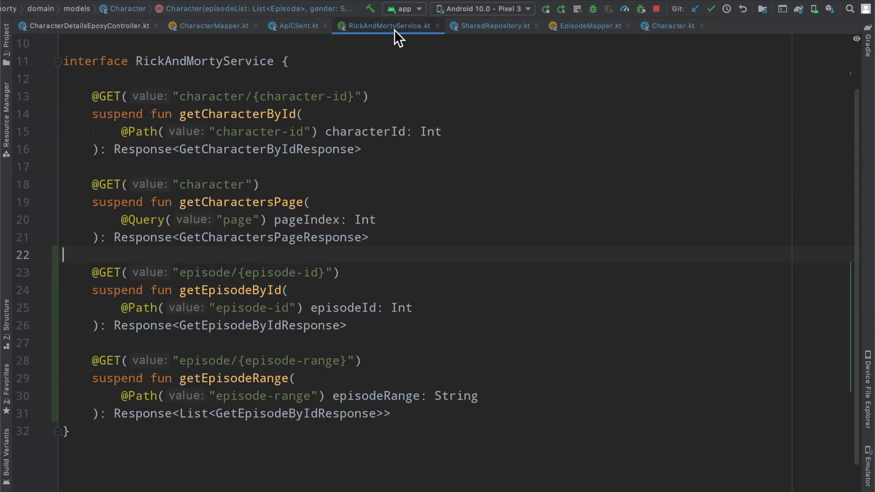
{"action": "left_click", "coordinate": [297, 25]}
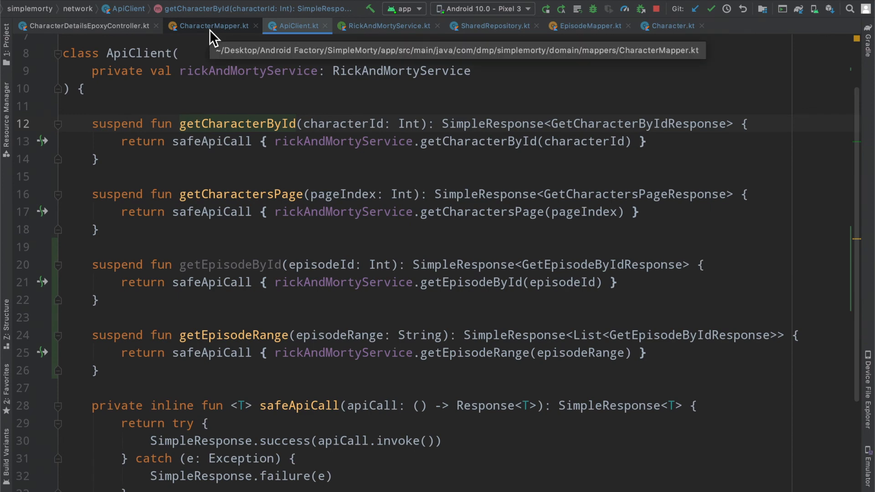
{"action": "left_click", "coordinate": [212, 25]}
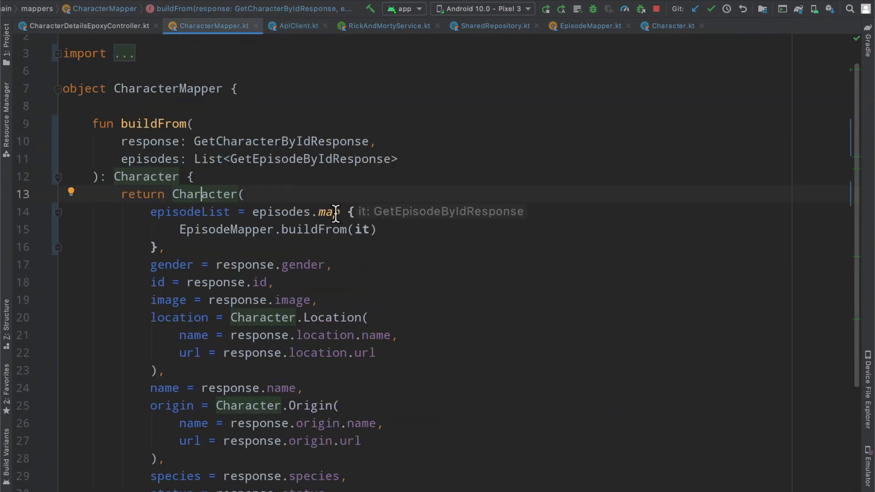
{"action": "left_click", "coordinate": [492, 25]}
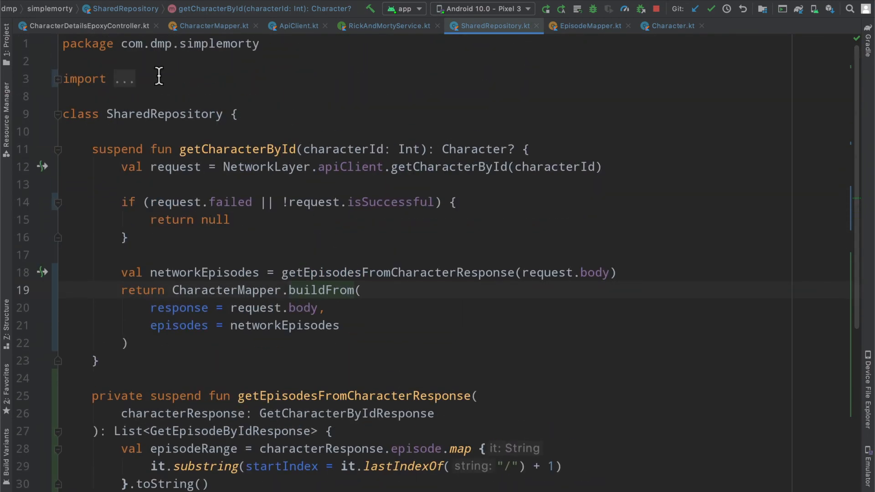
Add a breakpoint on the HeaderEpoxyModel line in CharacterDetailsEpoxyController's buildModels
{"action": "left_click", "coordinate": [84, 25]}
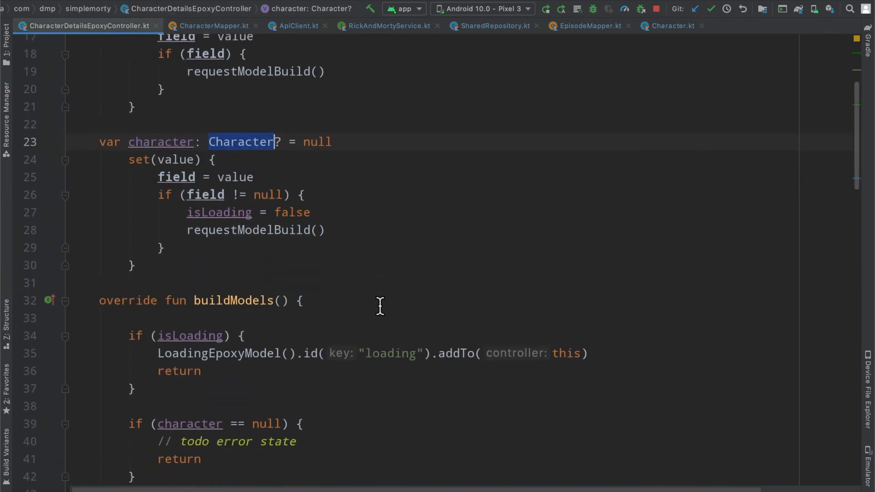
{"action": "scroll", "scroll_direction": "down", "scroll_amount": 3}
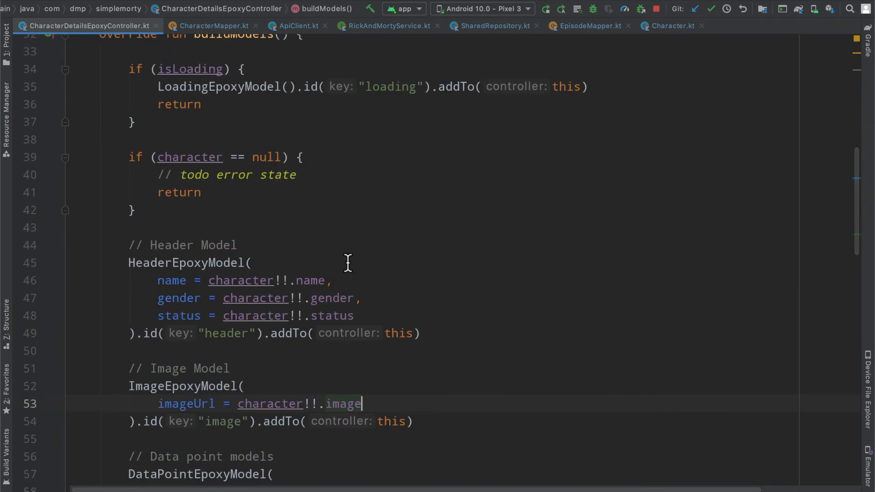
{"action": "mouse_move", "coordinate": [48, 265]}
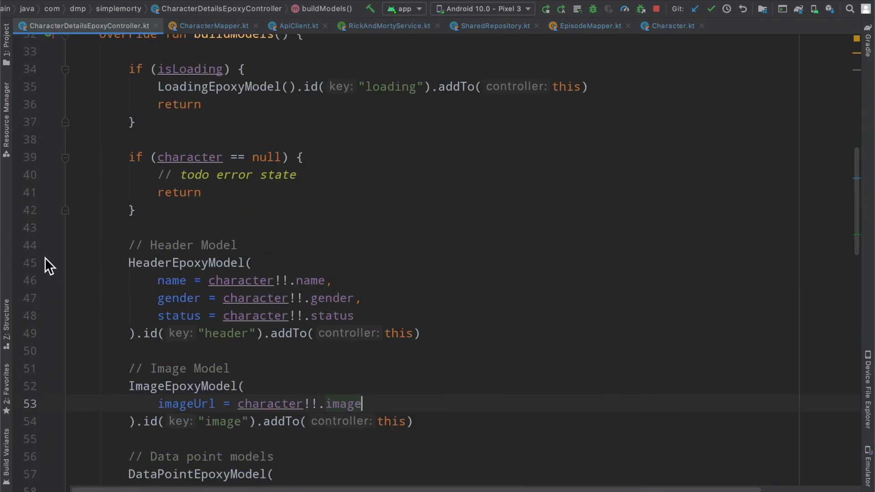
{"action": "left_click", "coordinate": [50, 262]}
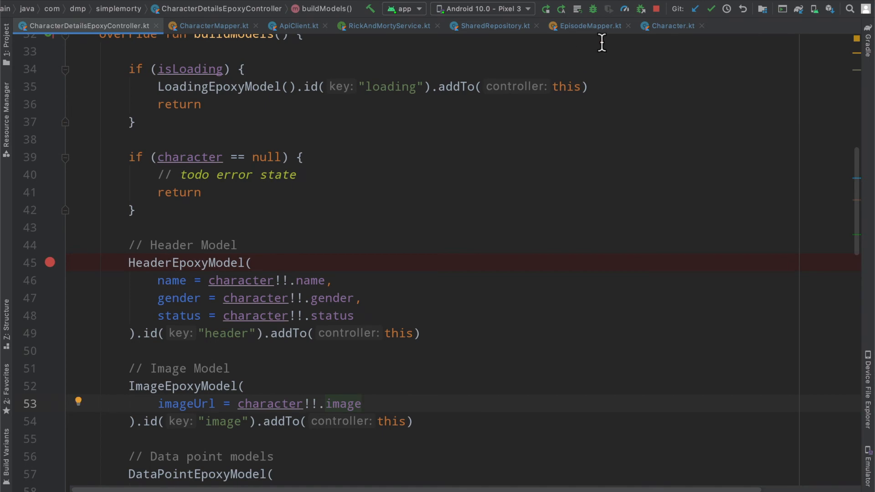
{"action": "mouse_move", "coordinate": [528, 228]}
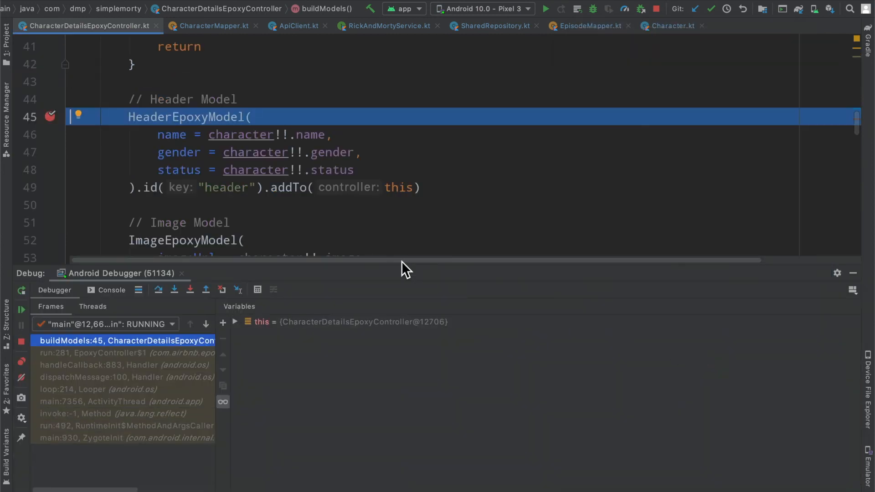
{"action": "mouse_move", "coordinate": [239, 349]}
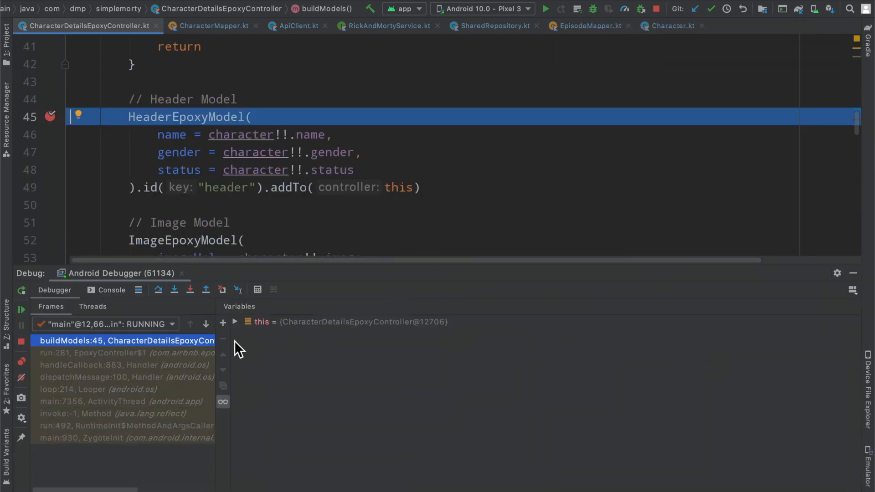
Expand the paused character and its episodeList in Variables, scrolling through the 41 mapped Episode entries
{"action": "type", "text": "character"}
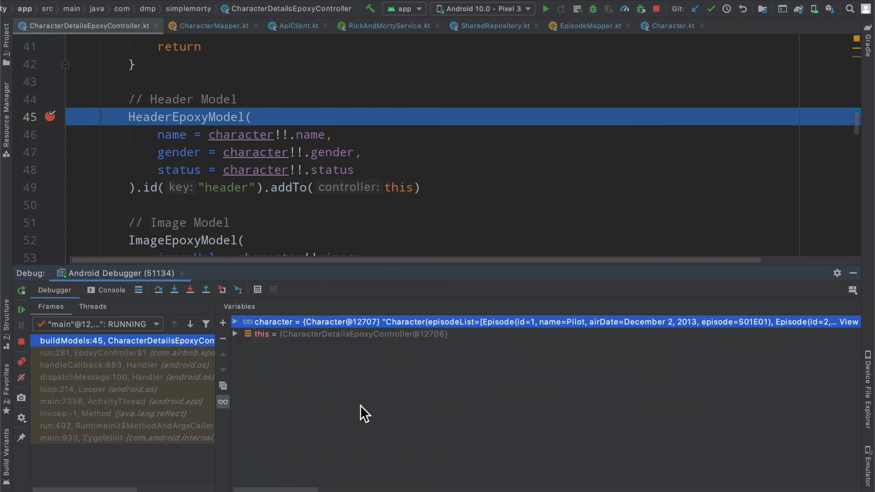
{"action": "left_click", "coordinate": [234, 322]}
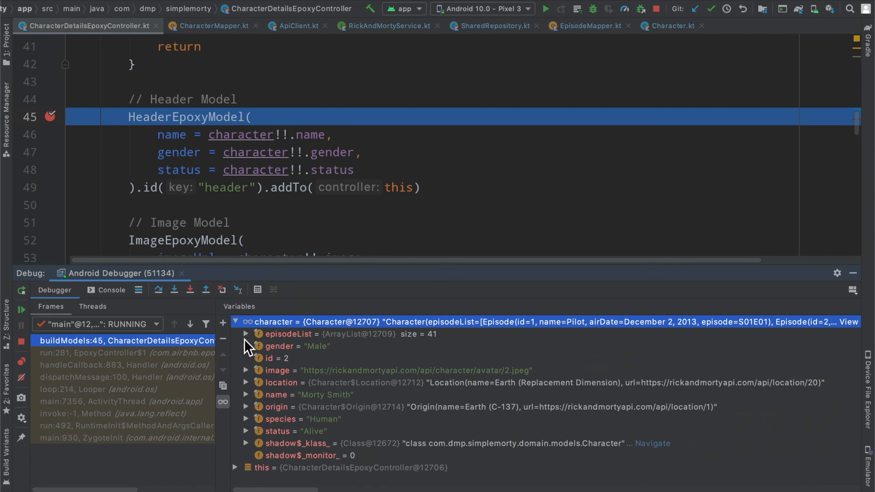
{"action": "mouse_move", "coordinate": [325, 356]}
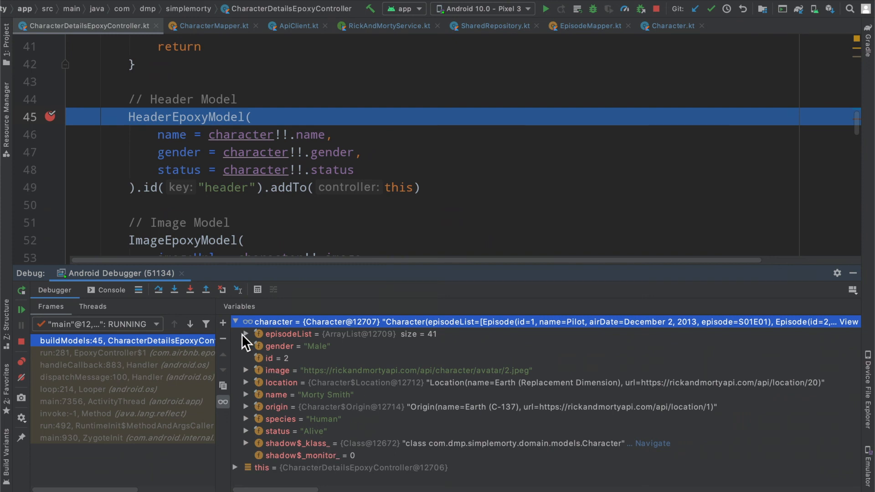
{"action": "left_click", "coordinate": [245, 333]}
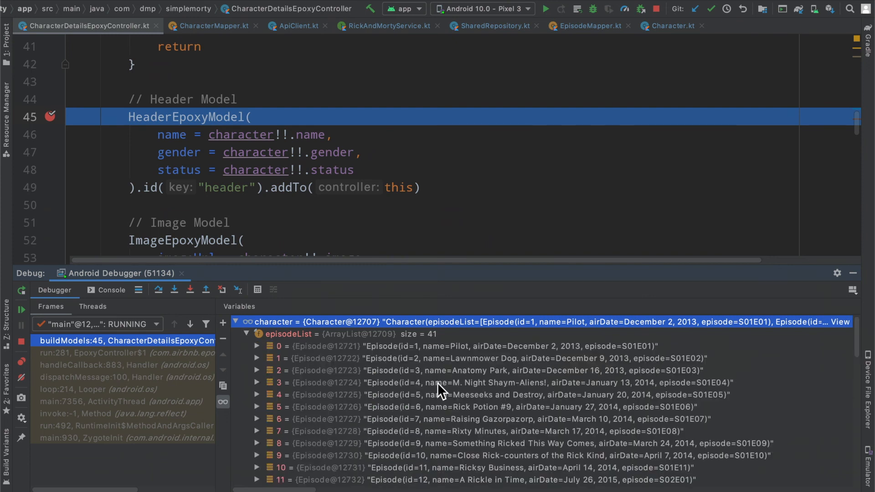
{"action": "scroll", "scroll_direction": "down", "scroll_amount": 3}
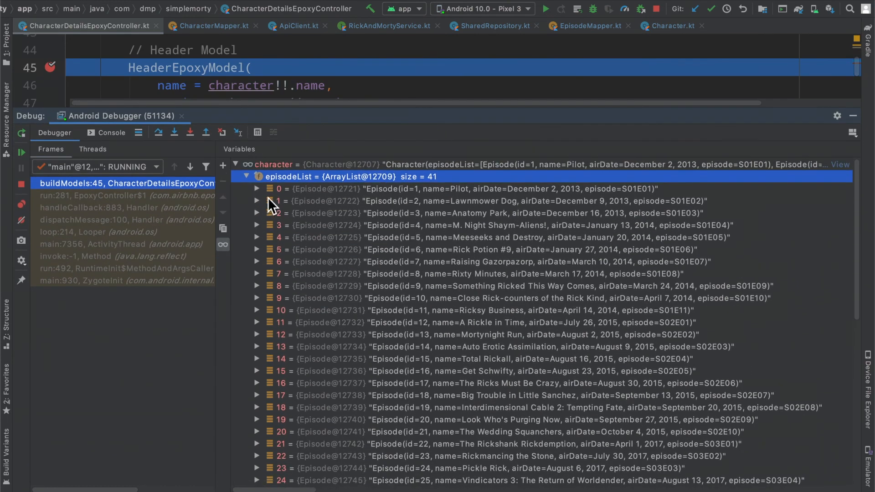
{"action": "mouse_move", "coordinate": [270, 209]}
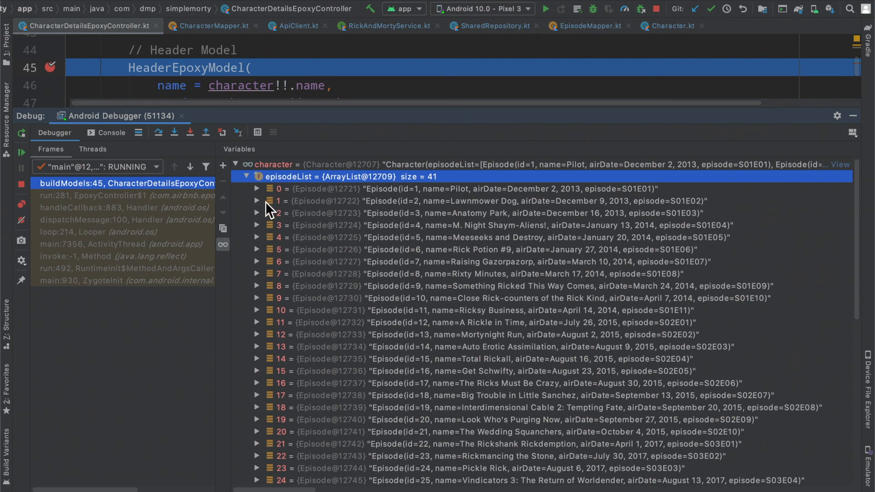
{"action": "mouse_move", "coordinate": [421, 252]}
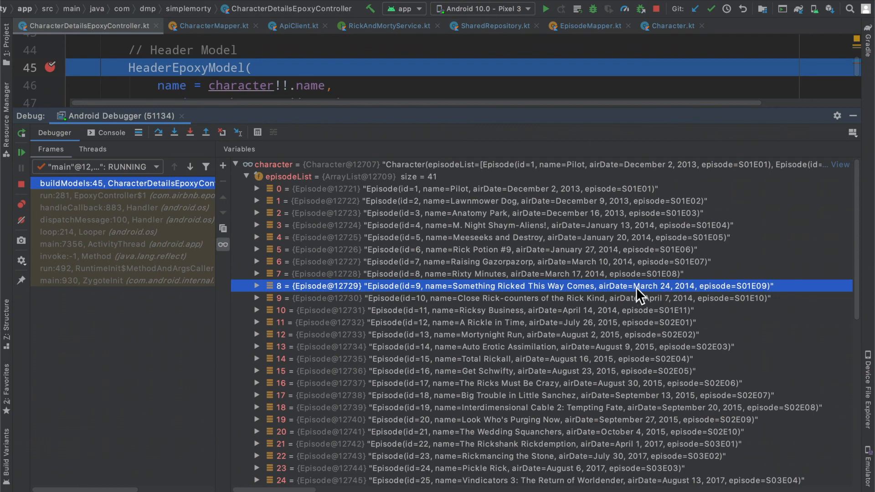
{"action": "mouse_move", "coordinate": [743, 294]}
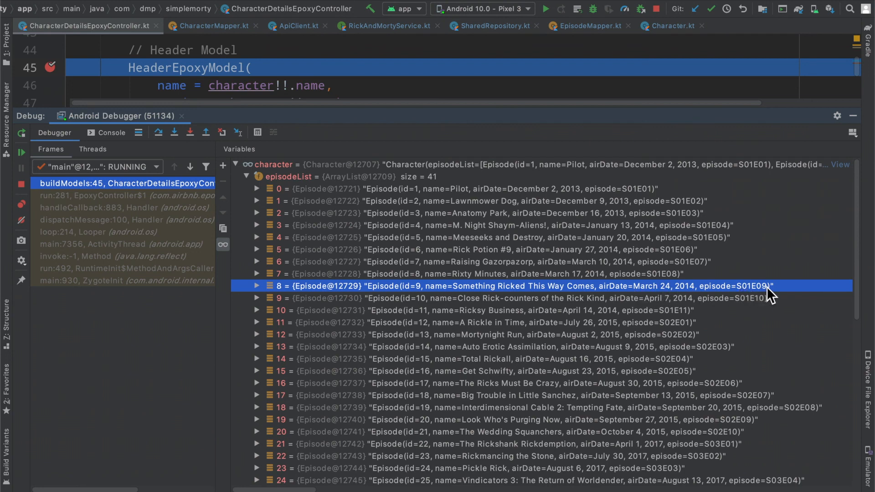
{"action": "scroll", "scroll_direction": "down", "scroll_amount": 3}
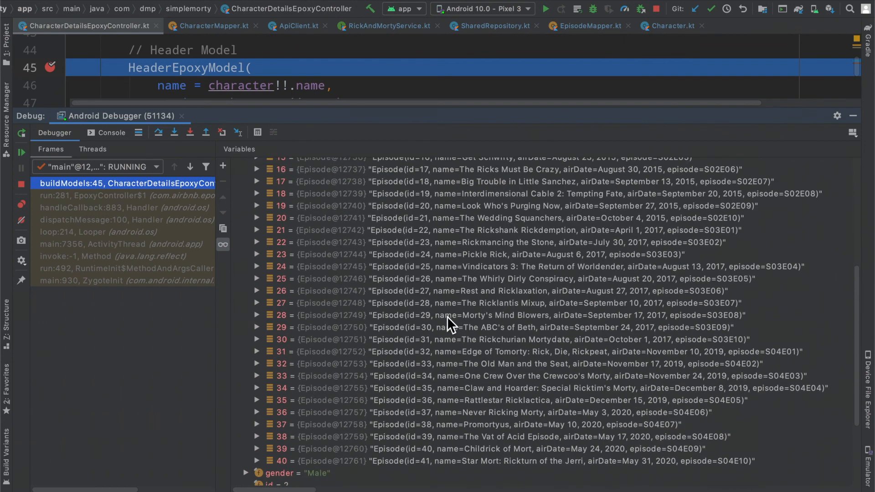
{"action": "scroll", "scroll_direction": "down", "scroll_amount": 3}
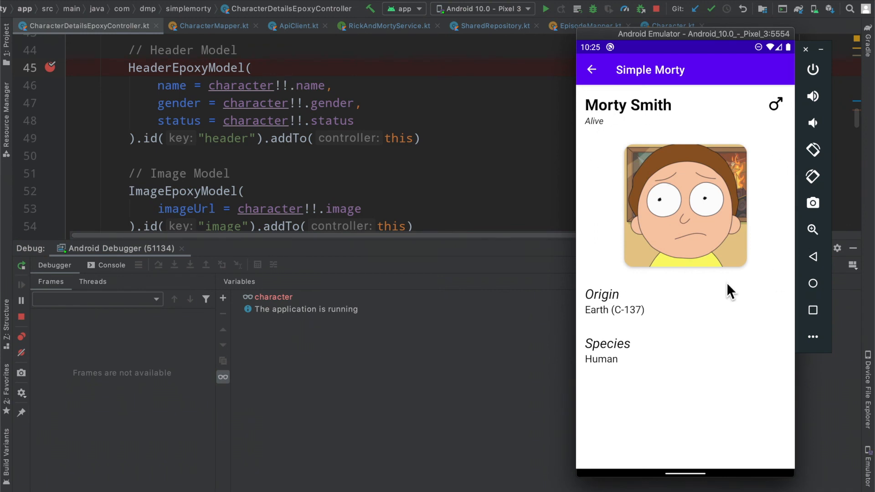
{"action": "mouse_move", "coordinate": [702, 189]}
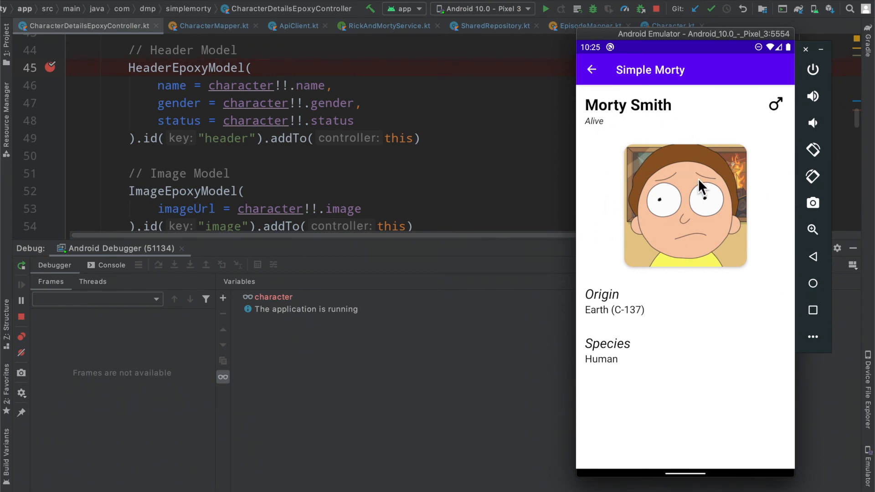
{"action": "mouse_move", "coordinate": [652, 183]}
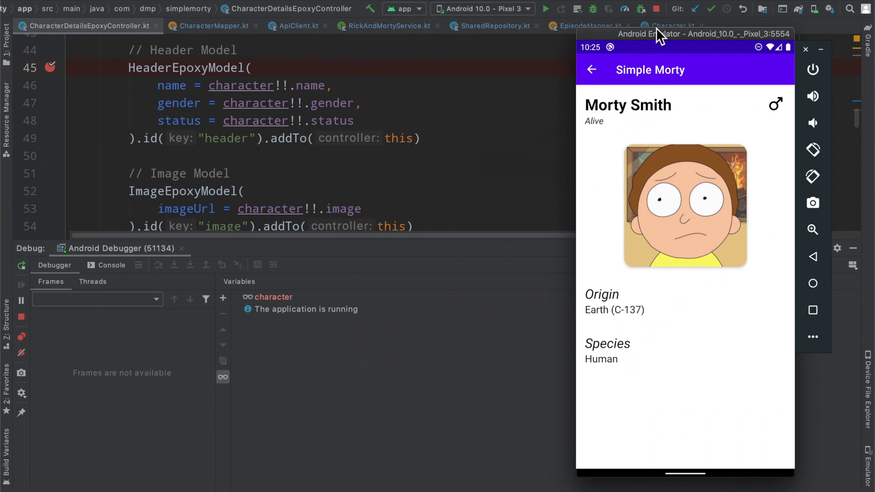
{"action": "mouse_move", "coordinate": [660, 40]}
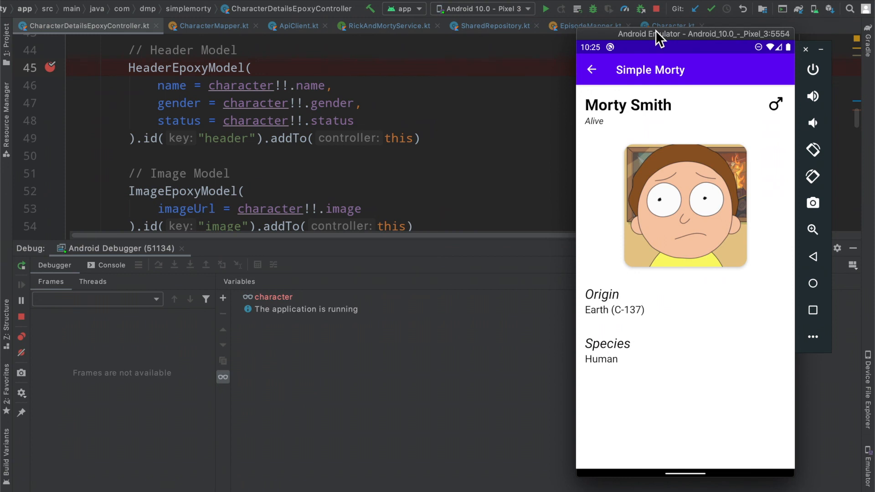
{"action": "mouse_move", "coordinate": [655, 289]}
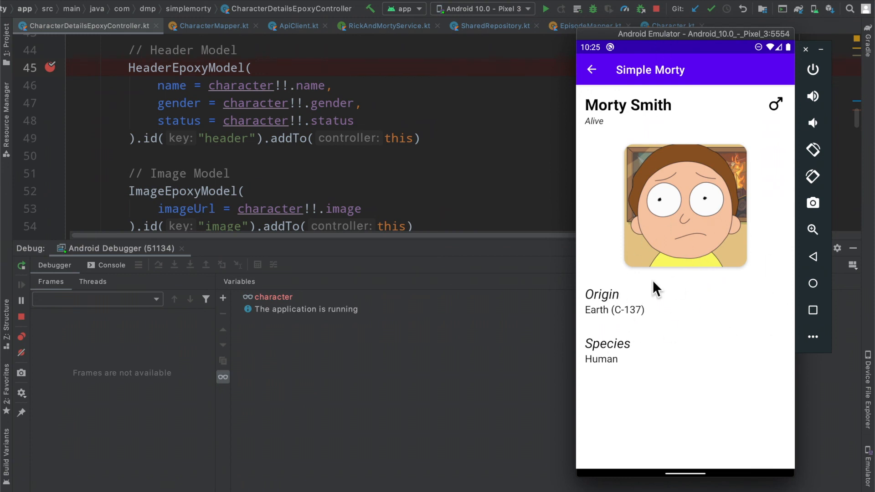
{"action": "mouse_move", "coordinate": [726, 312]}
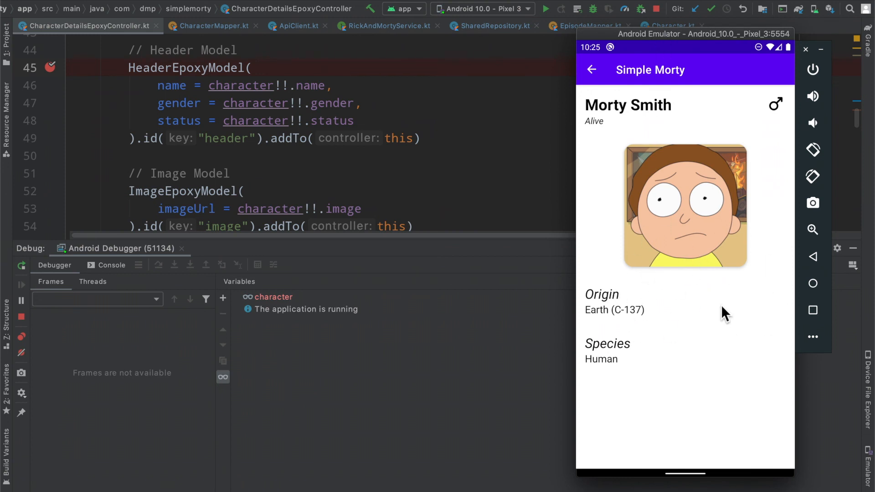
{"action": "mouse_move", "coordinate": [607, 276]}
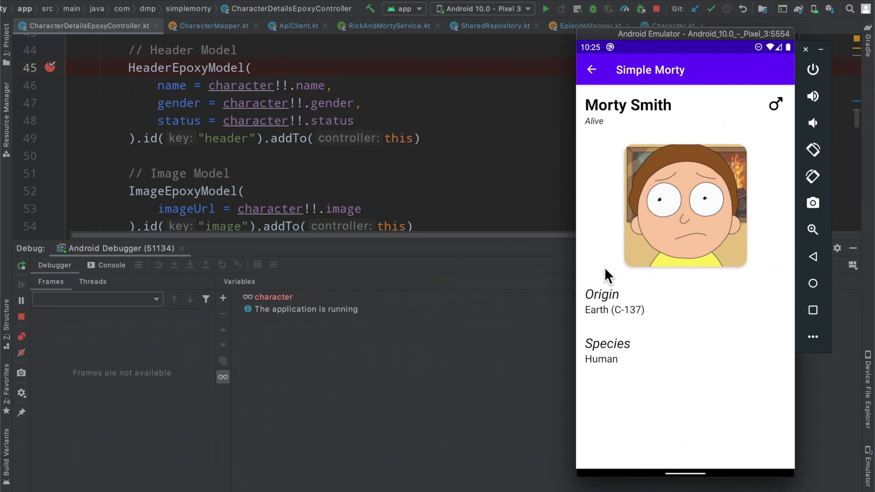
{"action": "mouse_move", "coordinate": [717, 326]}
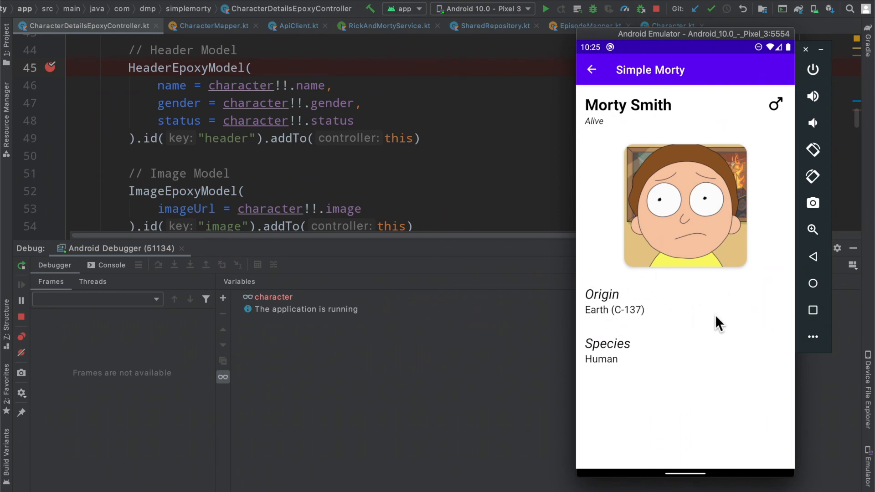
{"action": "mouse_move", "coordinate": [635, 246]}
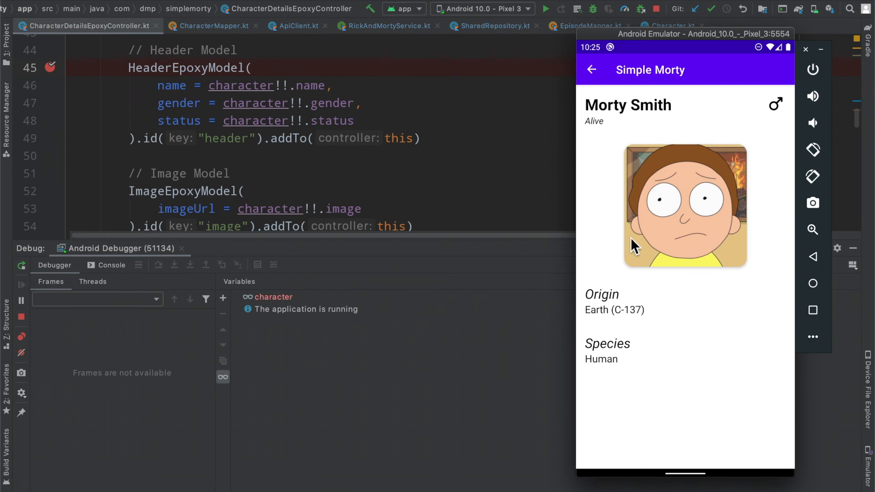
{"action": "mouse_move", "coordinate": [680, 320]}
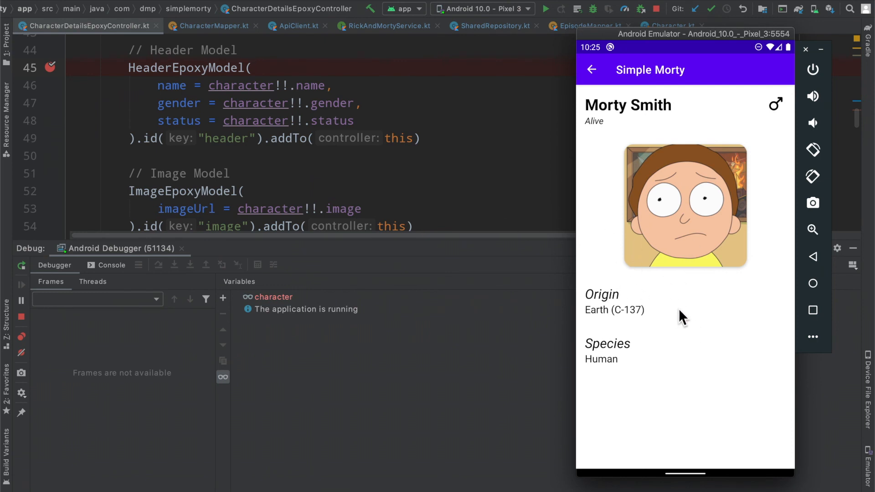
{"action": "mouse_move", "coordinate": [796, 273]}
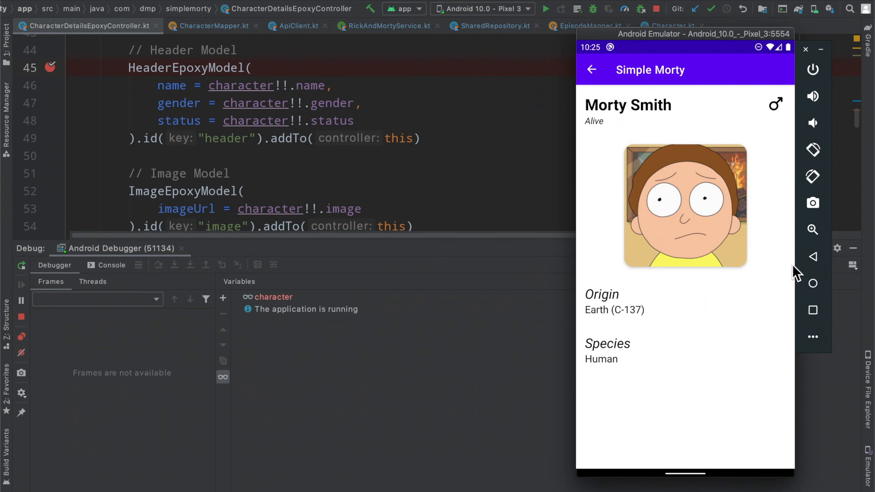
{"action": "mouse_move", "coordinate": [667, 285]}
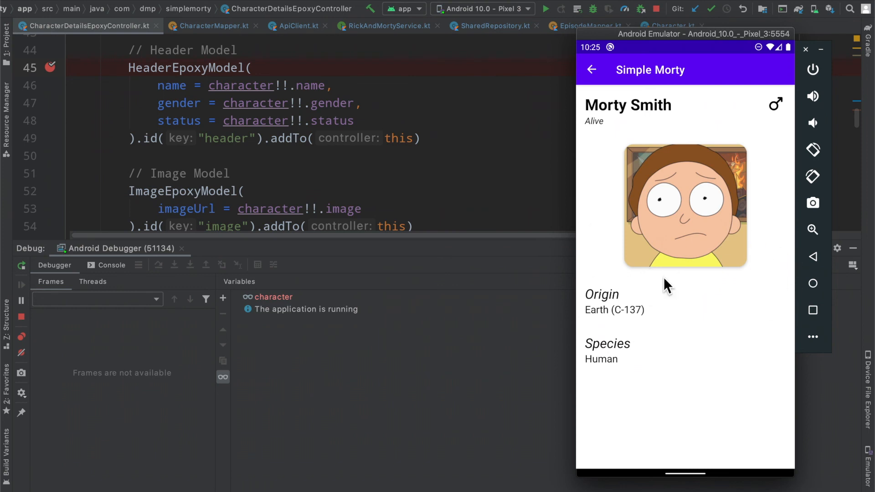
{"action": "mouse_move", "coordinate": [660, 268]}
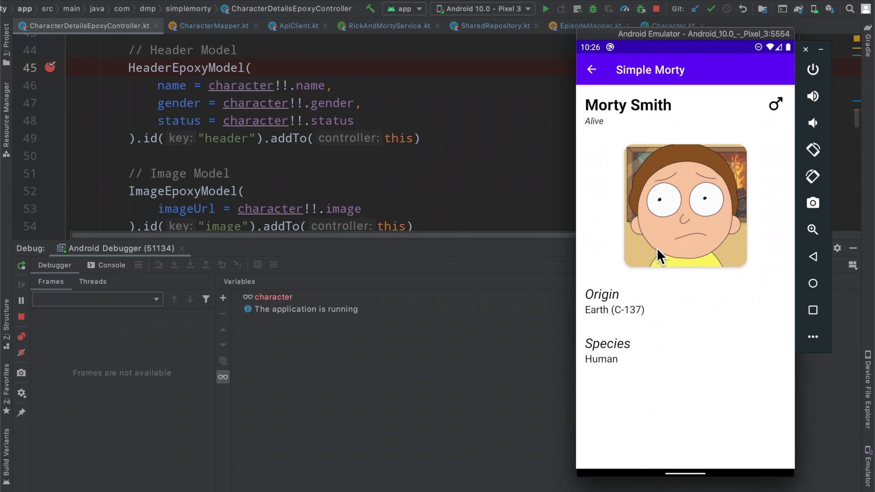
{"action": "mouse_move", "coordinate": [682, 294]}
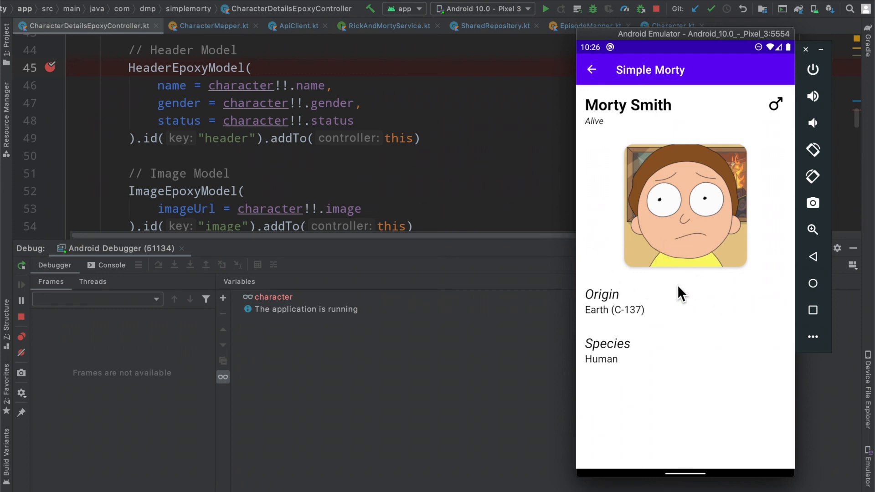
{"action": "mouse_move", "coordinate": [658, 274]}
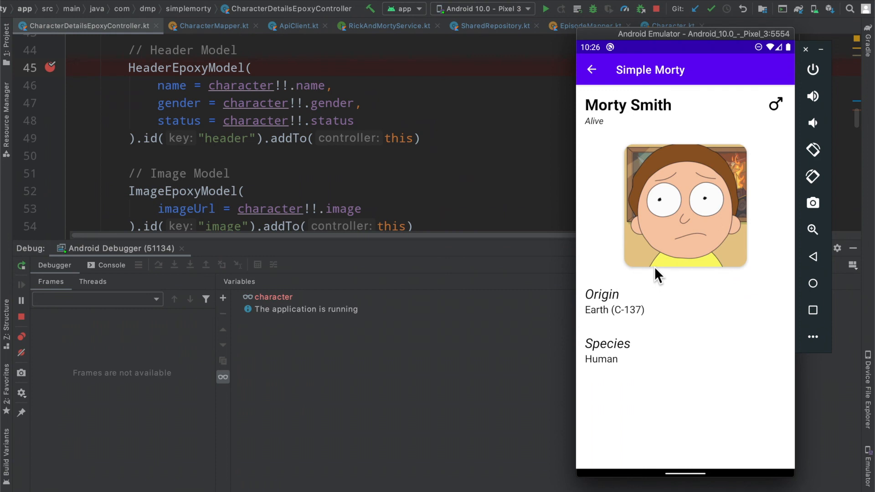